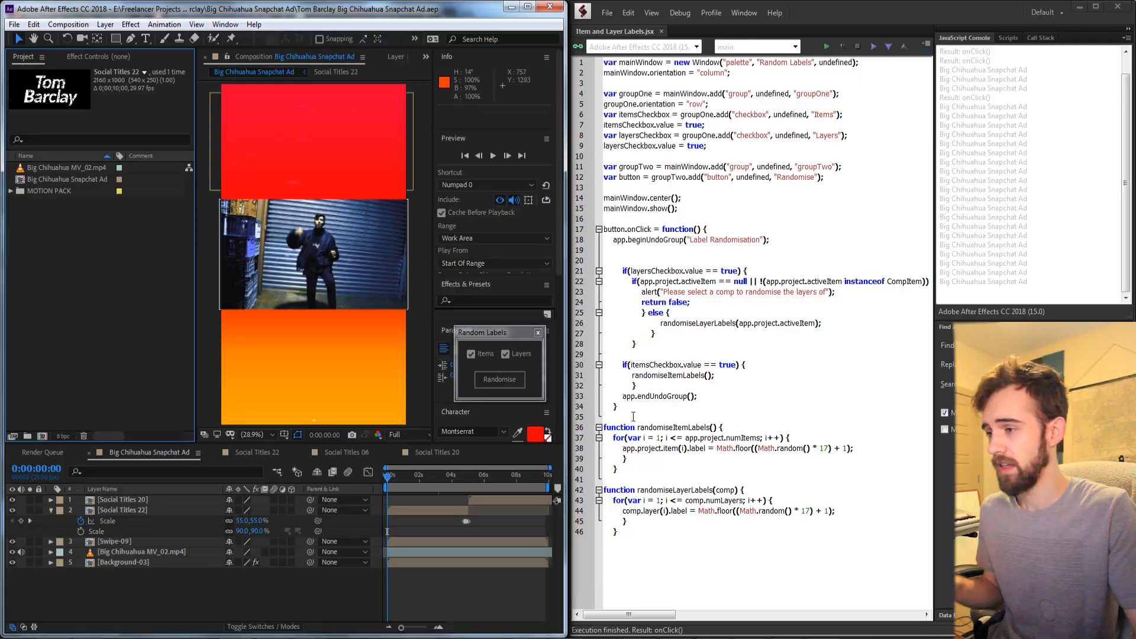
Toggle the Items option off and back on, then randomise the label colours four times.
{"action": "left_click", "coordinate": [471, 355]}
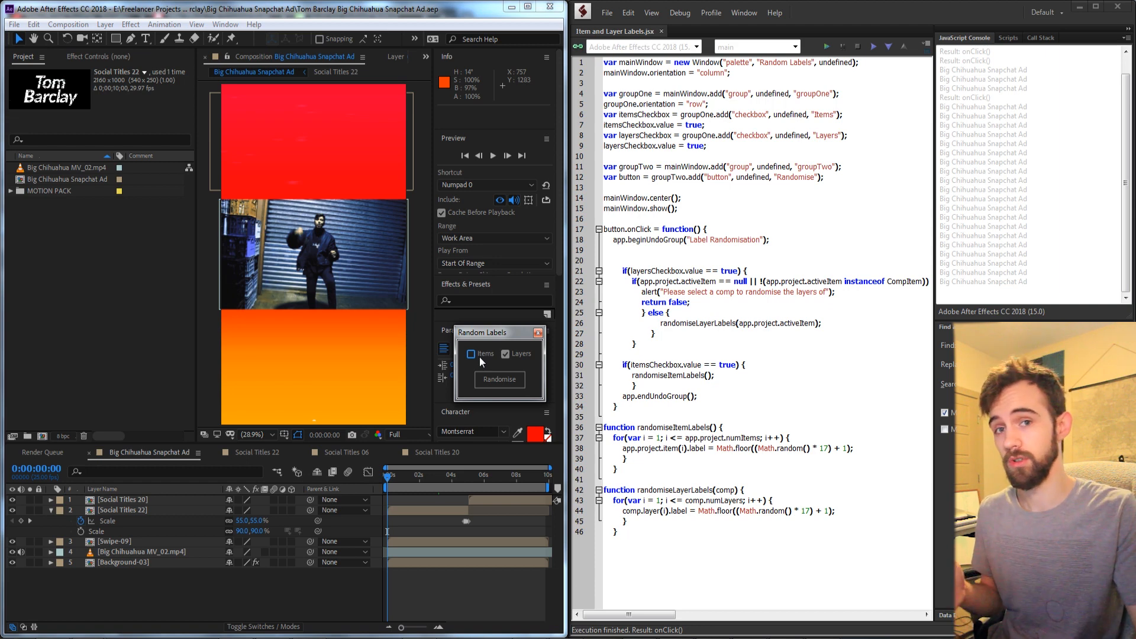
{"action": "left_click", "coordinate": [471, 354]}
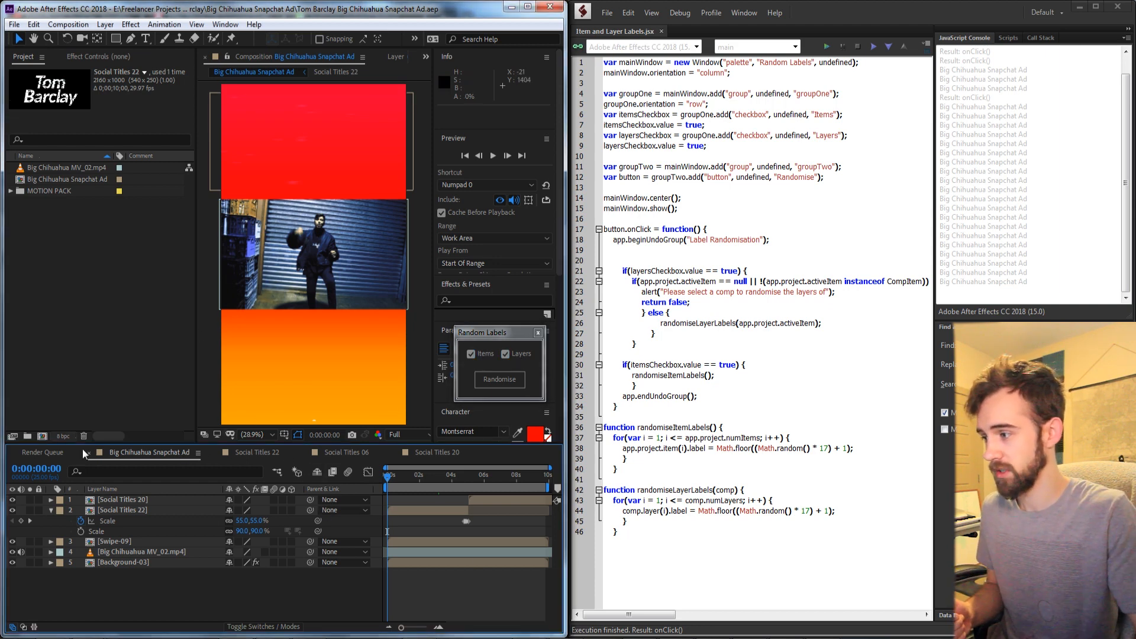
{"action": "left_click", "coordinate": [498, 378]}
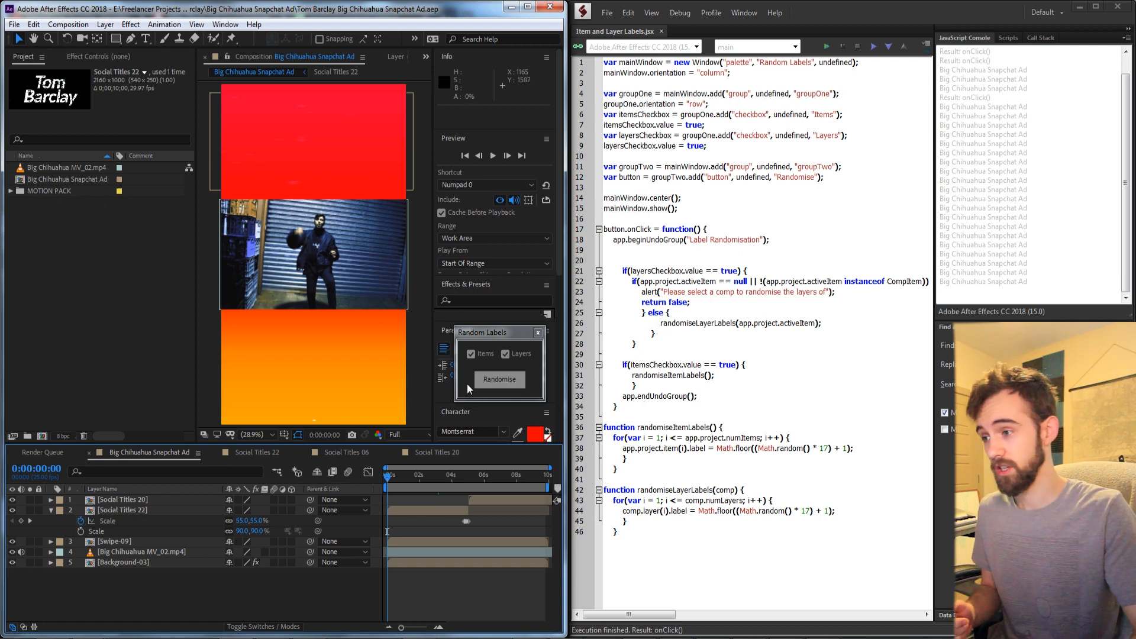
{"action": "left_click", "coordinate": [498, 379]}
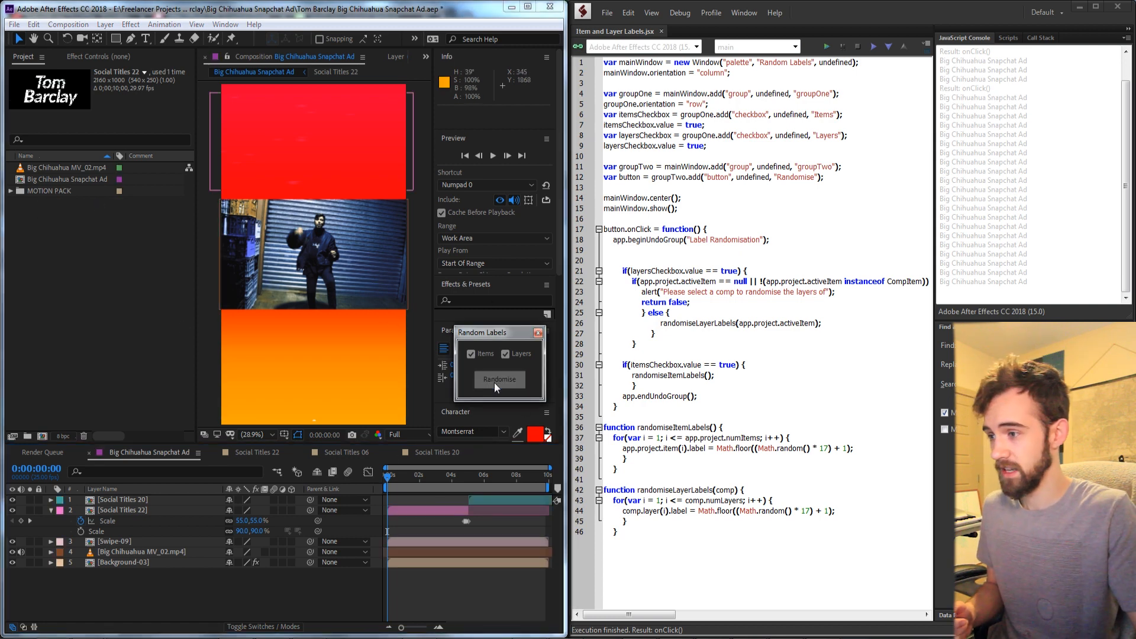
{"action": "left_click", "coordinate": [498, 379]}
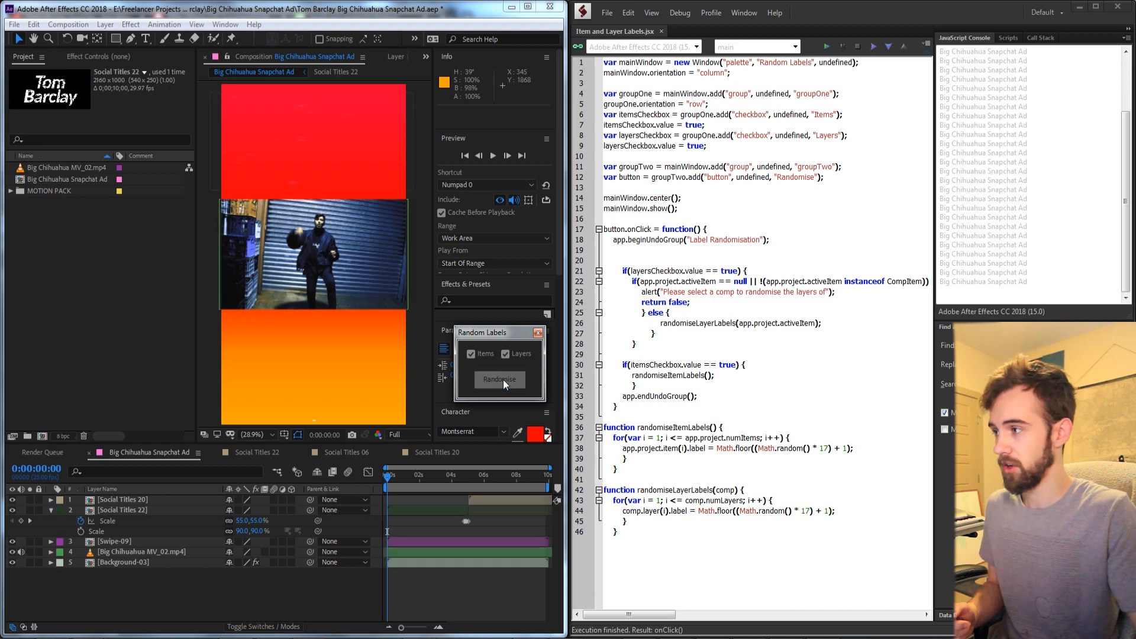
{"action": "left_click", "coordinate": [500, 378]}
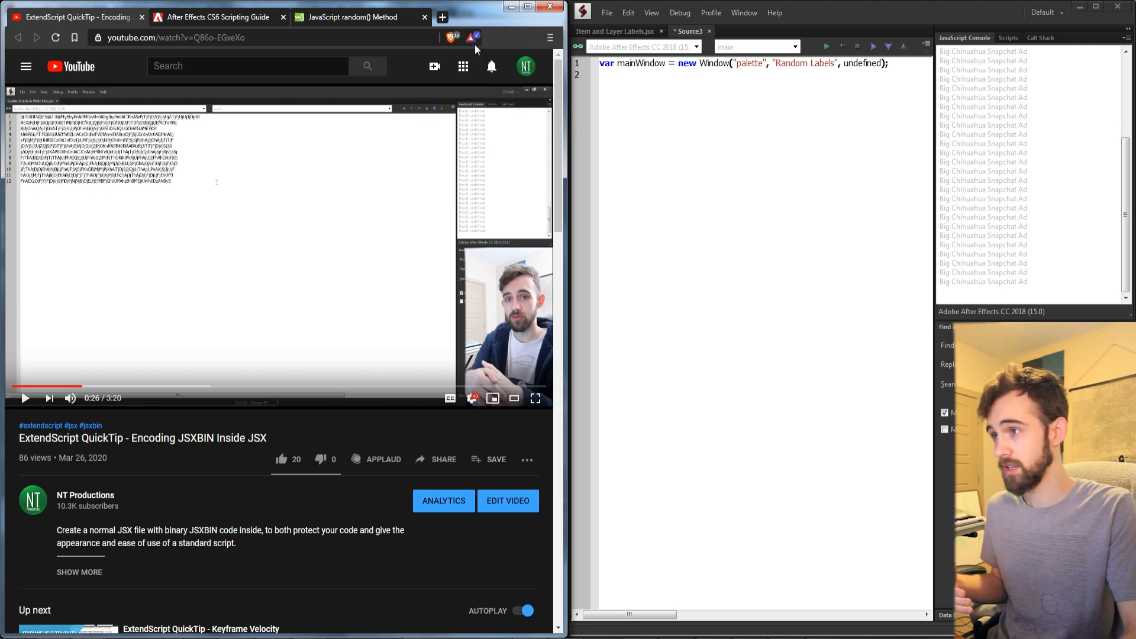
Close the YouTube tab to get back to After Effects and the blank script.
{"action": "left_click", "coordinate": [470, 37]}
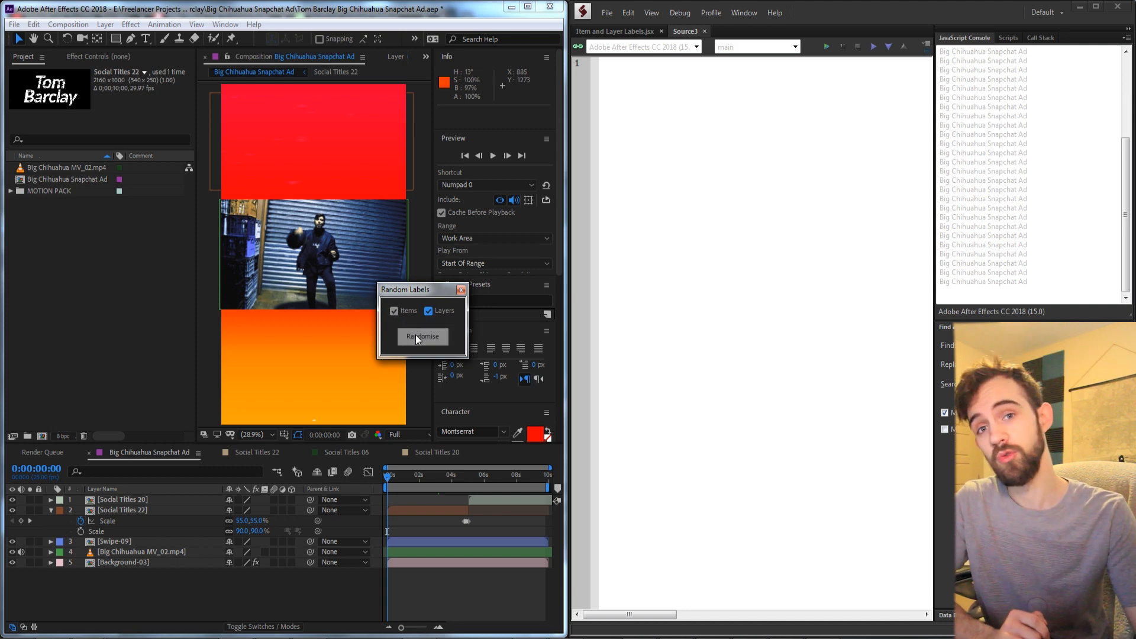
Declare mainWindow as a new palette window titled 'Random Labels'.
{"action": "type", "text": "var mainWindow ="}
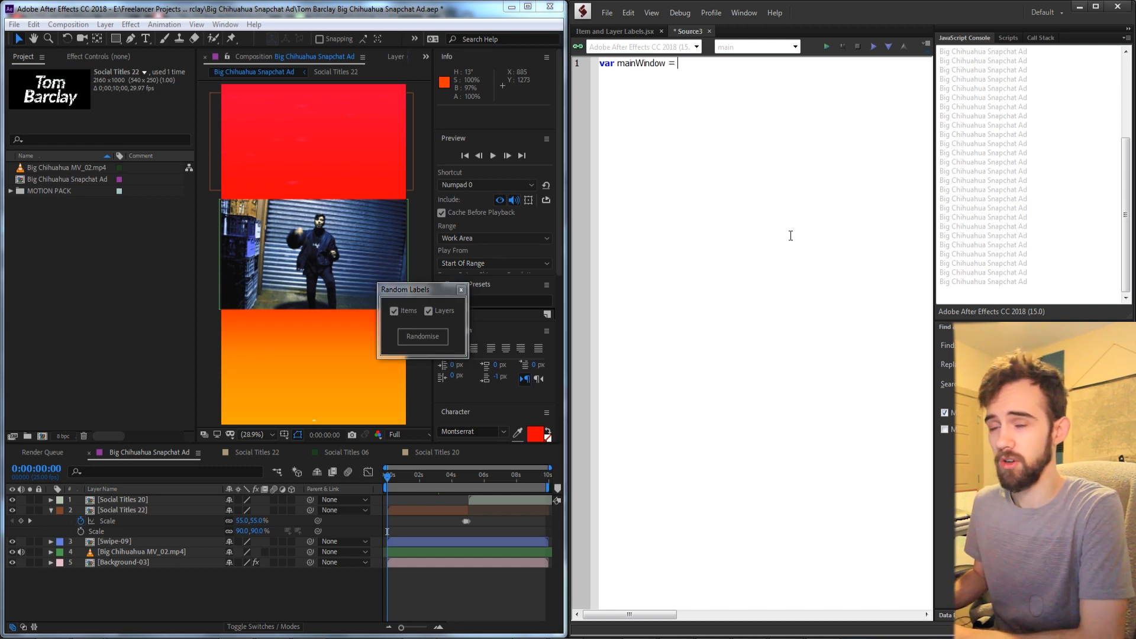
{"action": "type", "text": "new Window("}
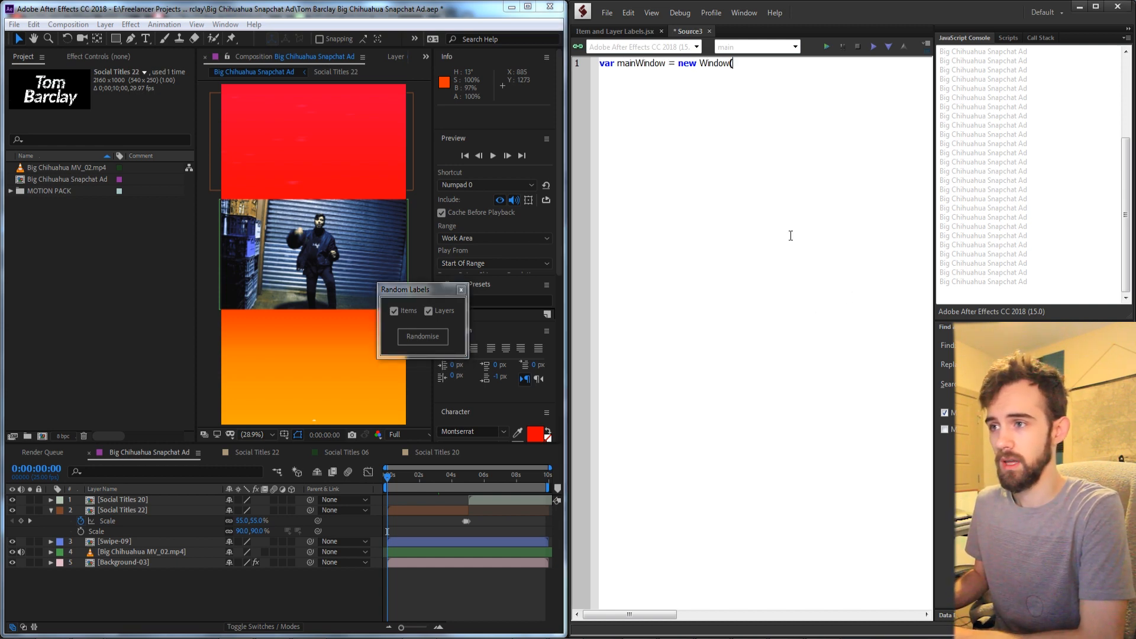
{"action": "type", "text": "\"palette\""}
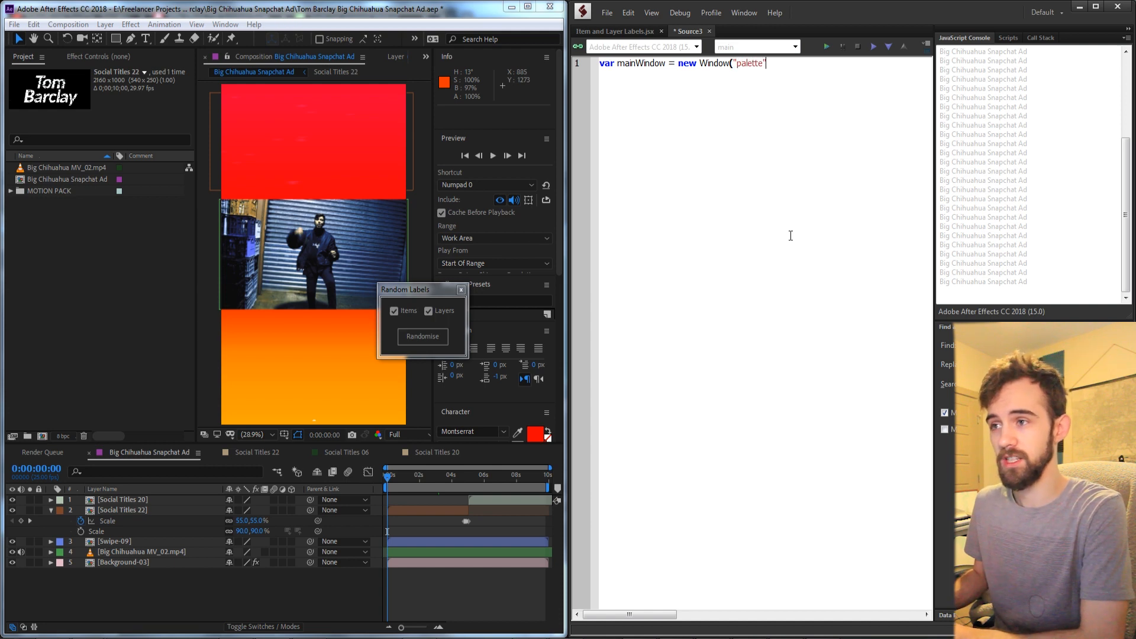
{"action": "type", "text": ", \""}
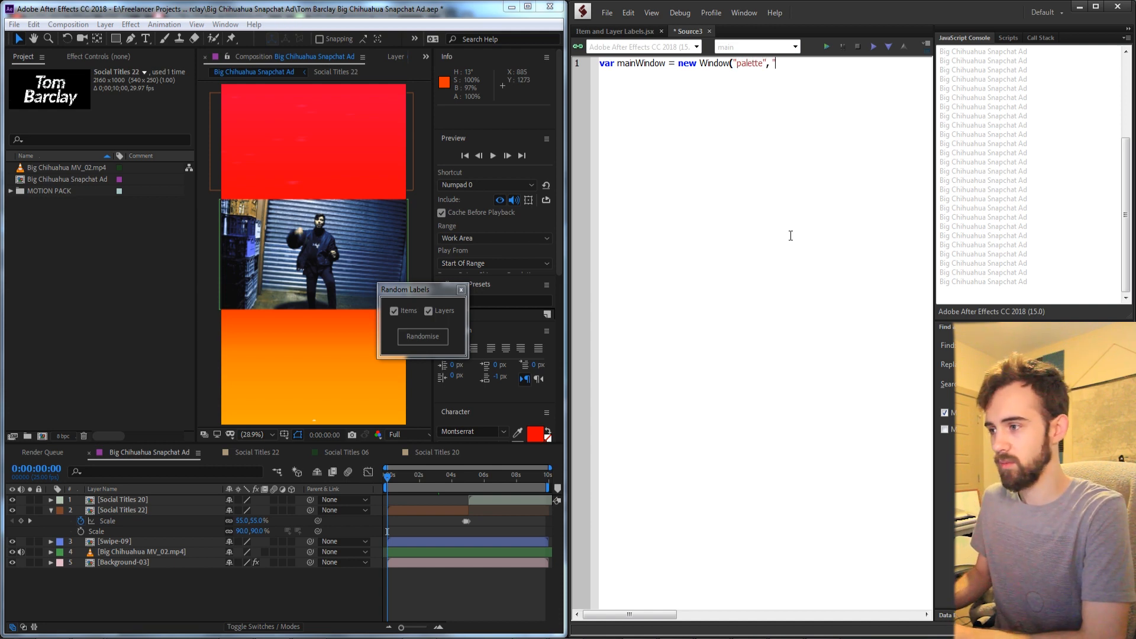
{"action": "type", "text": "\"Random Labe"}
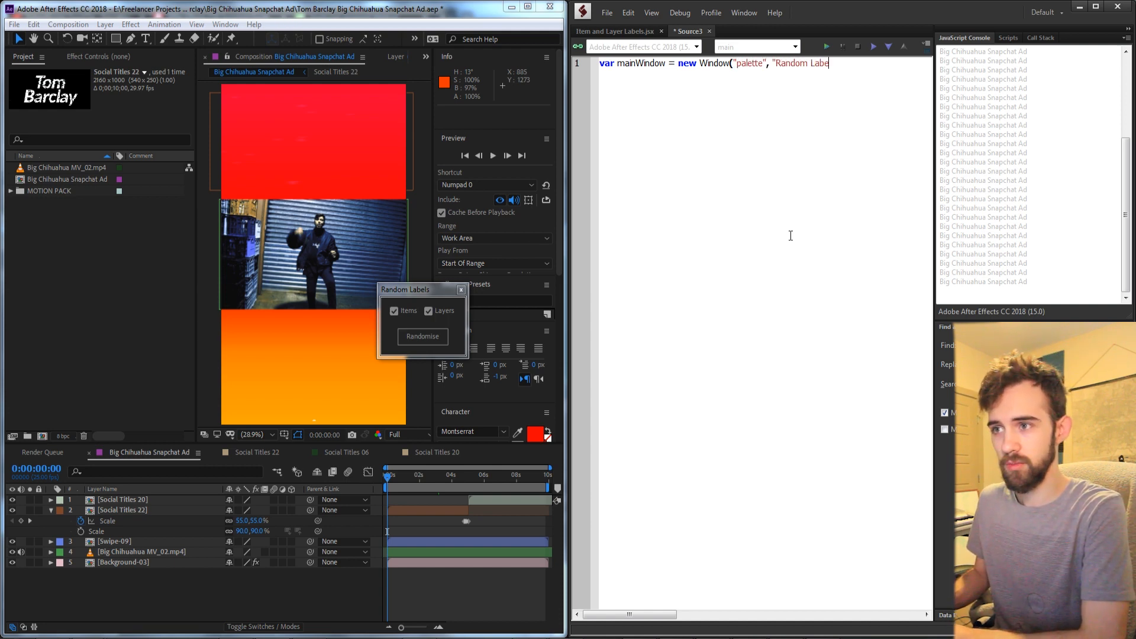
{"action": "type", "text": "ls\","}
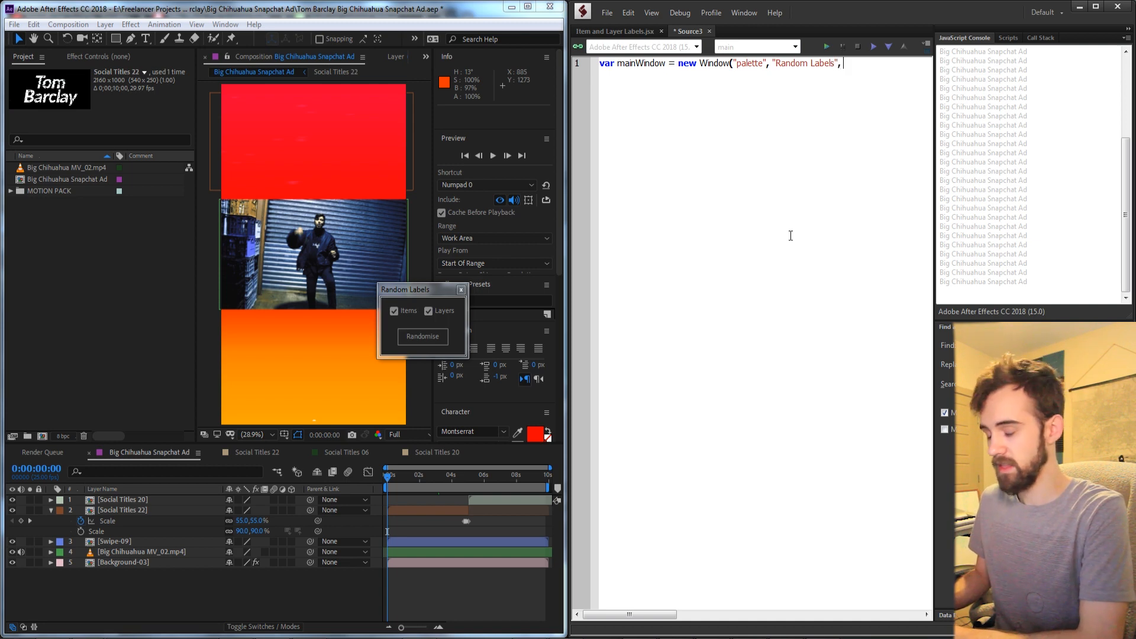
{"action": "type", "text": "undefined);"}
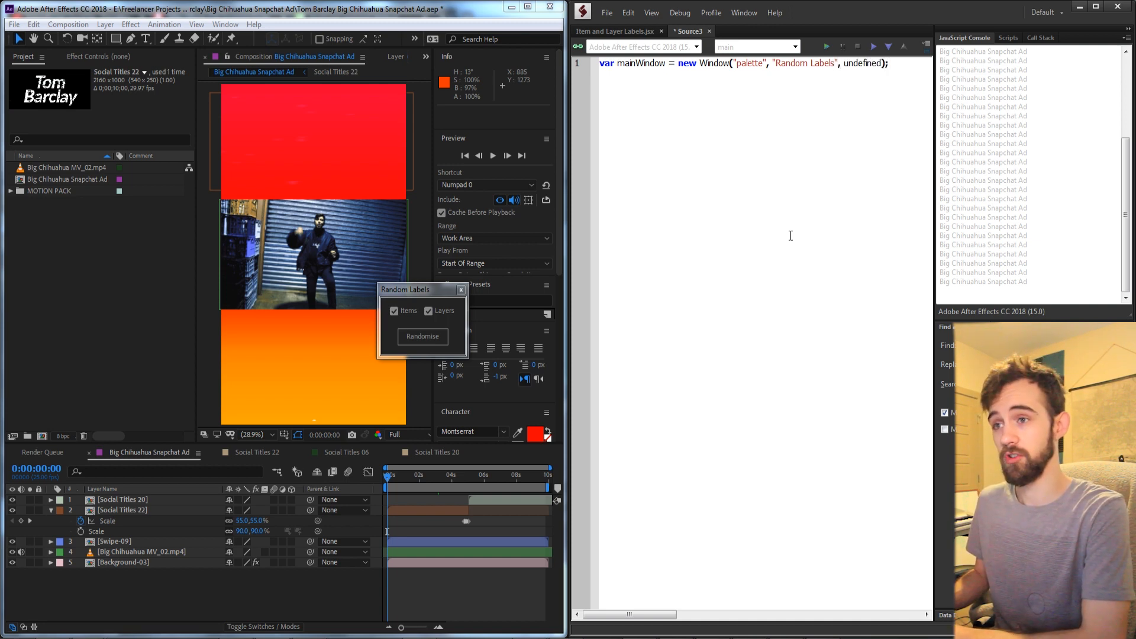
Set mainWindow's orientation to "column" and begin the next var line.
{"action": "type", "text": "mainWindow.orientation"}
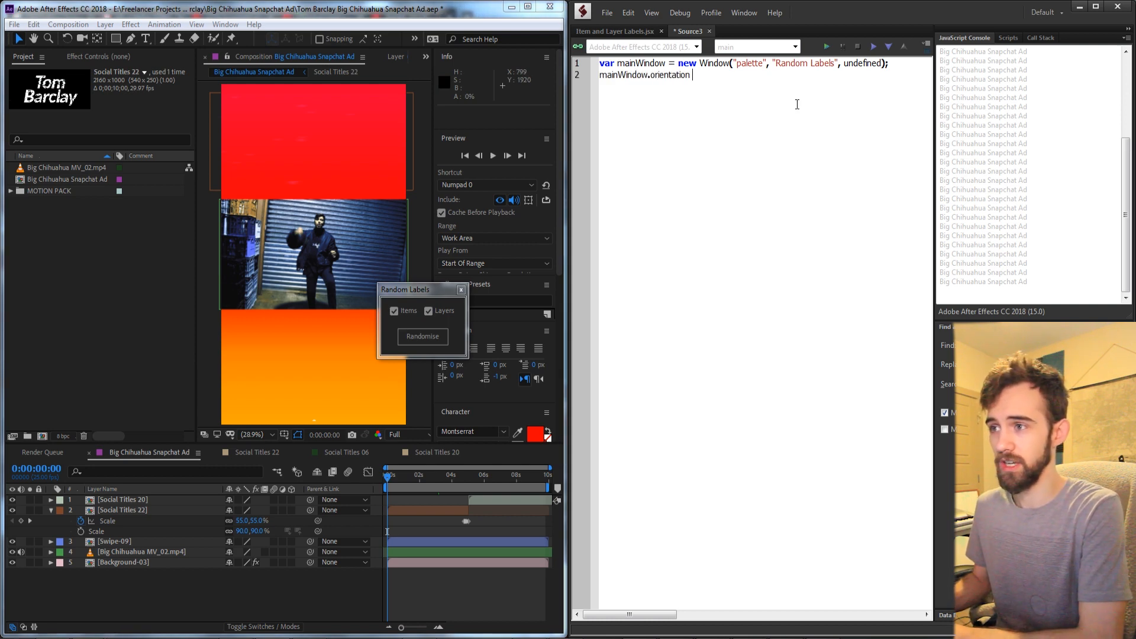
{"action": "type", "text": "= \"column\";"}
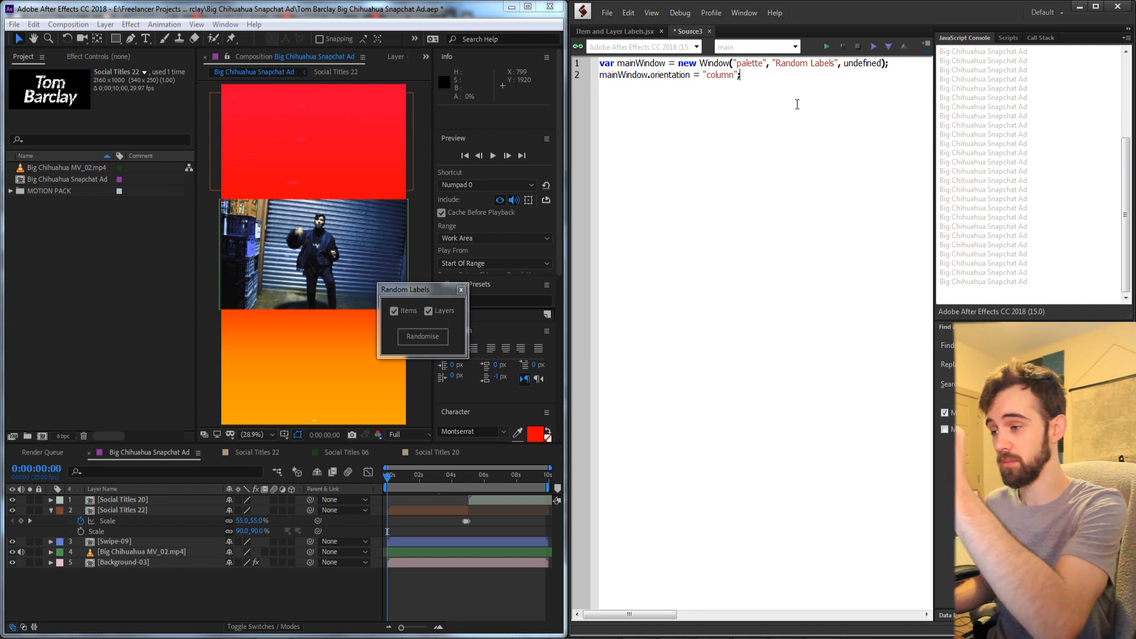
{"action": "type", "text": "var"}
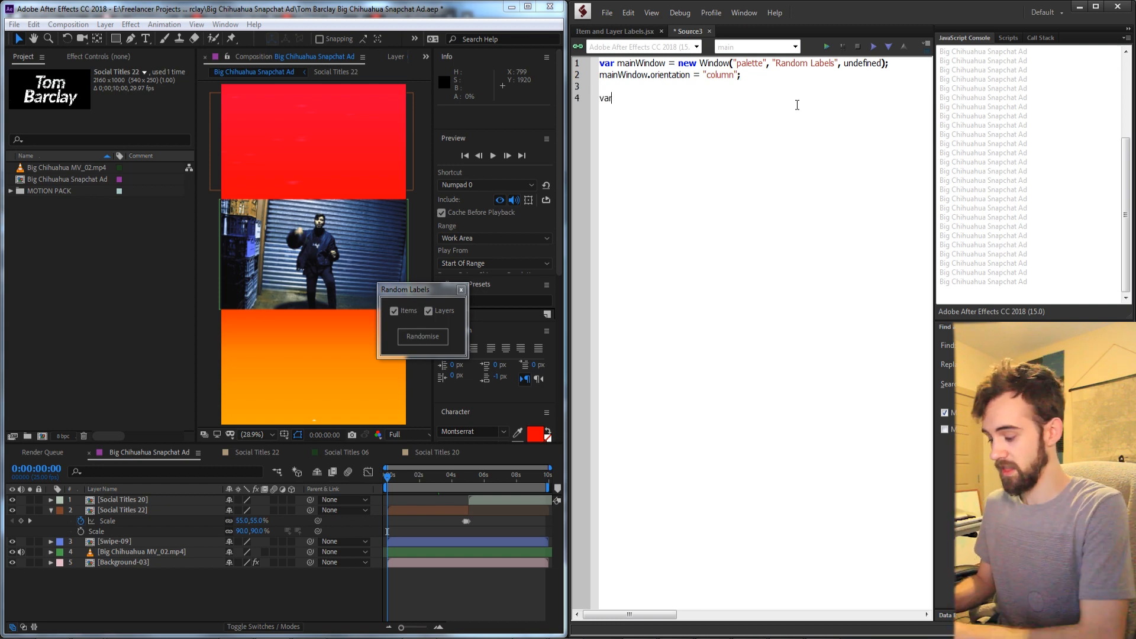
Add groupOne and groupTwo groups to mainWindow, with groupOne oriented as a row.
{"action": "type", "text": "groupOne ="}
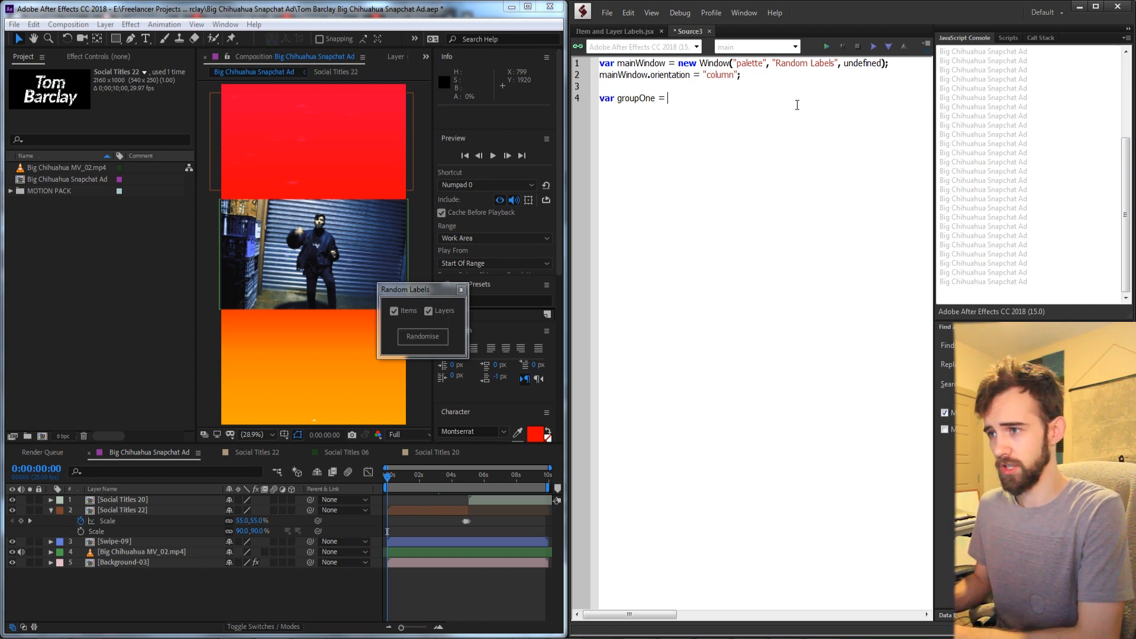
{"action": "type", "text": "mainW"}
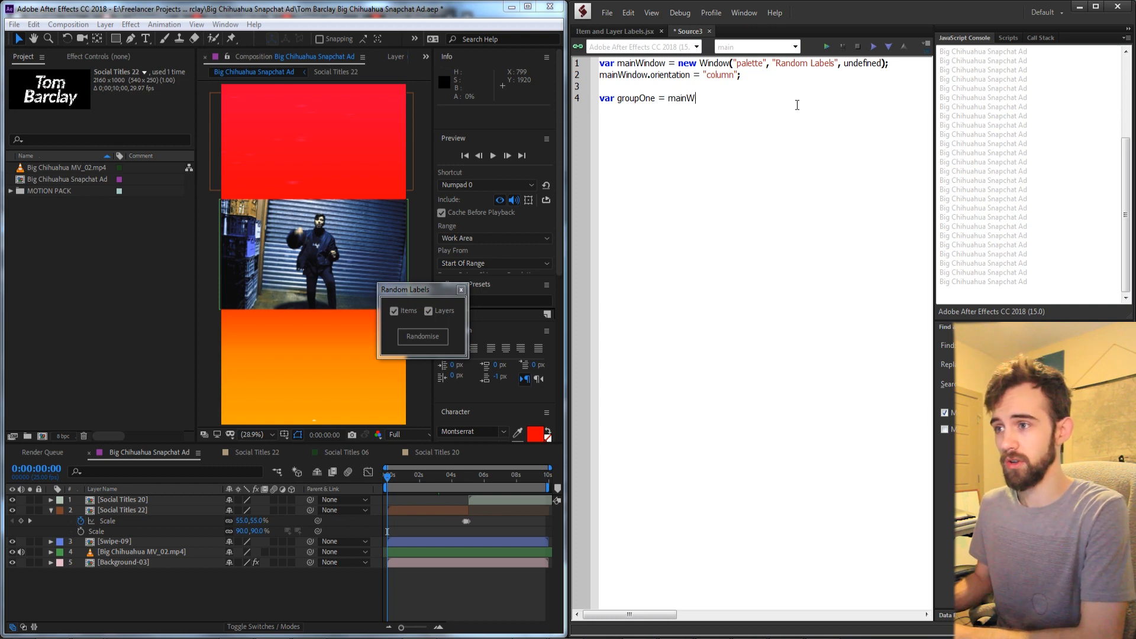
{"action": "type", "text": ".add('"}
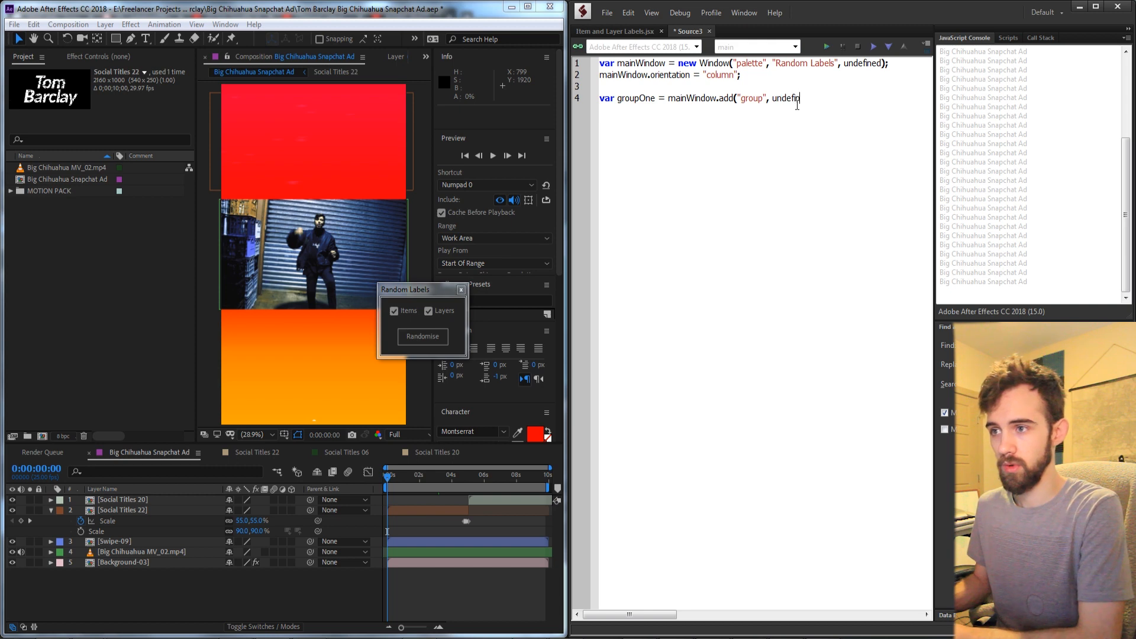
{"action": "type", "text": ", \"groupOne\");"}
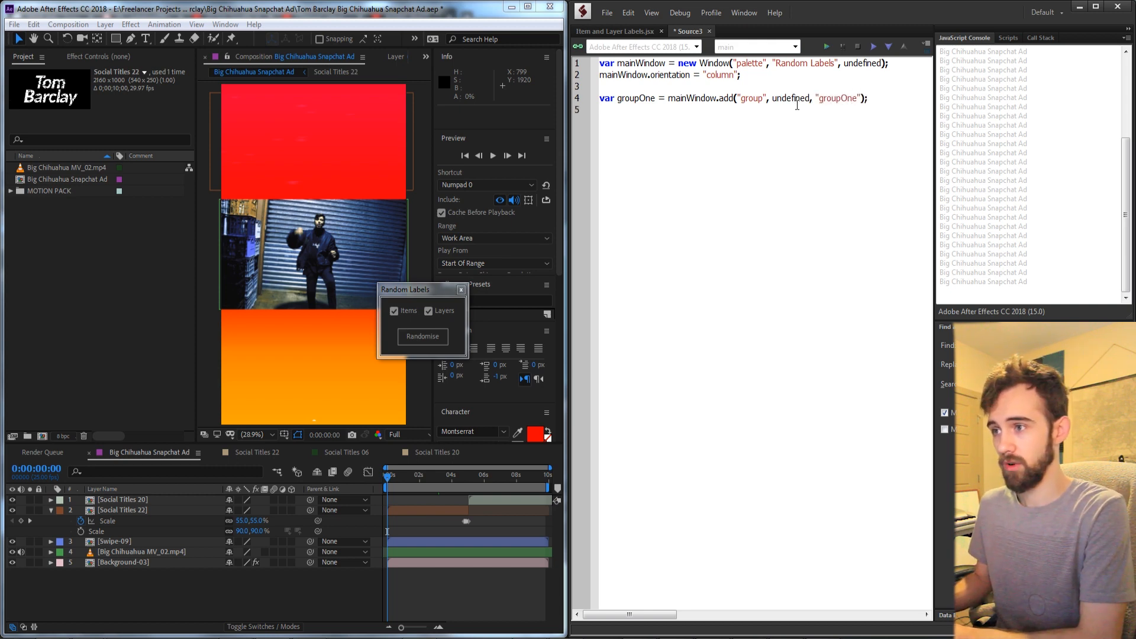
{"action": "type", "text": "groupOne.orientation = \"row\";"}
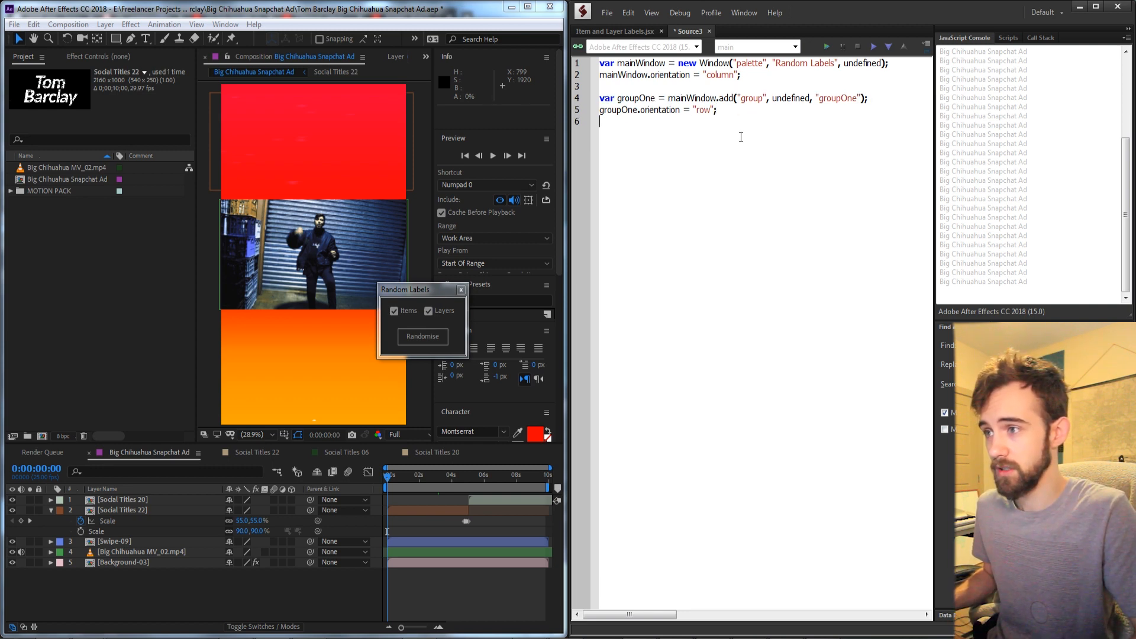
{"action": "type", "text": "var groupOne = mainWindow.add(\"group\", undefined, \"groupOne\");"}
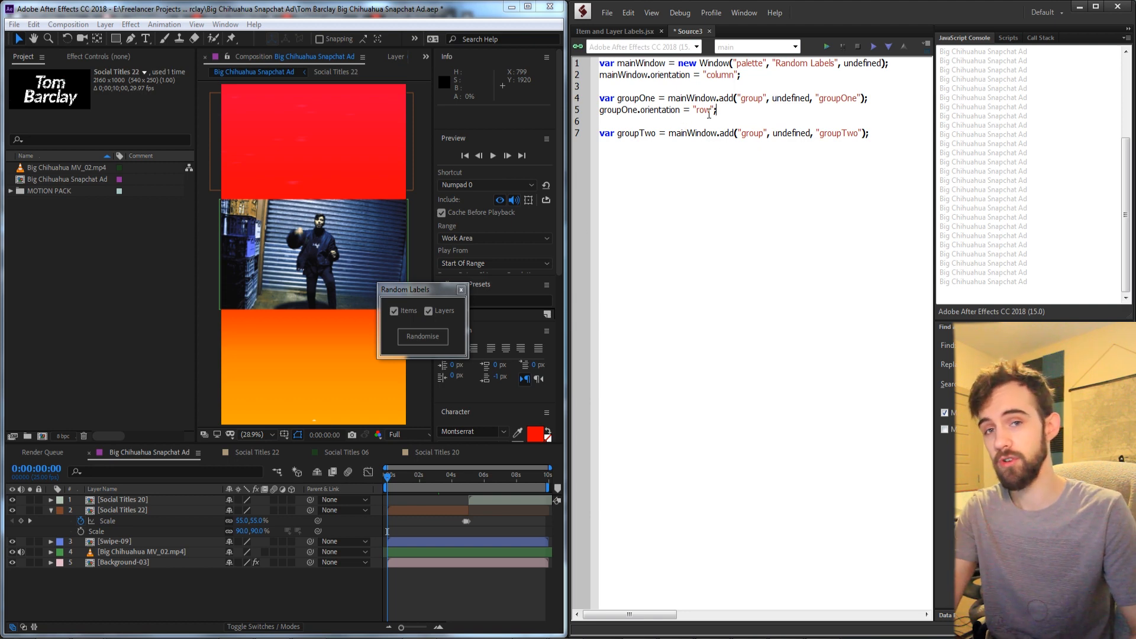
Add an itemsCheckbox to groupOne and toggle the Items checkbox to demonstrate it.
{"action": "type", "text": "var"}
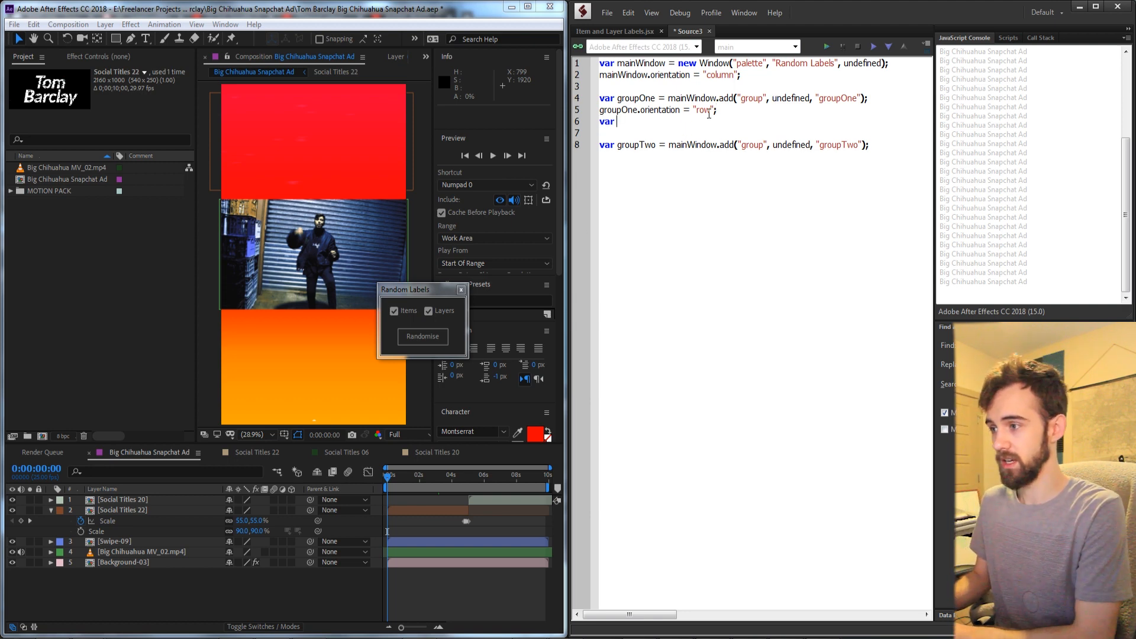
{"action": "type", "text": "itemsC"}
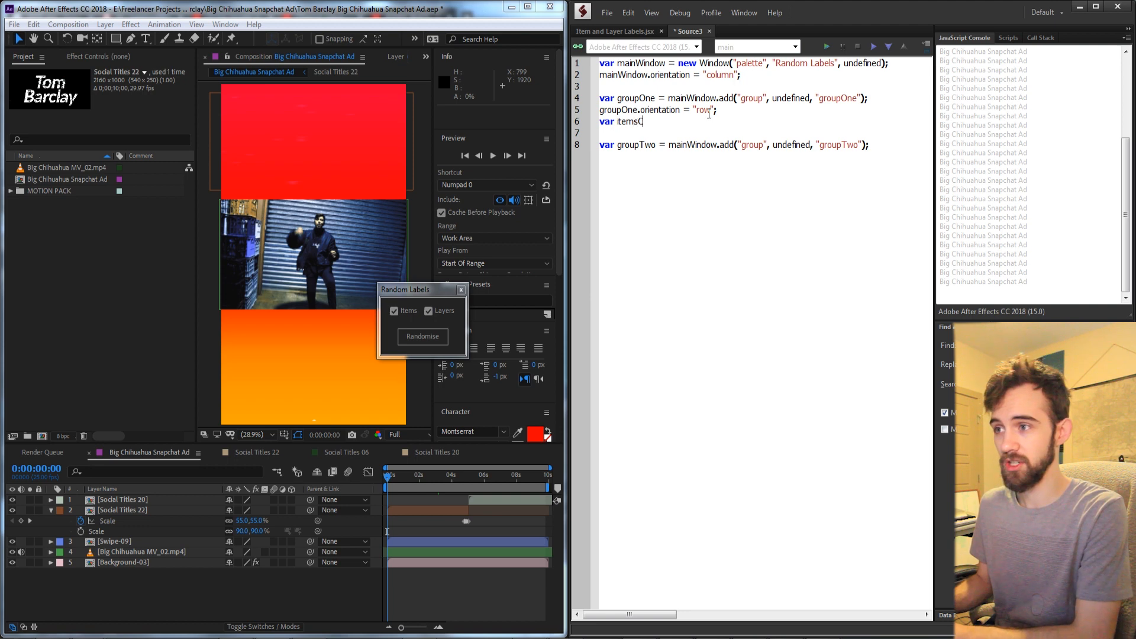
{"action": "type", "text": "heckbox ="}
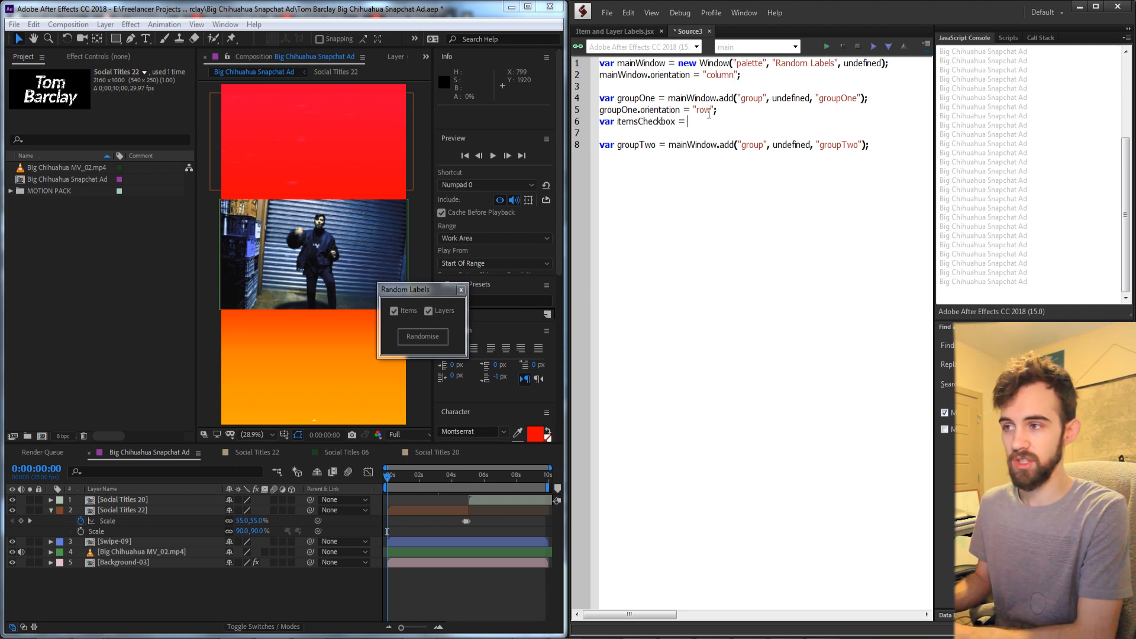
{"action": "type", "text": "groupOne.add(\"checkbox\", undefined, \"Items\");"}
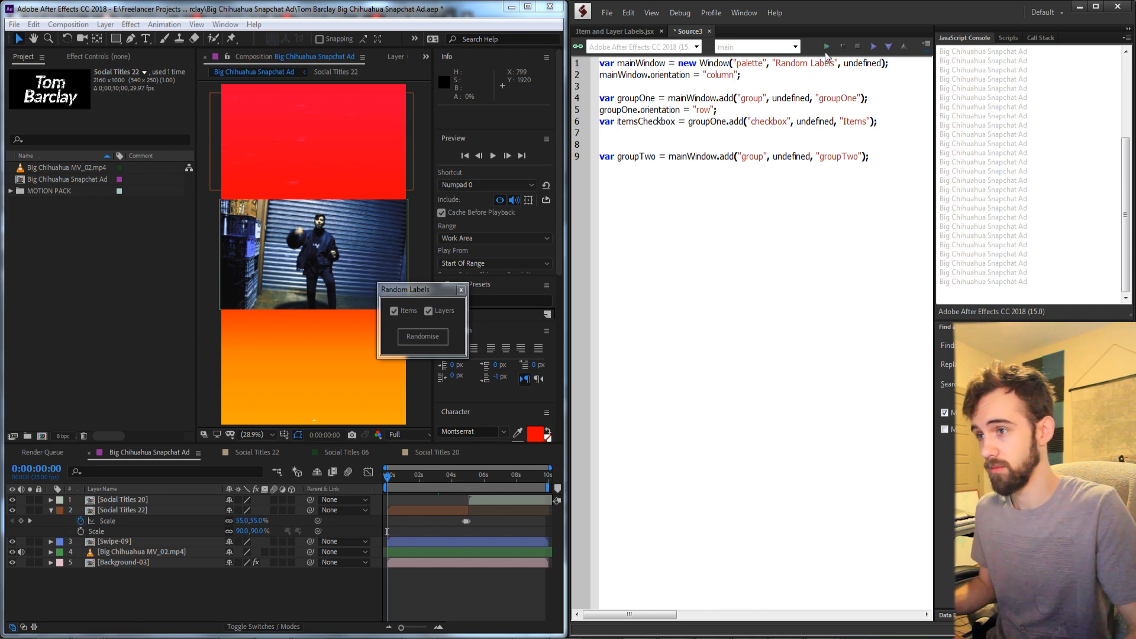
{"action": "type", "text": "itemsCheckbox.value = true;"}
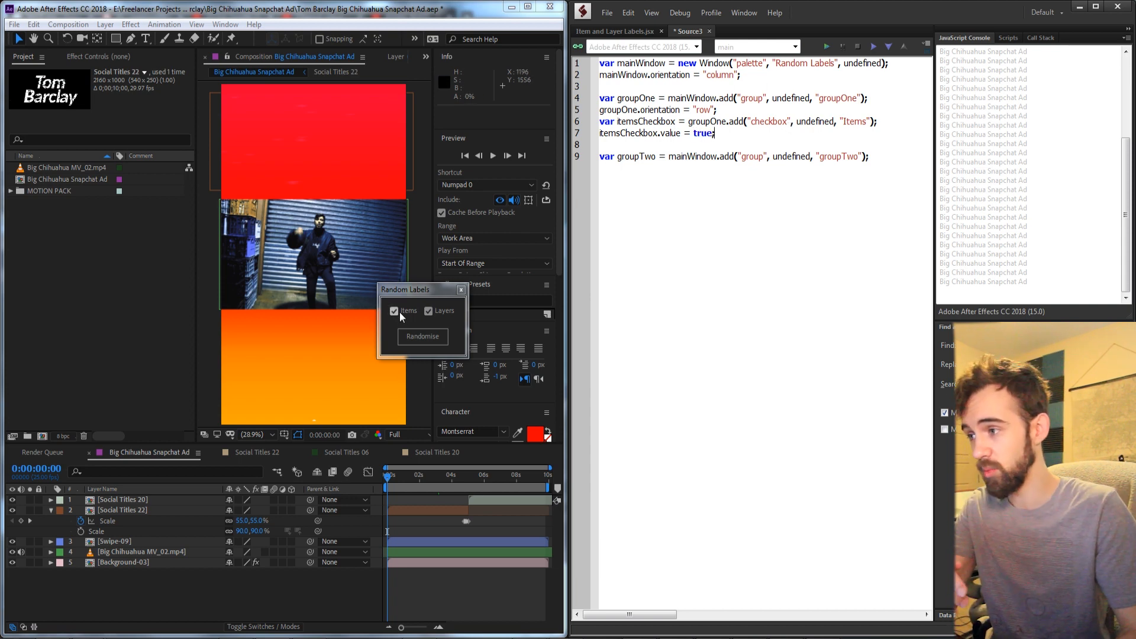
{"action": "left_click", "coordinate": [395, 310]}
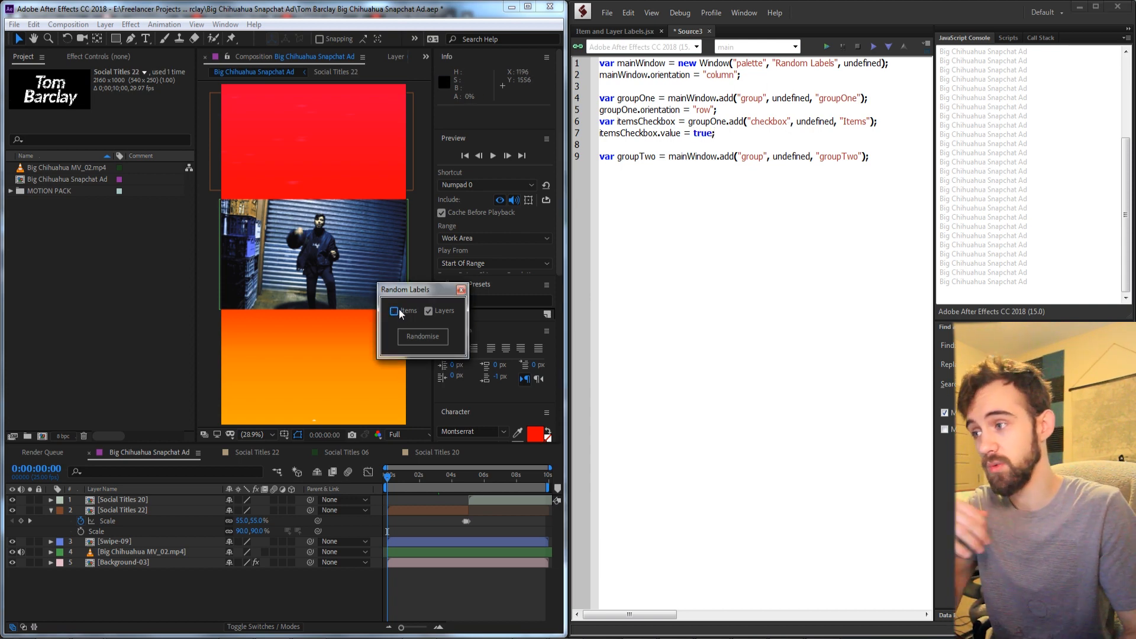
{"action": "left_click", "coordinate": [395, 311]}
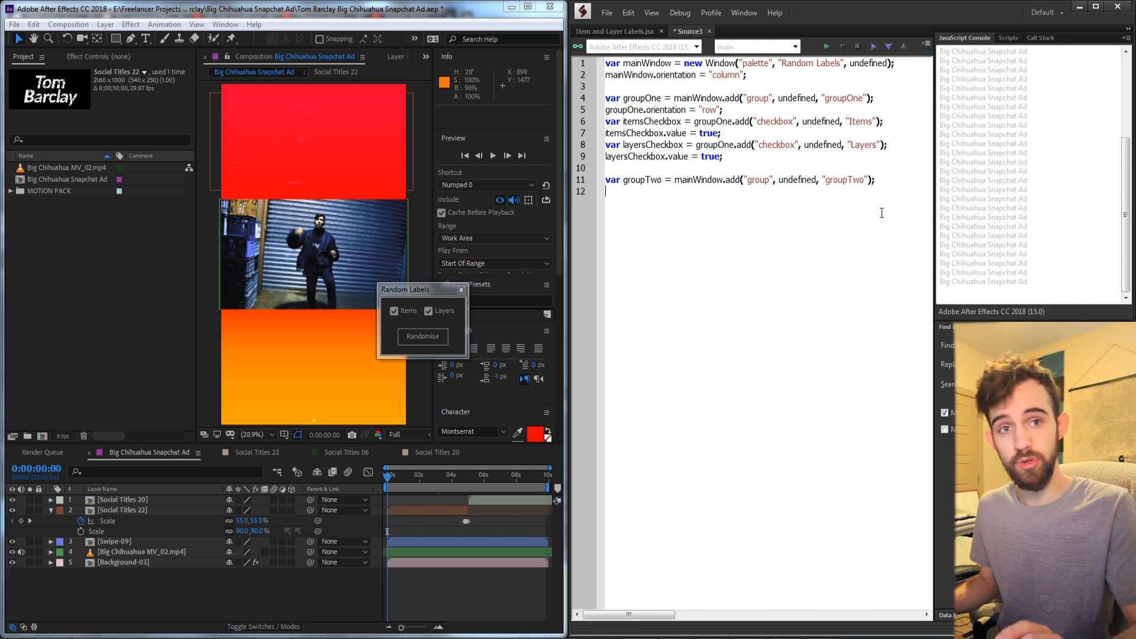
Add a 'Randomise' button to groupTwo, then call mainWindow.center() and mainWindow.show().
{"action": "type", "text": "var button"}
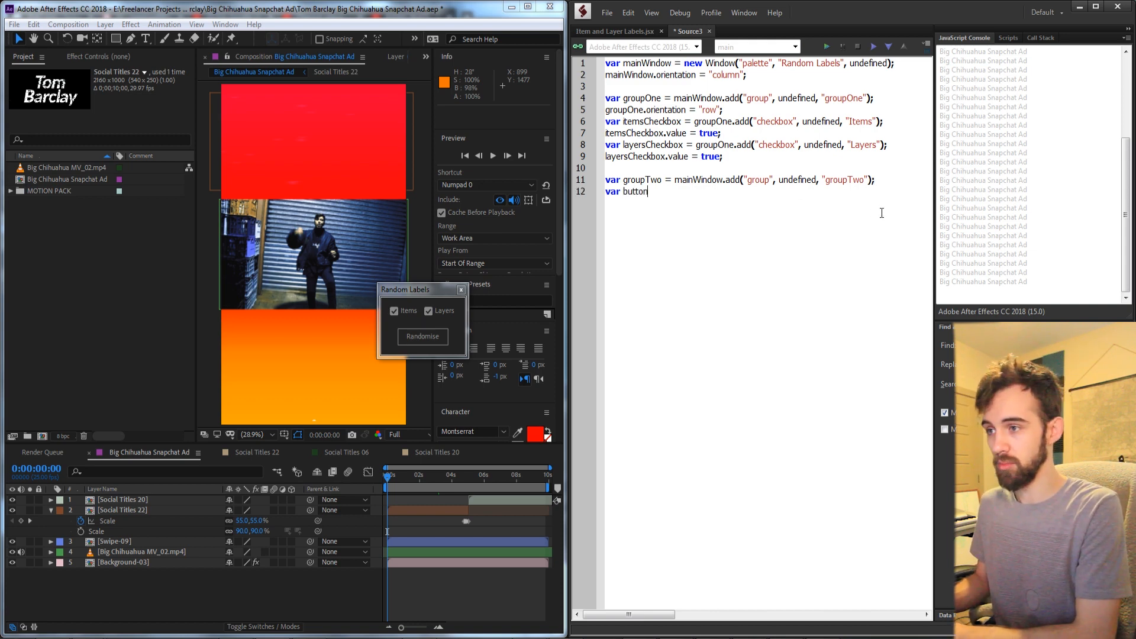
{"action": "type", "text": "= group"}
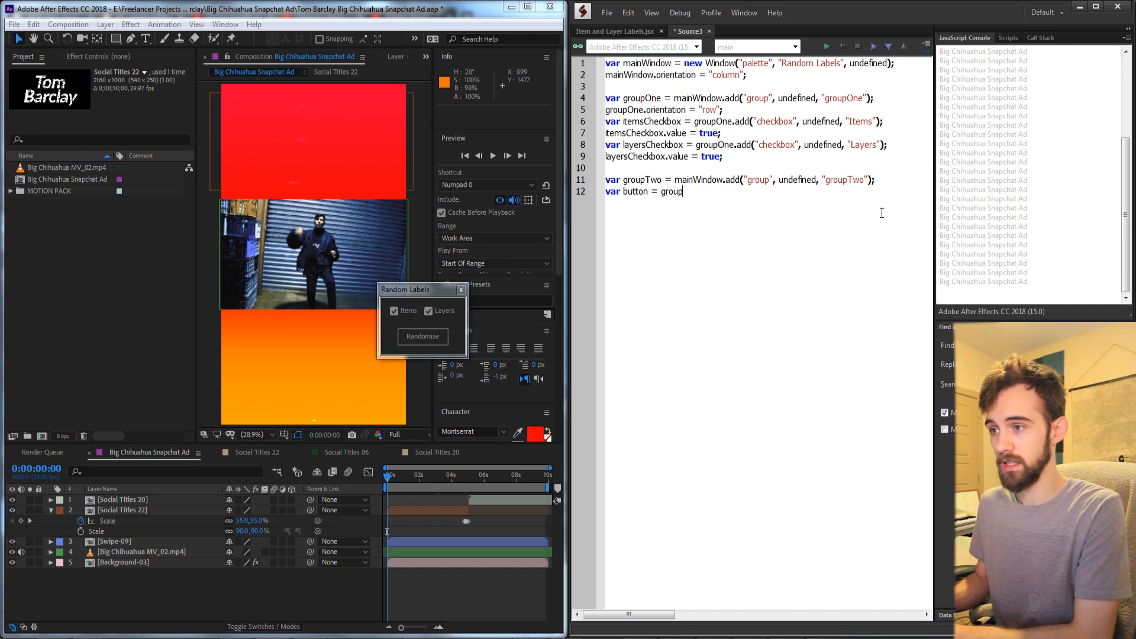
{"action": "type", "text": ".add(\""}
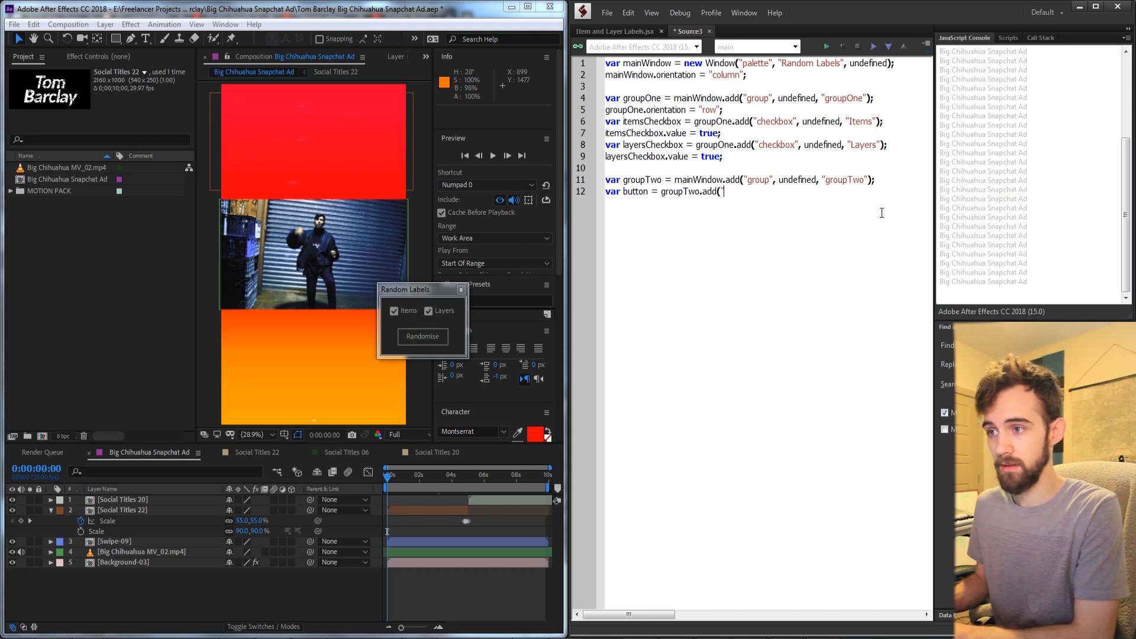
{"action": "type", "text": "\"button\", undefine"}
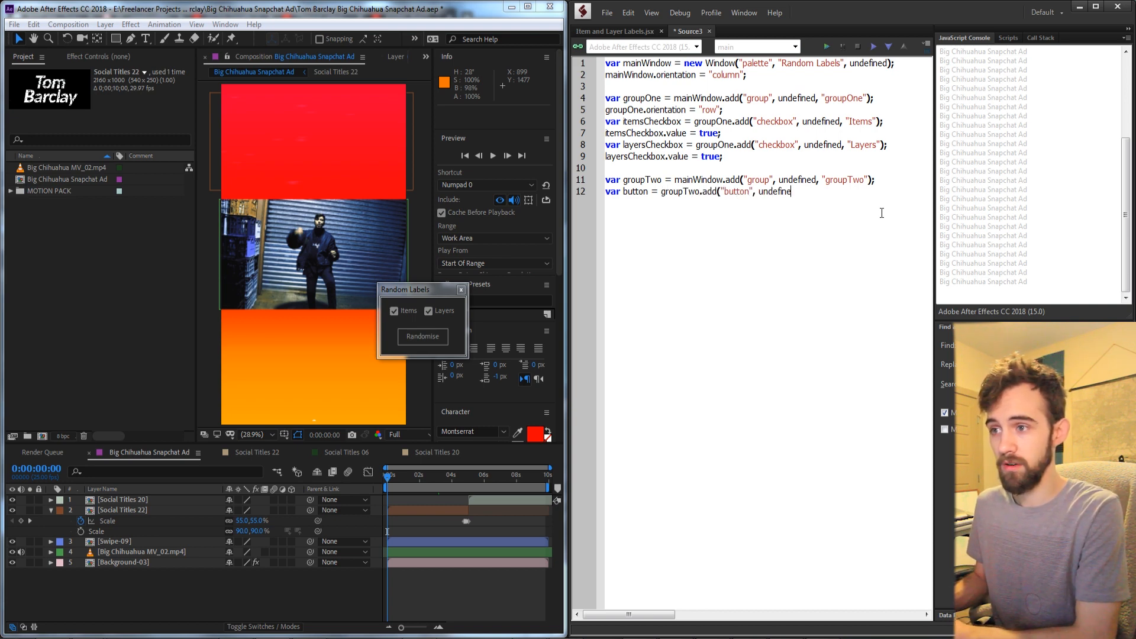
{"action": "type", "text": "Randomise\");"}
{"action": "type", "text": "mainWindow."}
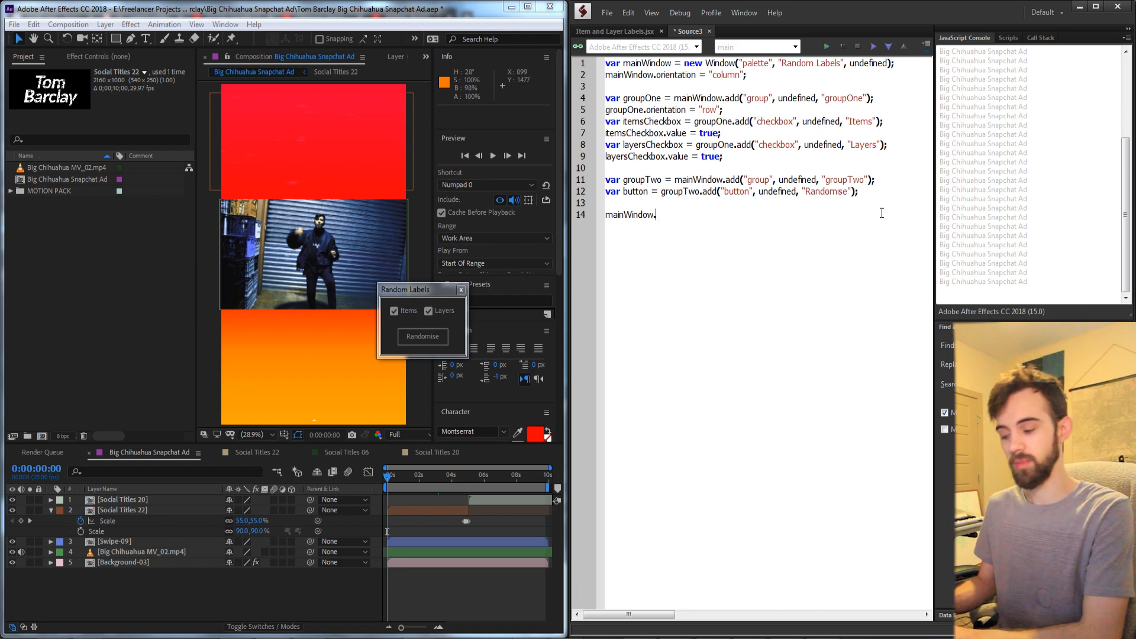
{"action": "type", "text": "center();"}
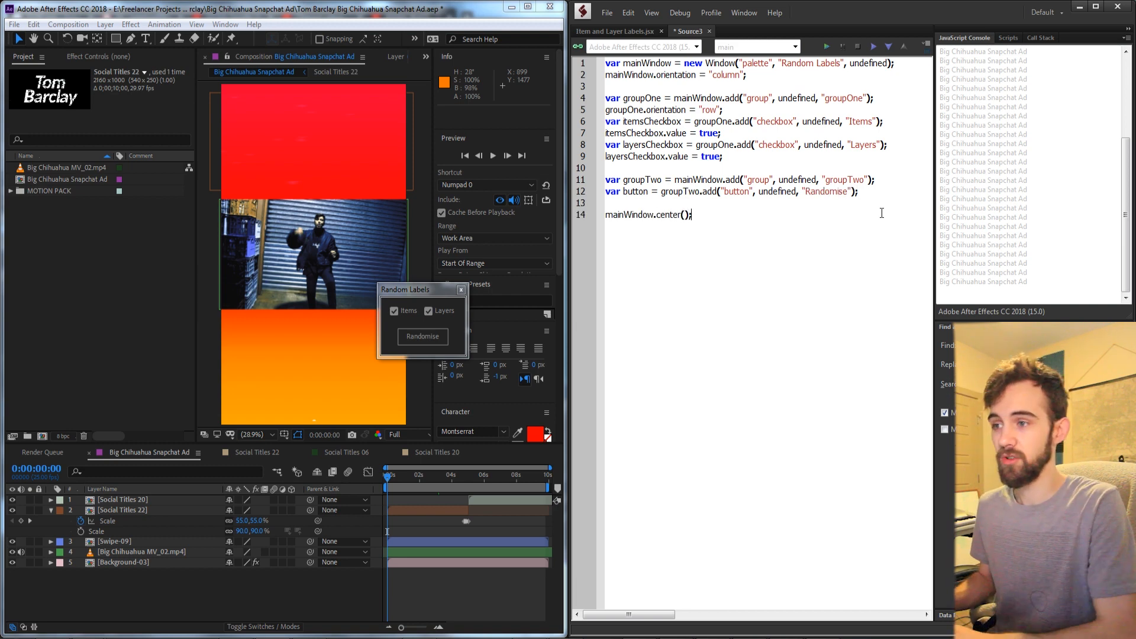
{"action": "type", "text": "mainWindow.s();"}
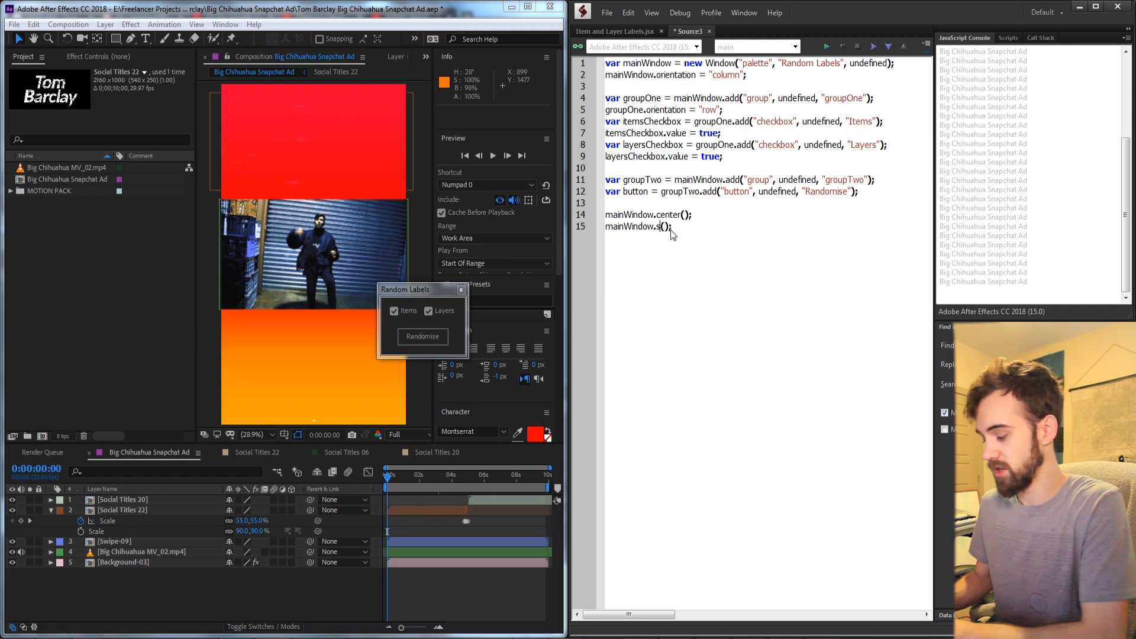
{"action": "type", "text": "how"}
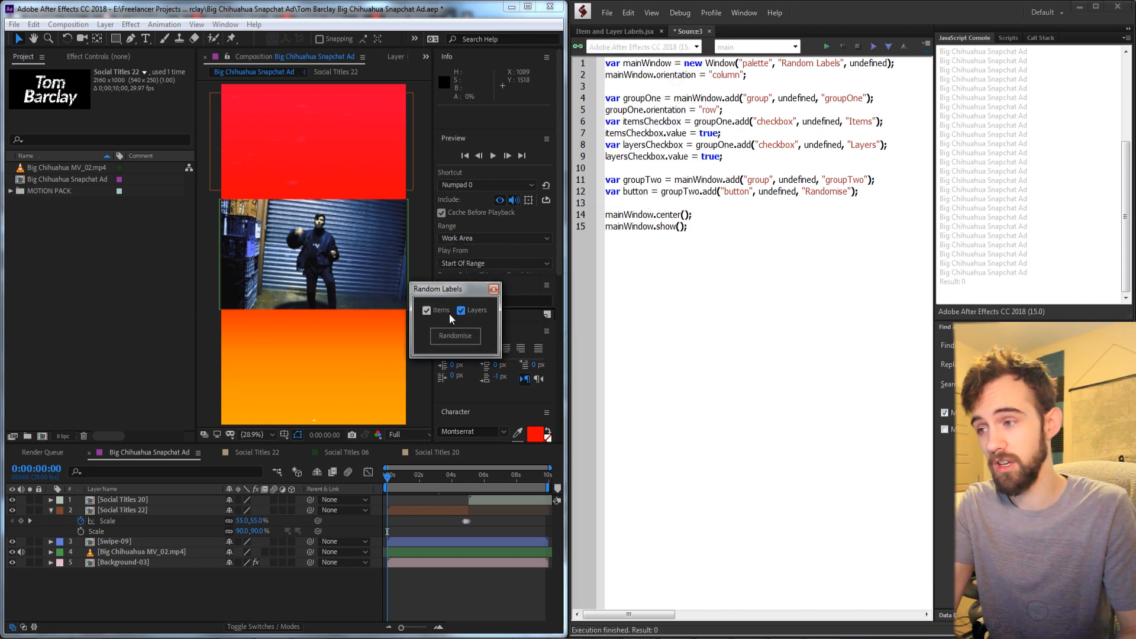
Toggle the Items and Layers checkboxes in the running palette.
{"action": "left_click", "coordinate": [427, 310]}
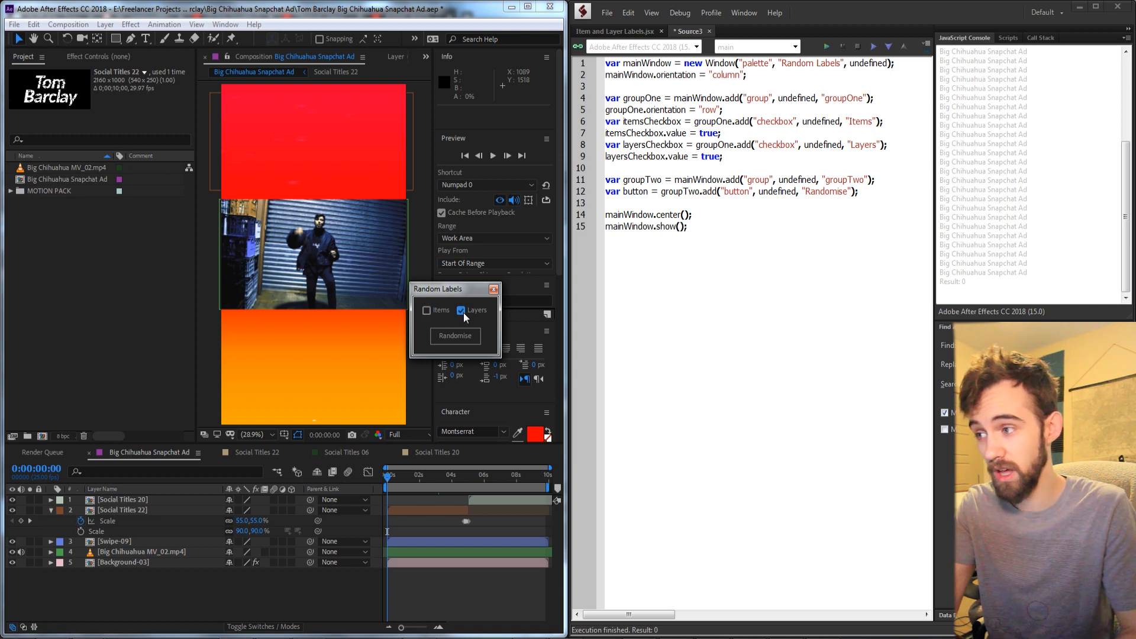
{"action": "left_click", "coordinate": [426, 310]}
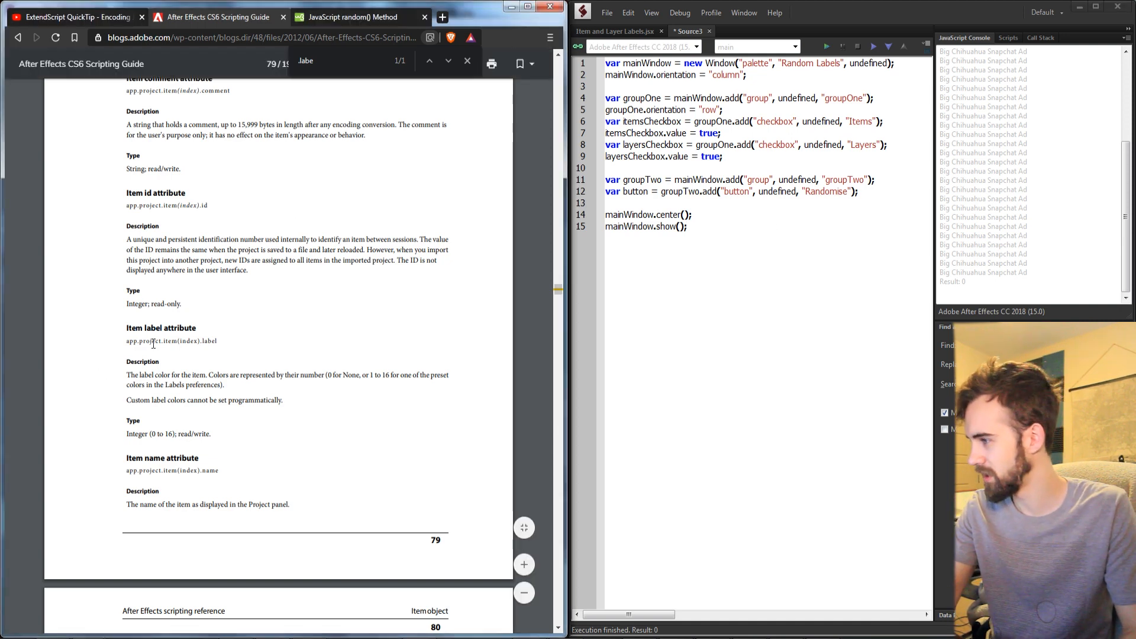
Search the scripting guide for '.selected' and step through the matches.
{"action": "double_click", "coordinate": [171, 341]}
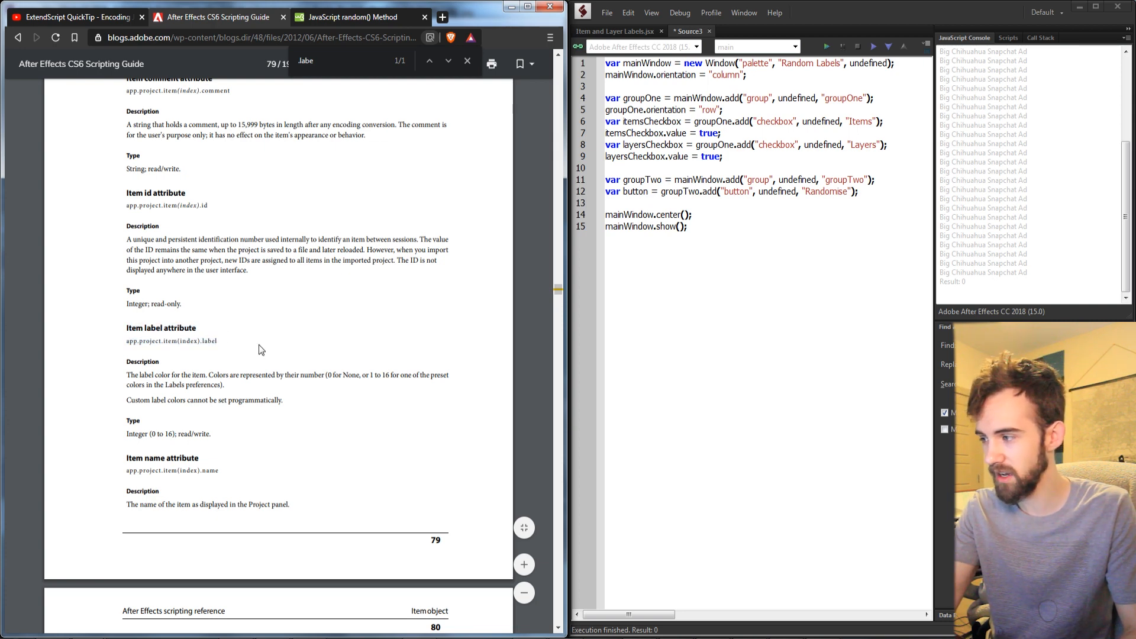
{"action": "type", "text": "selec"}
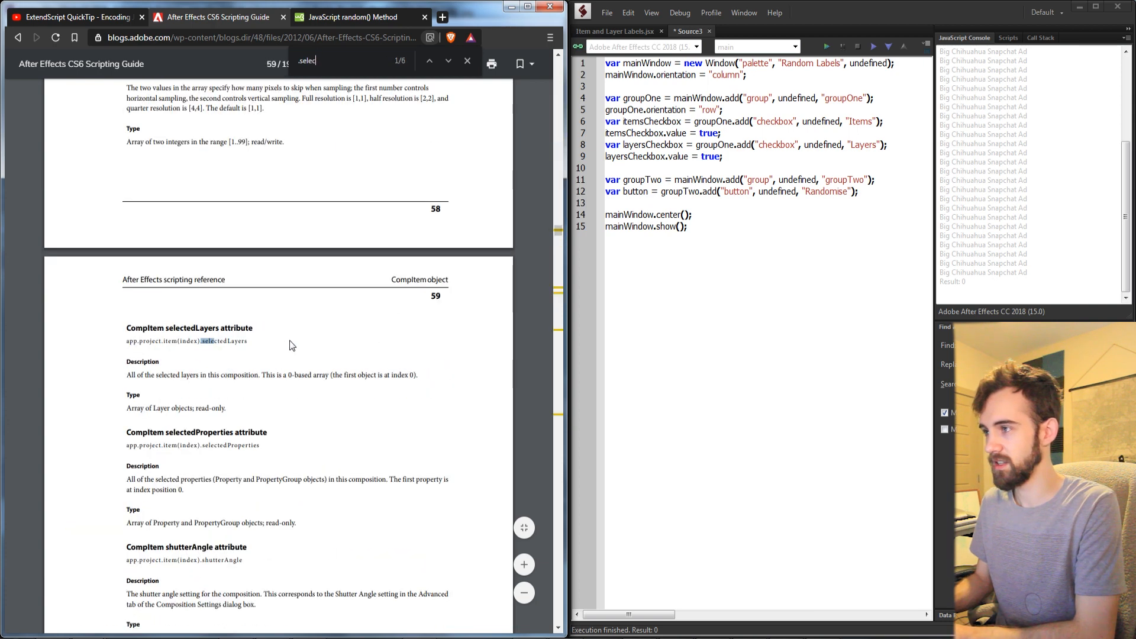
{"action": "type", "text": "ed"}
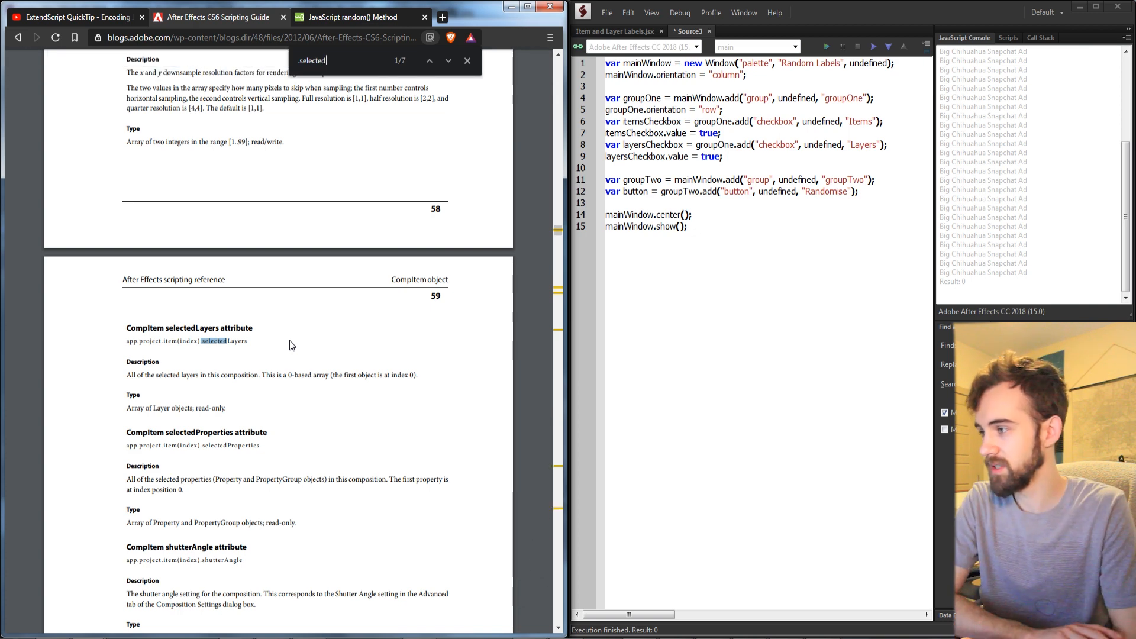
{"action": "left_click", "coordinate": [448, 60]}
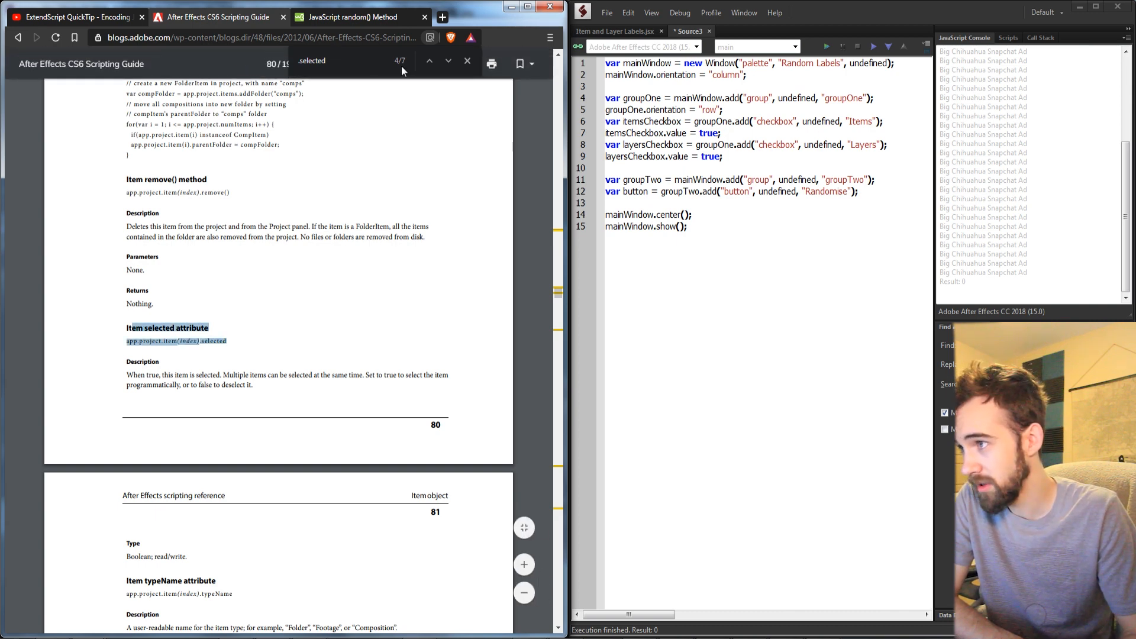
{"action": "left_click", "coordinate": [449, 60]}
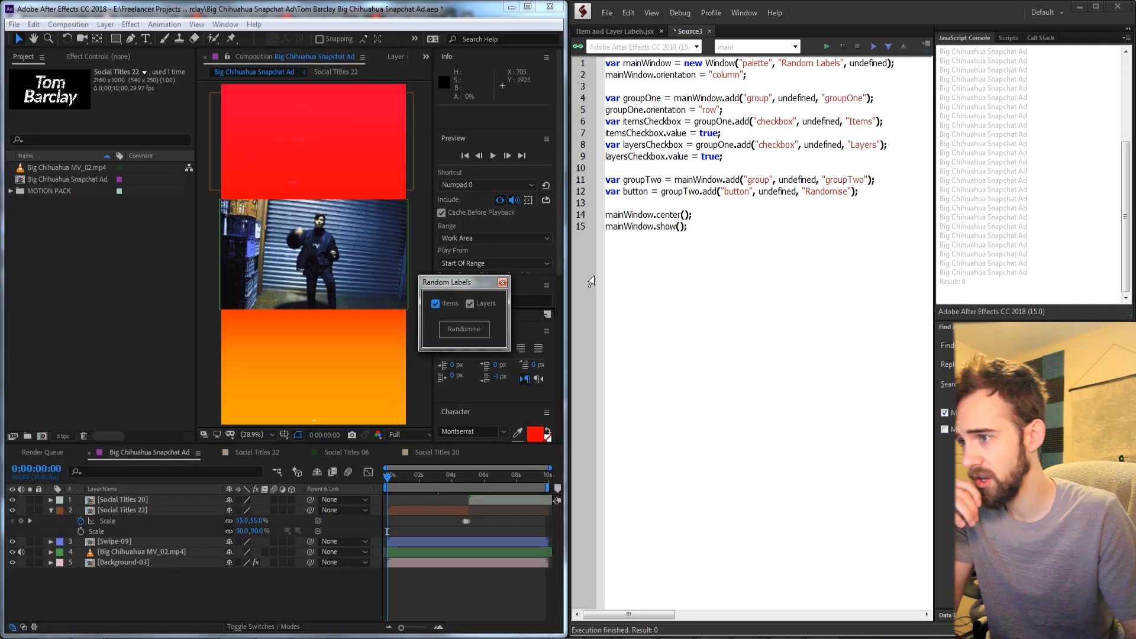
Add a button.onClick function with an if block testing itemsCheckbox.value == true.
{"action": "left_click", "coordinate": [686, 226]}
{"action": "type", "text": "button.onC"}
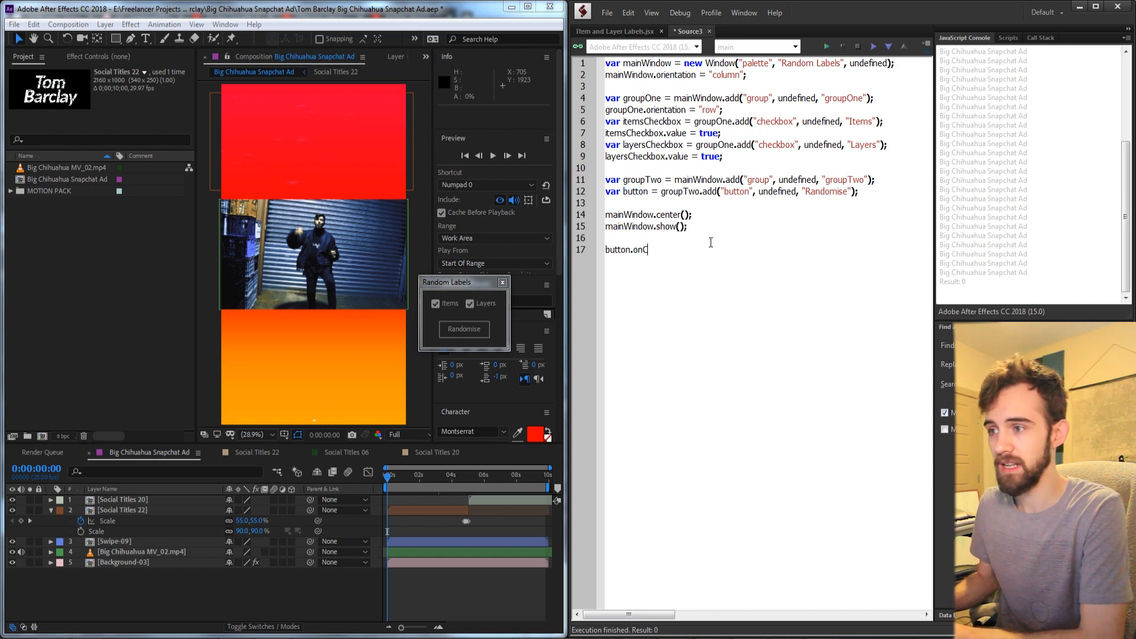
{"action": "type", "text": "lick = function() {"}
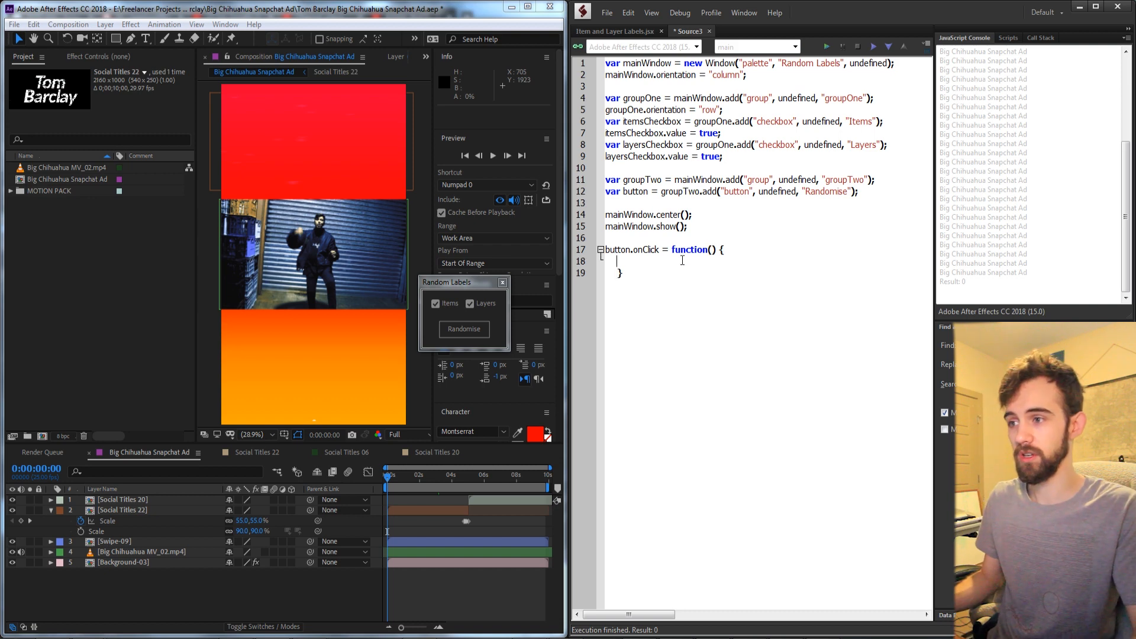
{"action": "double_click", "coordinate": [644, 120]}
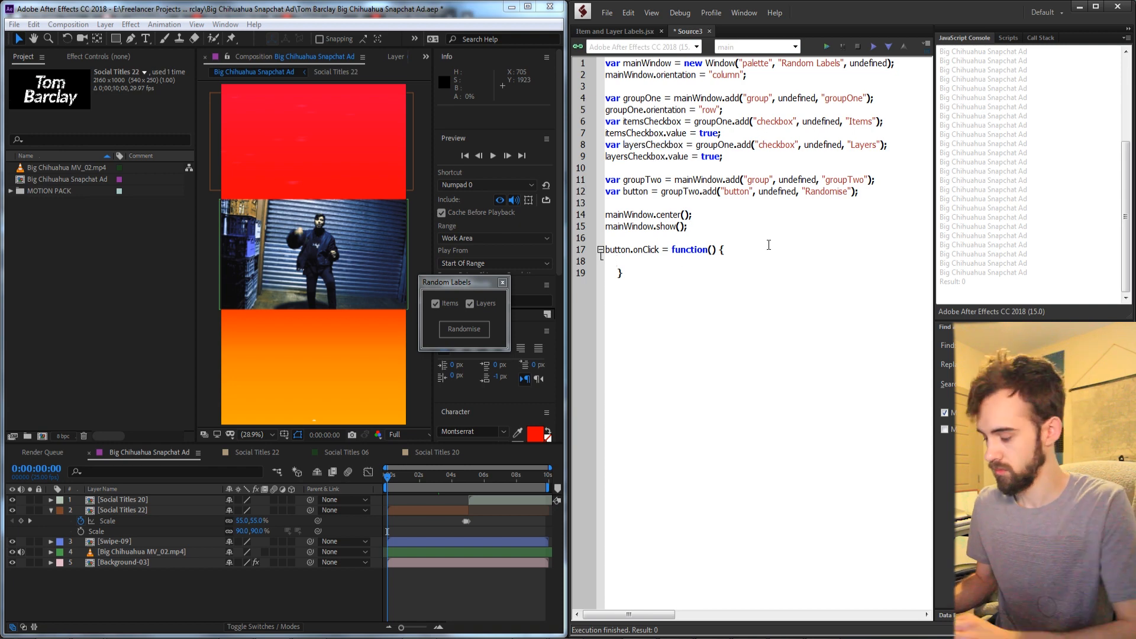
{"action": "type", "text": "if"}
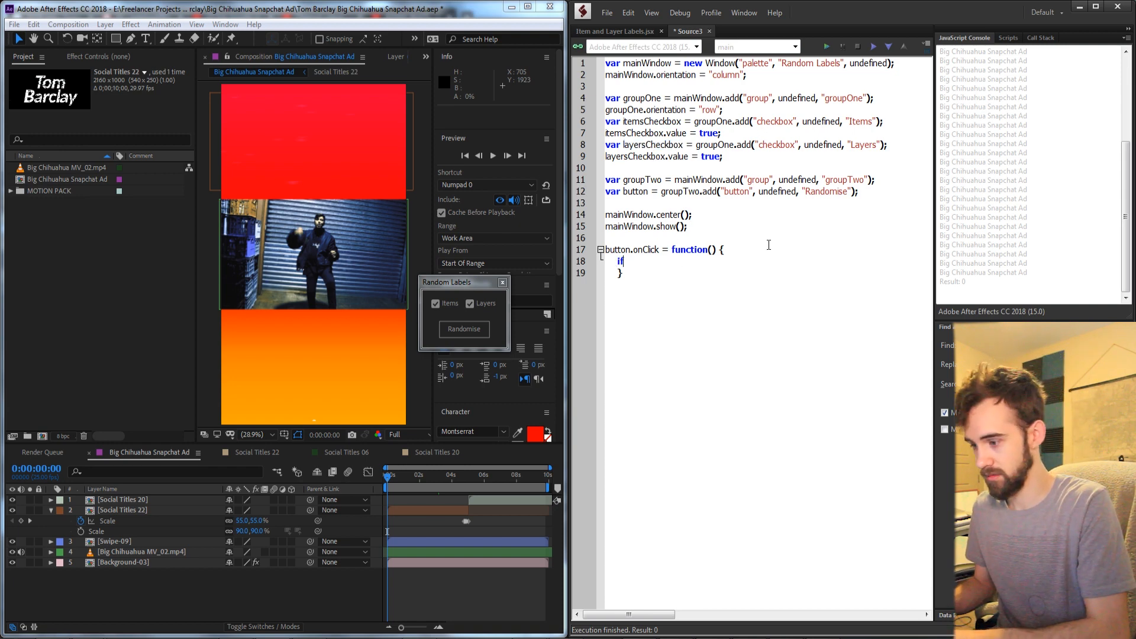
{"action": "type", "text": "() {"}
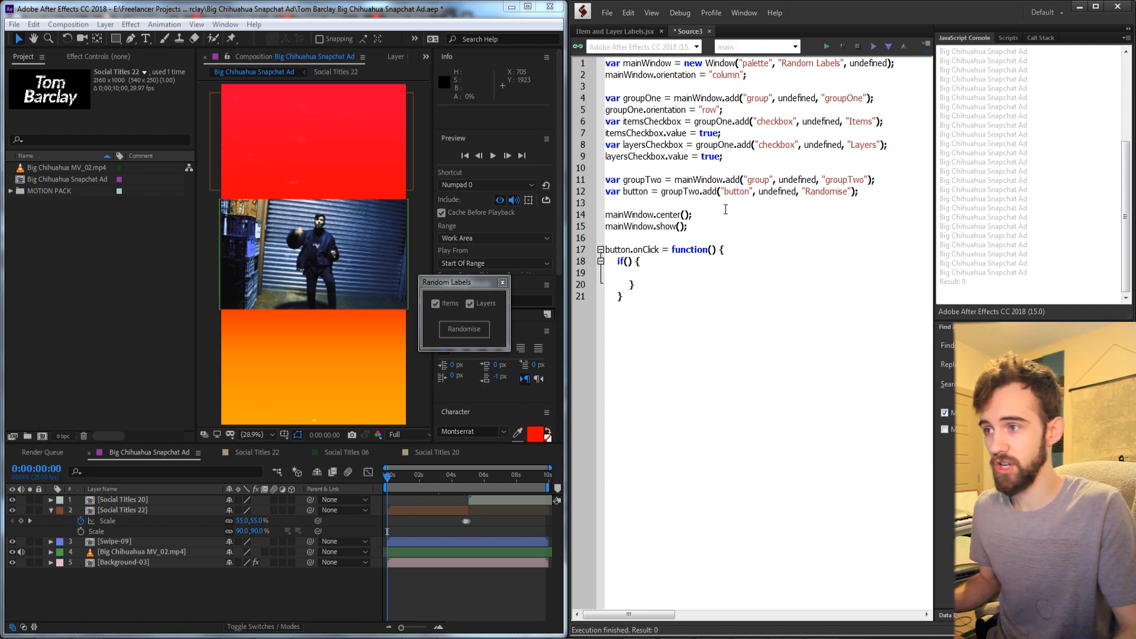
{"action": "type", "text": "itemsCheckbox"}
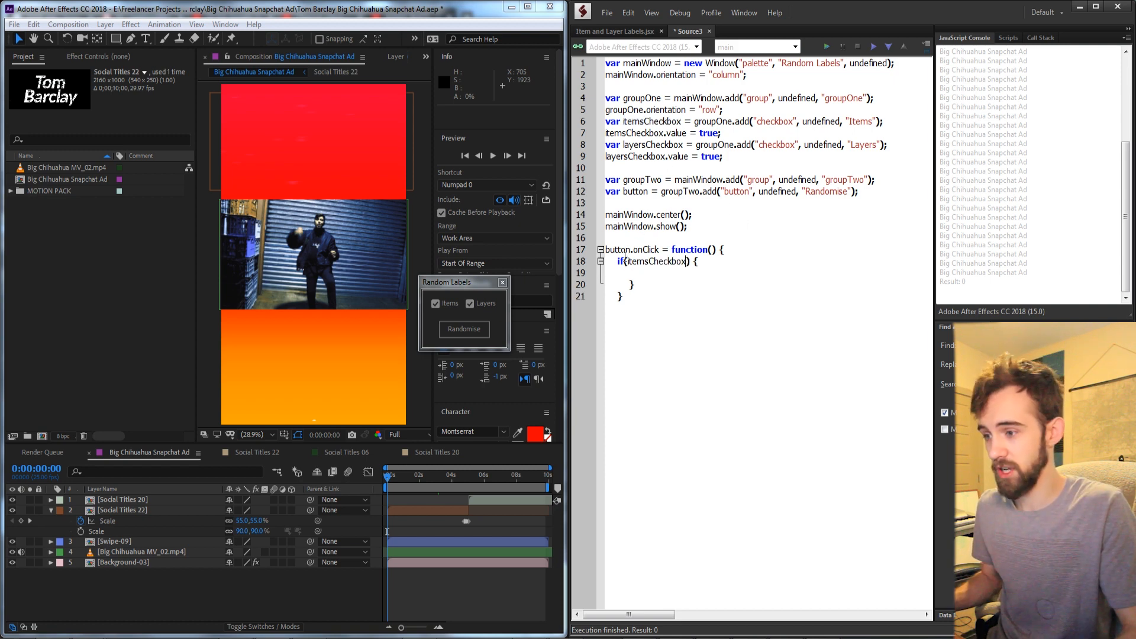
{"action": "type", "text": ".value =="}
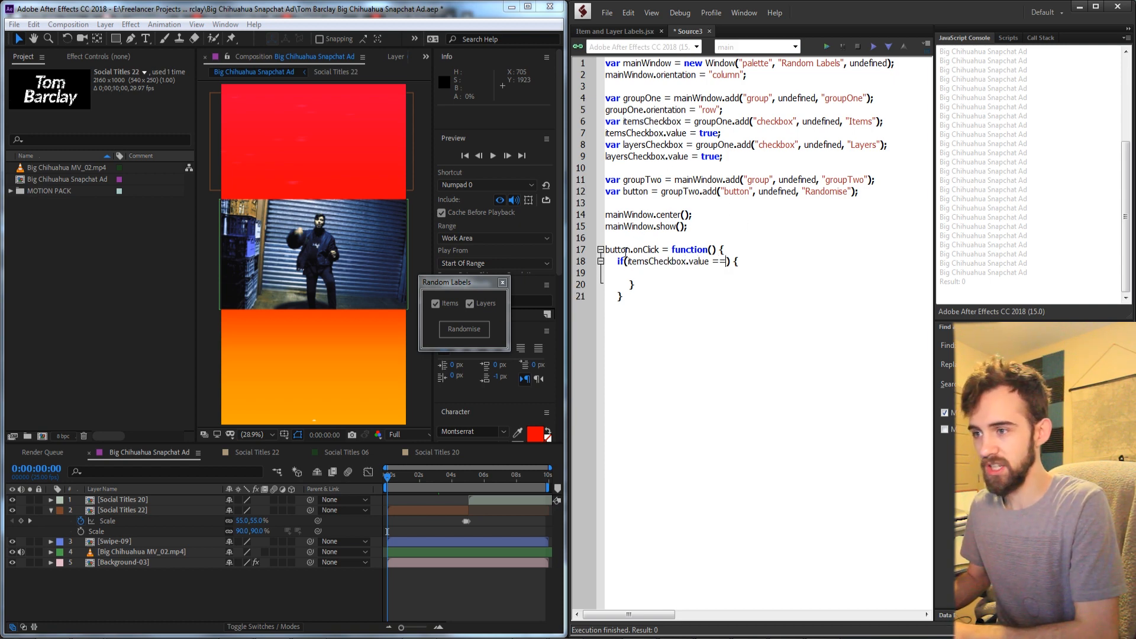
{"action": "type", "text": "true"}
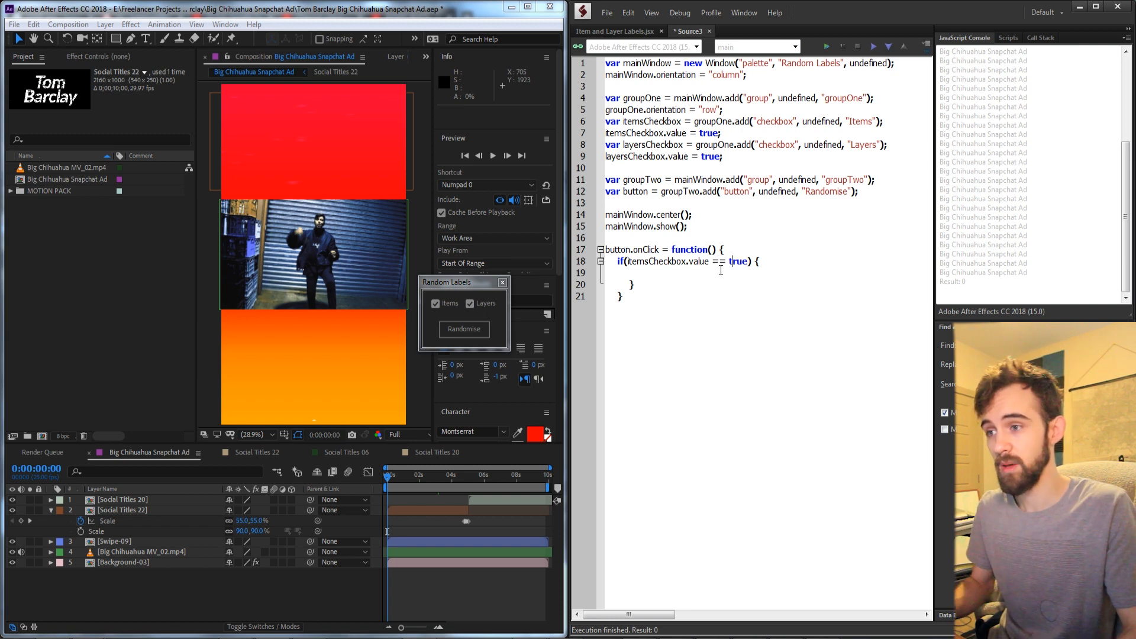
{"action": "key", "text": "Backspace"}
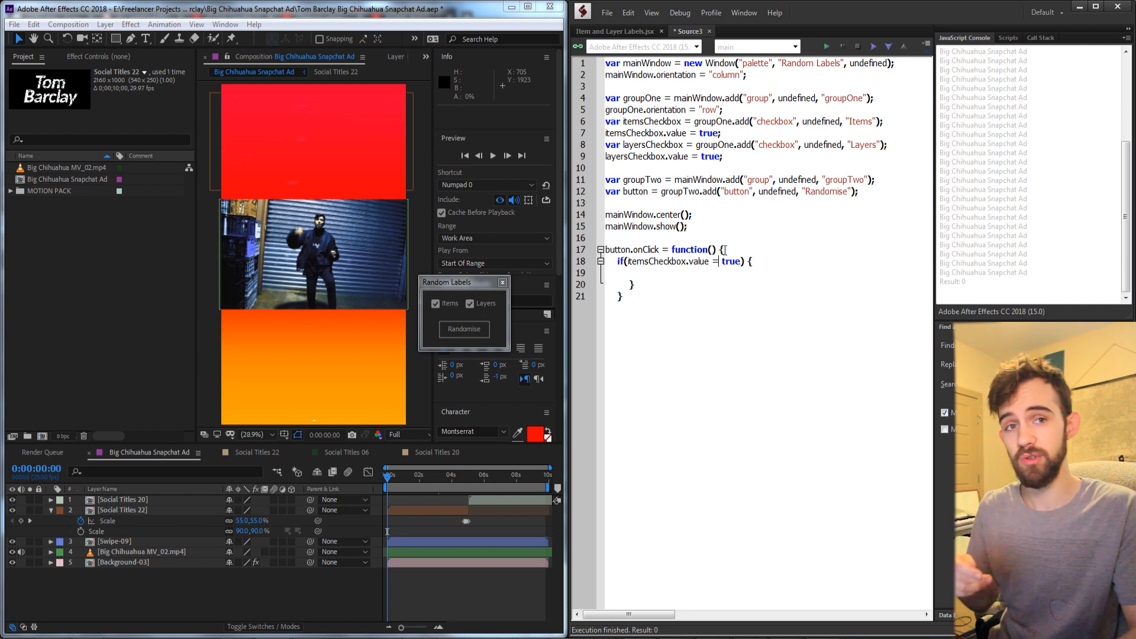
{"action": "type", "text": "="}
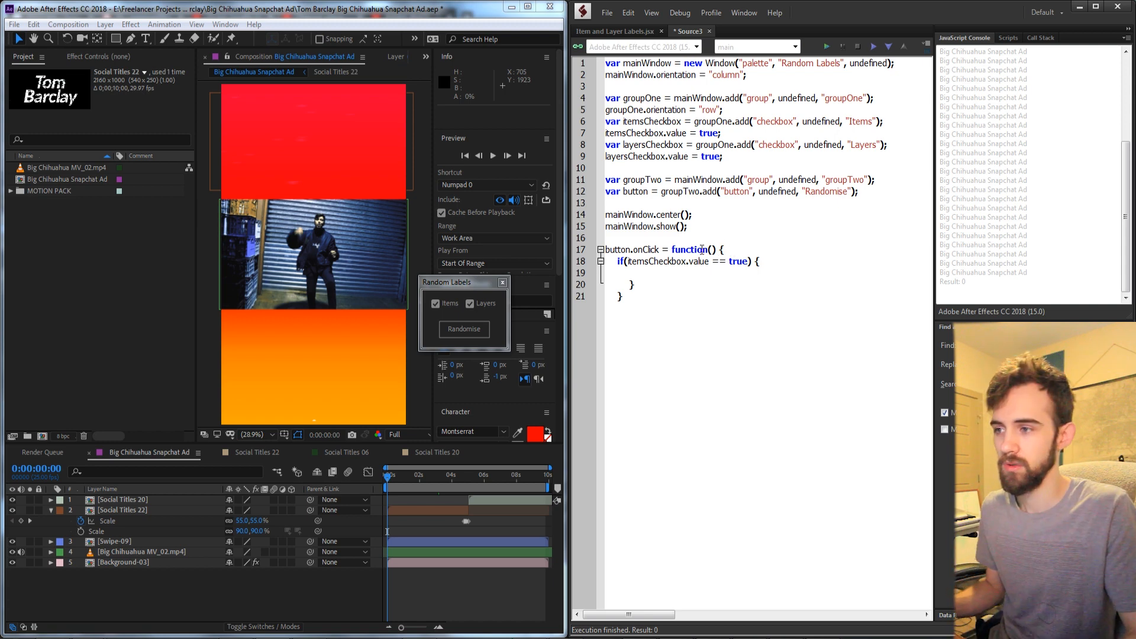
Add the 'Items True' alert and duplicate the block for the Layers checkbox.
{"action": "left_click_drag", "start_coordinate": [620, 260], "coordinate": [634, 284]}
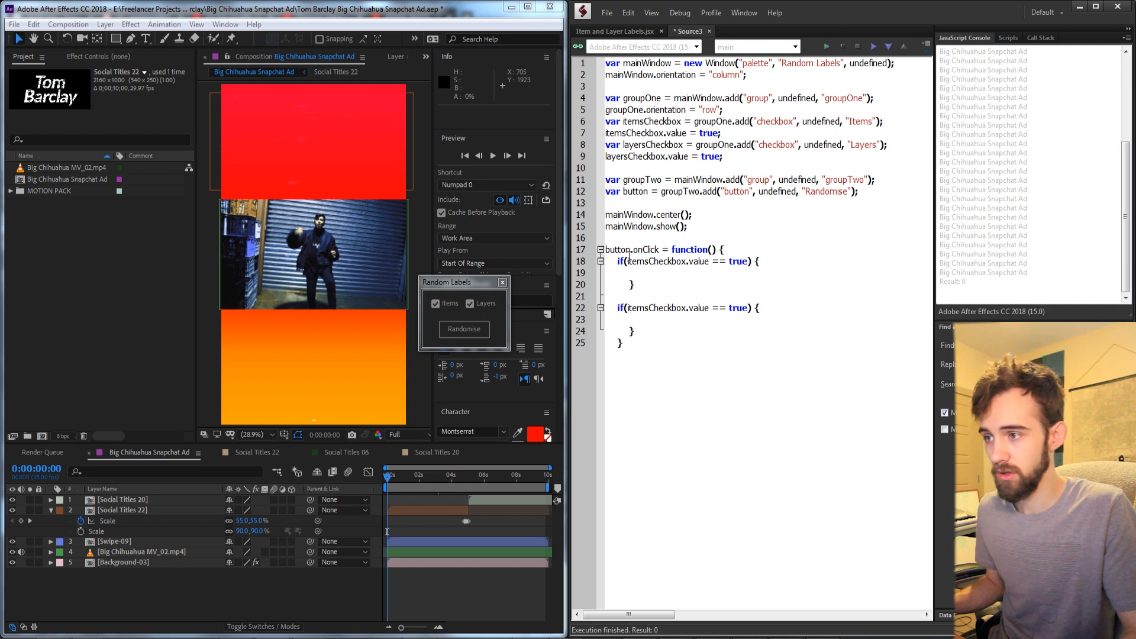
{"action": "double_click", "coordinate": [651, 307]}
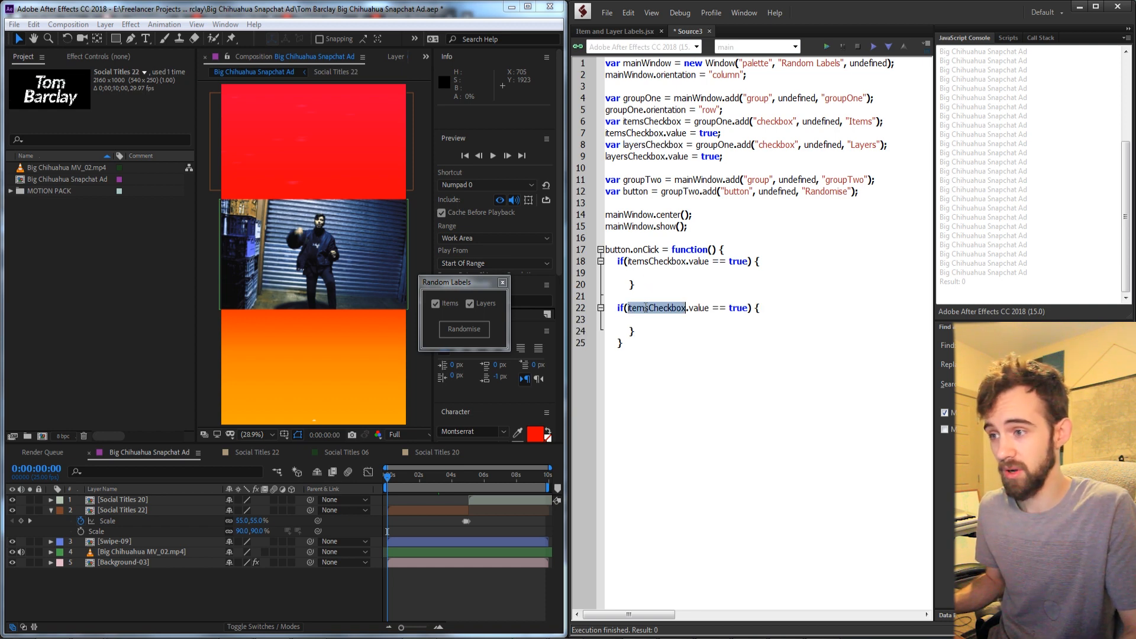
{"action": "type", "text": "alert(\"\") ;"}
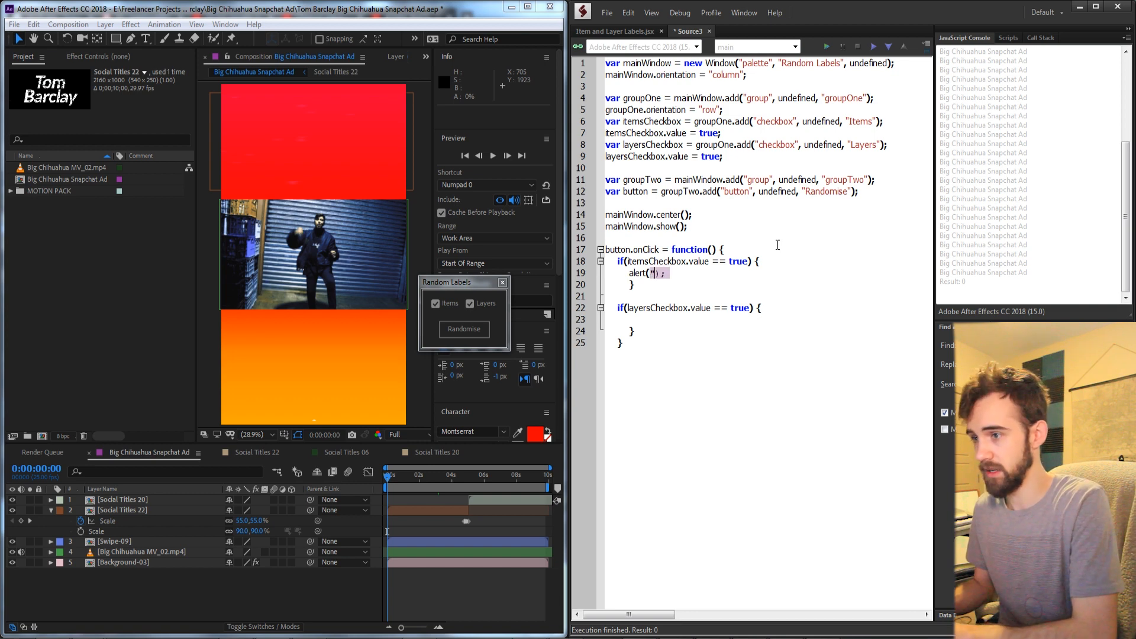
{"action": "type", "text": "Items True"}
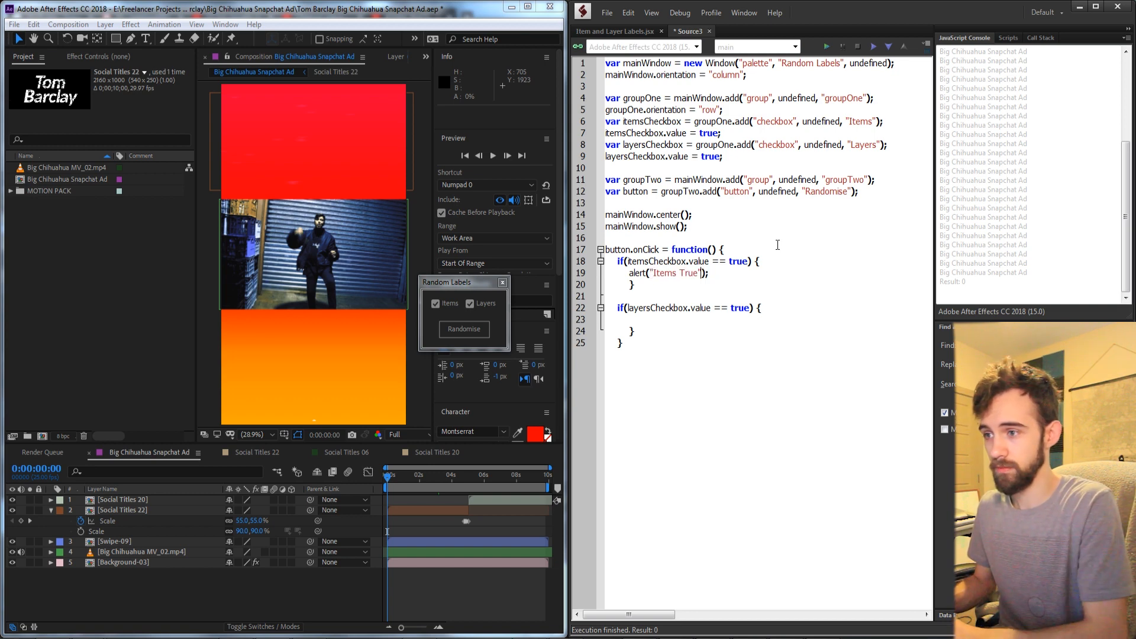
{"action": "double_click", "coordinate": [667, 272]}
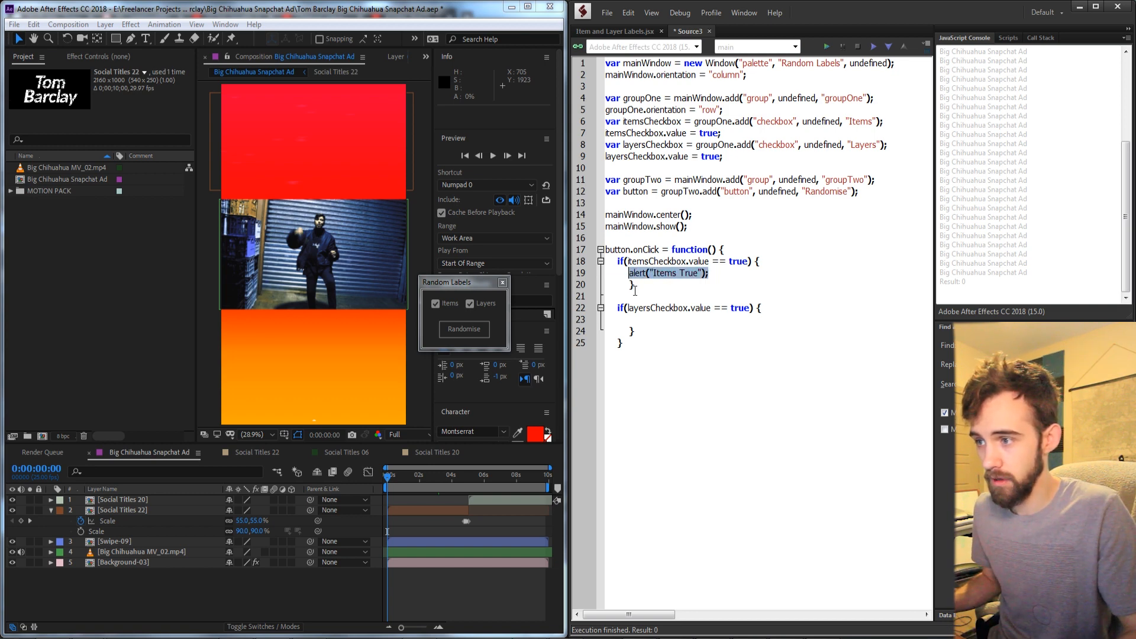
{"action": "type", "text": "Layers True\");"}
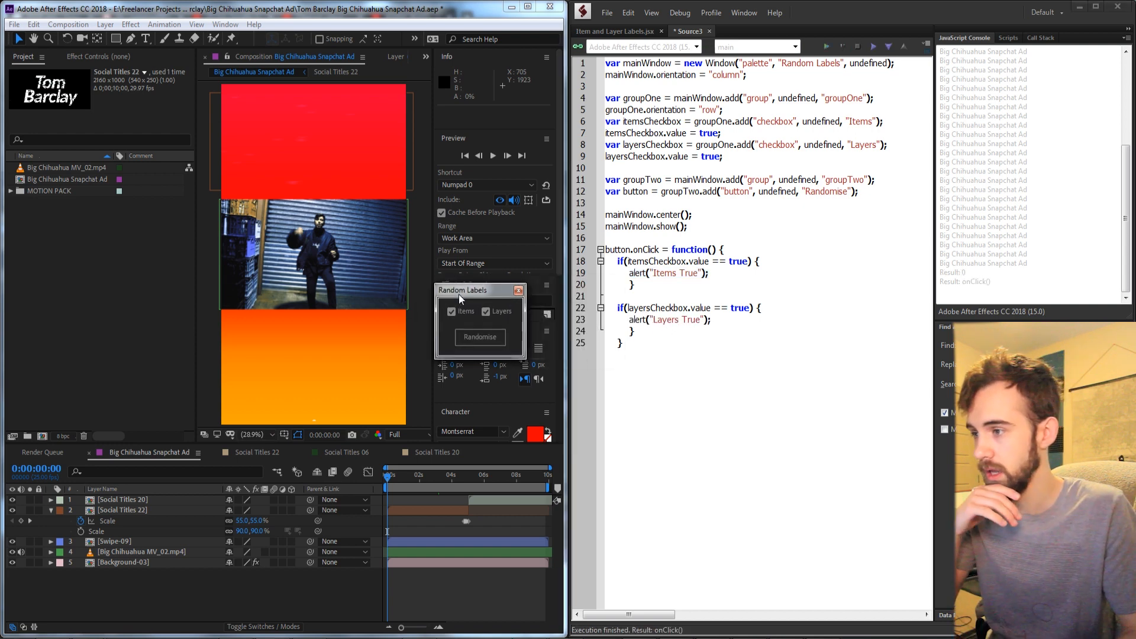
Click Randomise, dismiss the alert, and click Randomise again.
{"action": "left_click", "coordinate": [479, 337]}
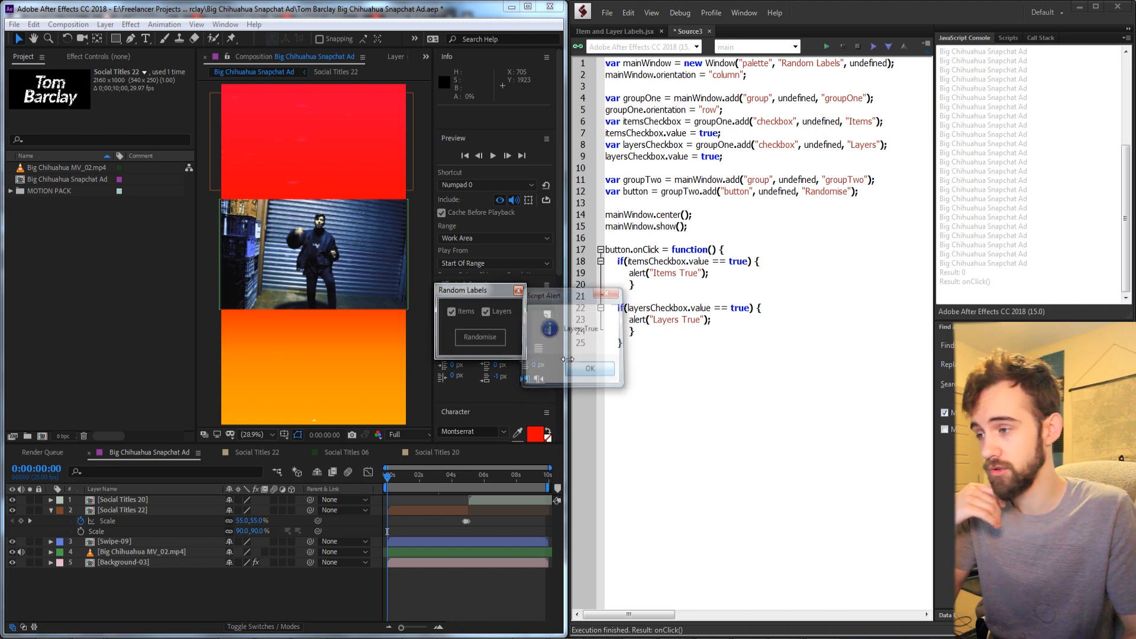
{"action": "left_click", "coordinate": [590, 368]}
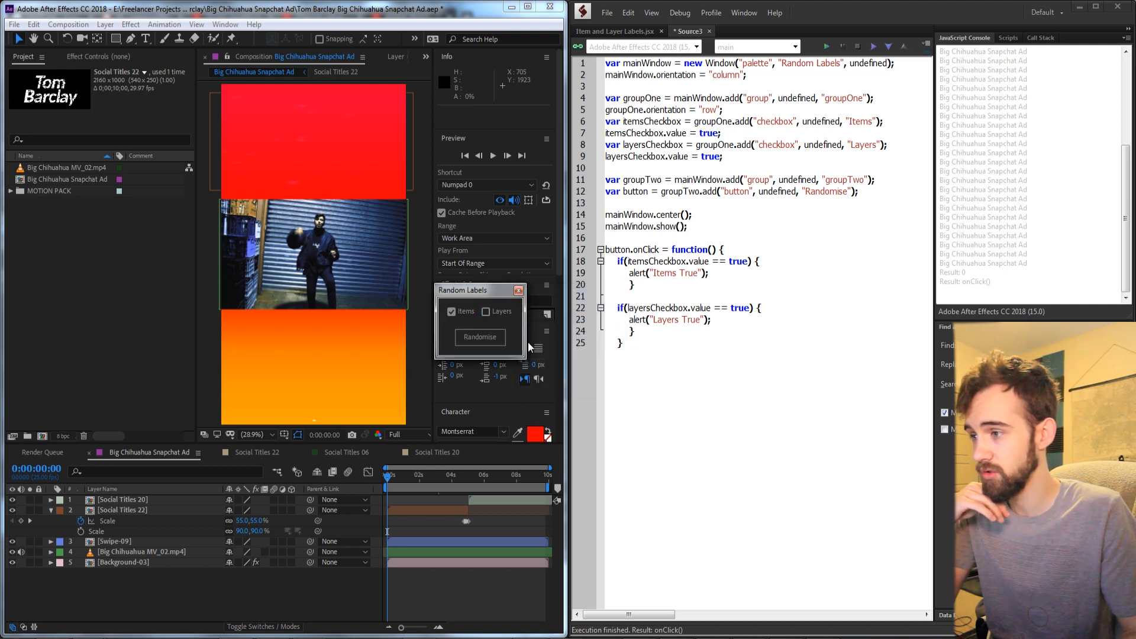
{"action": "left_click", "coordinate": [479, 336]}
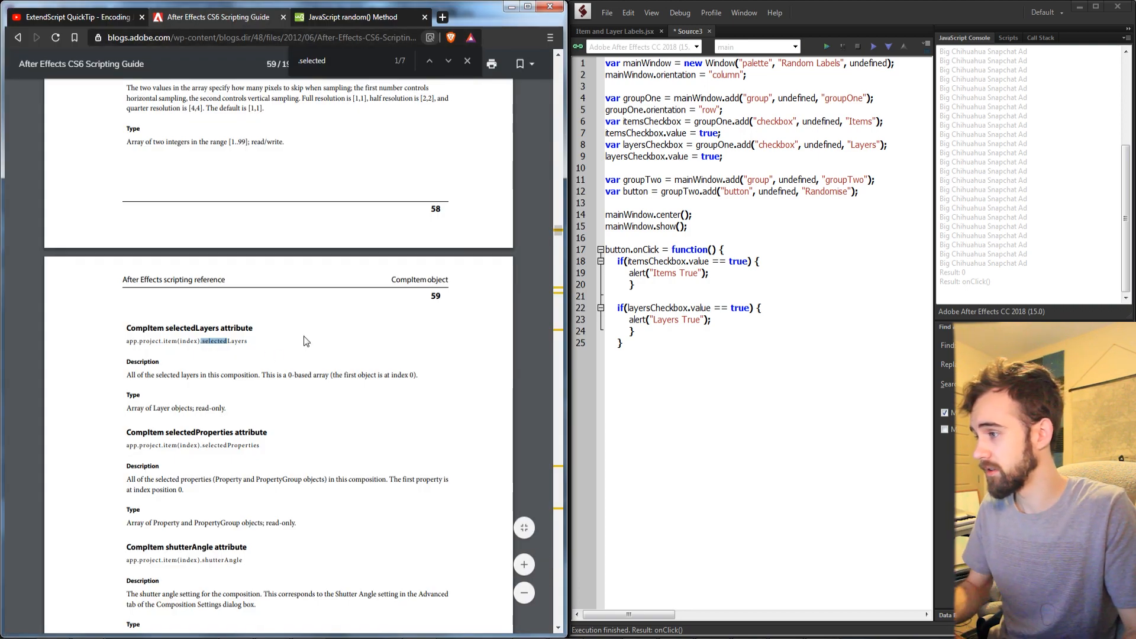
Search the Scripting Guide for 'label' and highlight that Item label colours are numbered 0 to 16.
{"action": "type", "text": "label"}
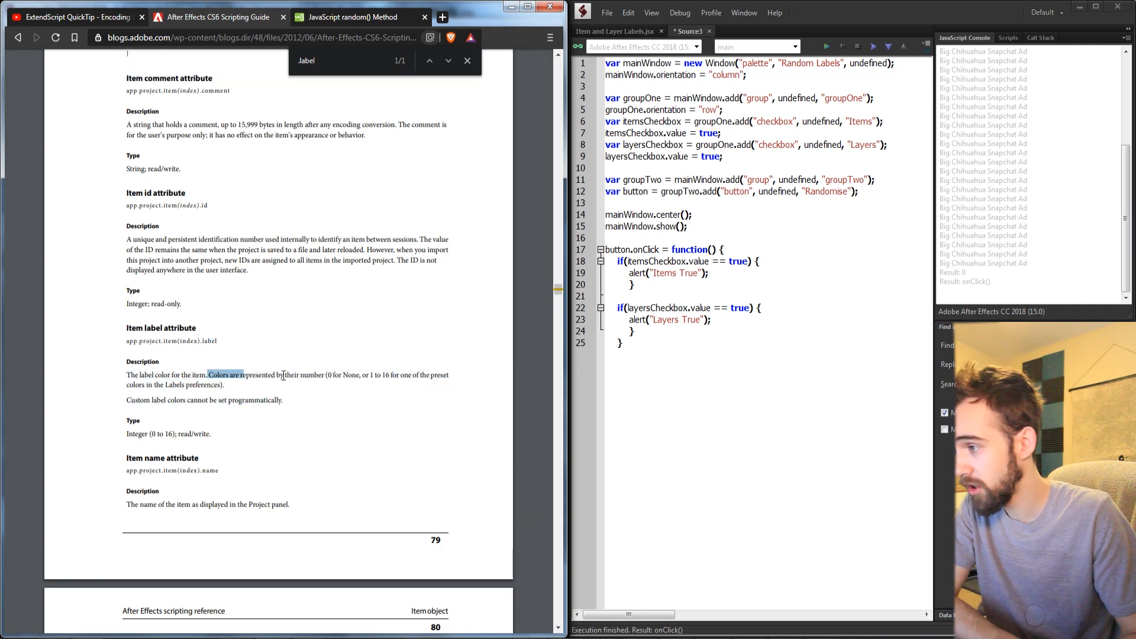
{"action": "left_click_drag", "start_coordinate": [242, 374], "coordinate": [355, 375]}
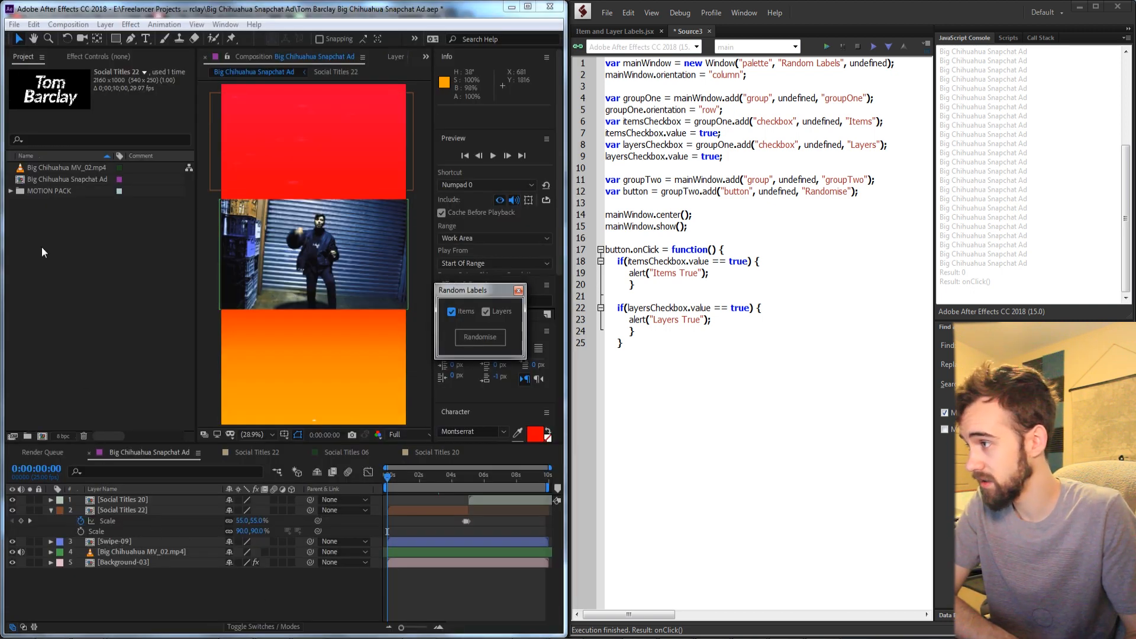
{"action": "right_click", "coordinate": [120, 167]}
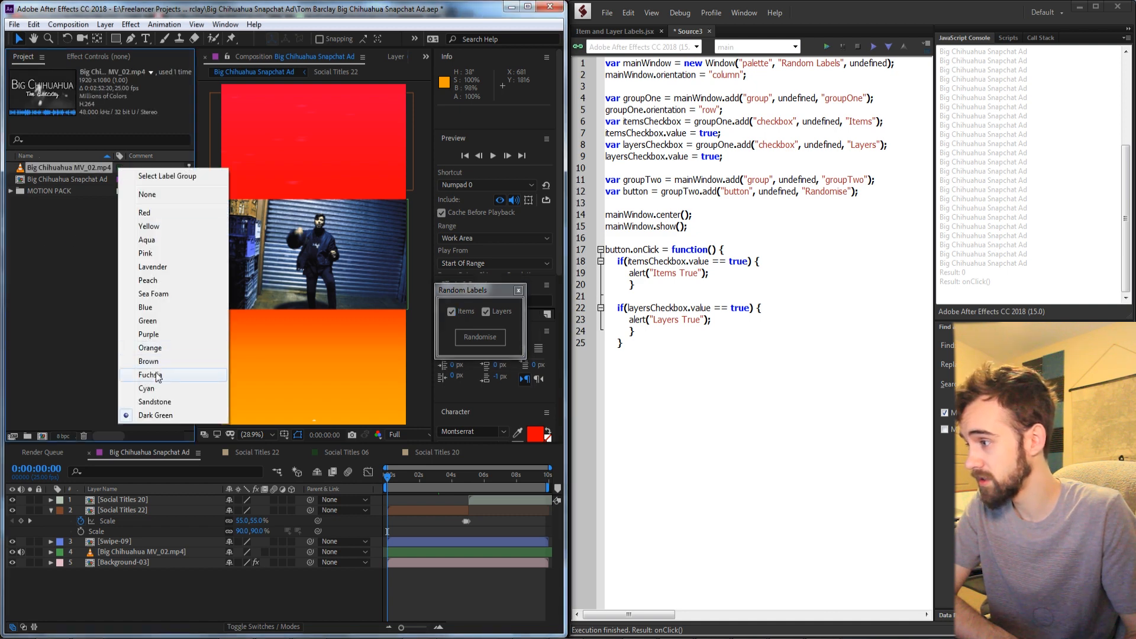
{"action": "mouse_move", "coordinate": [147, 194]}
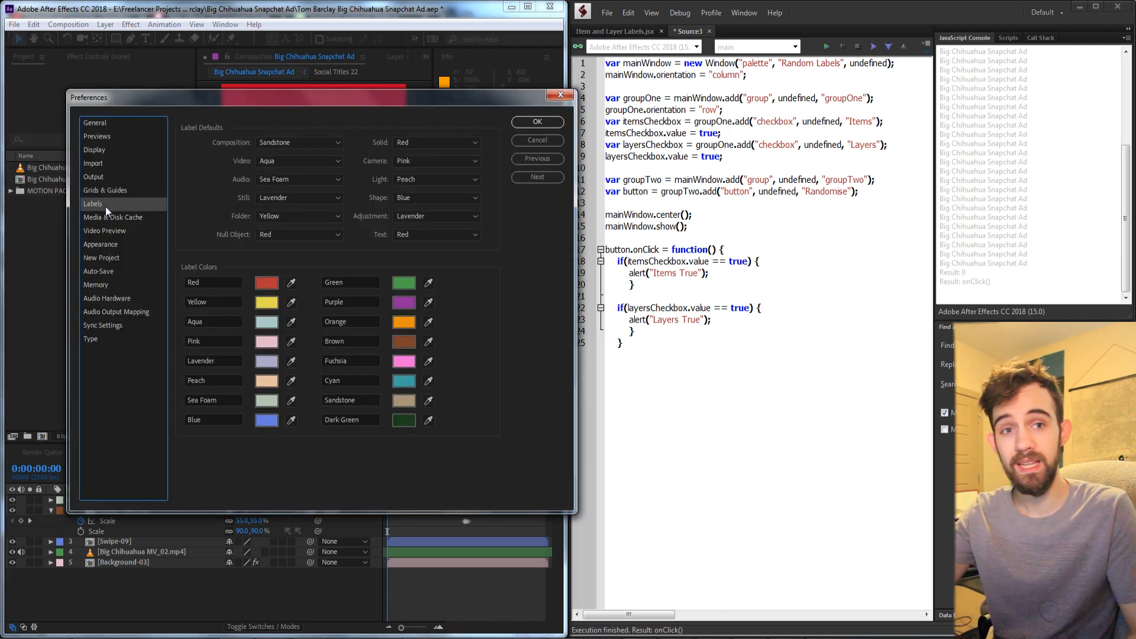
{"action": "mouse_move", "coordinate": [254, 312]}
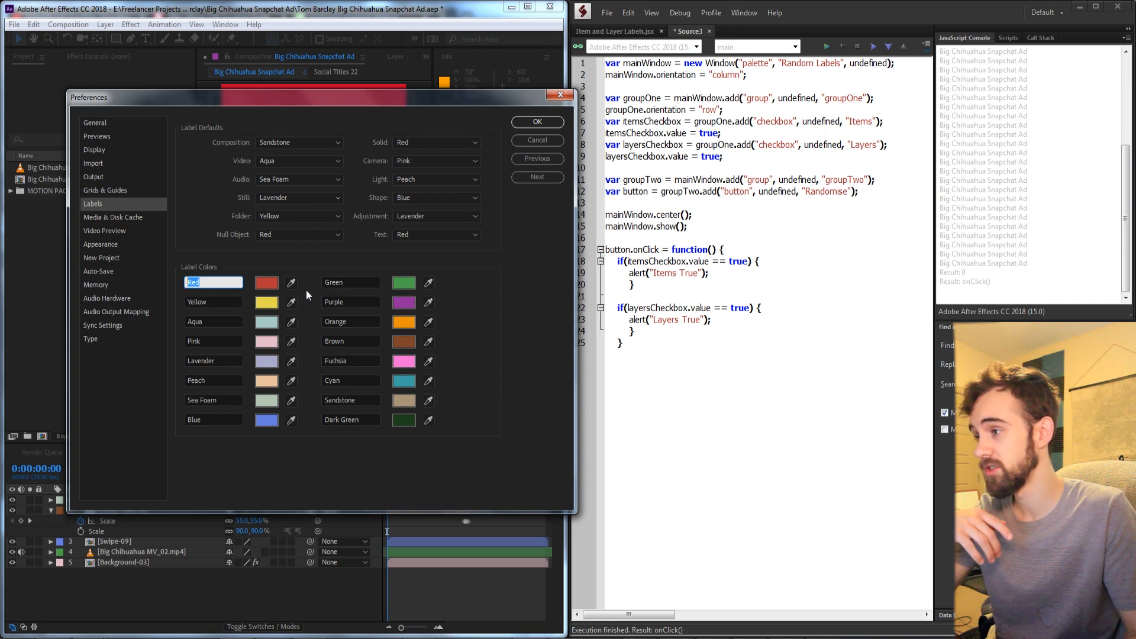
{"action": "left_click", "coordinate": [265, 281]}
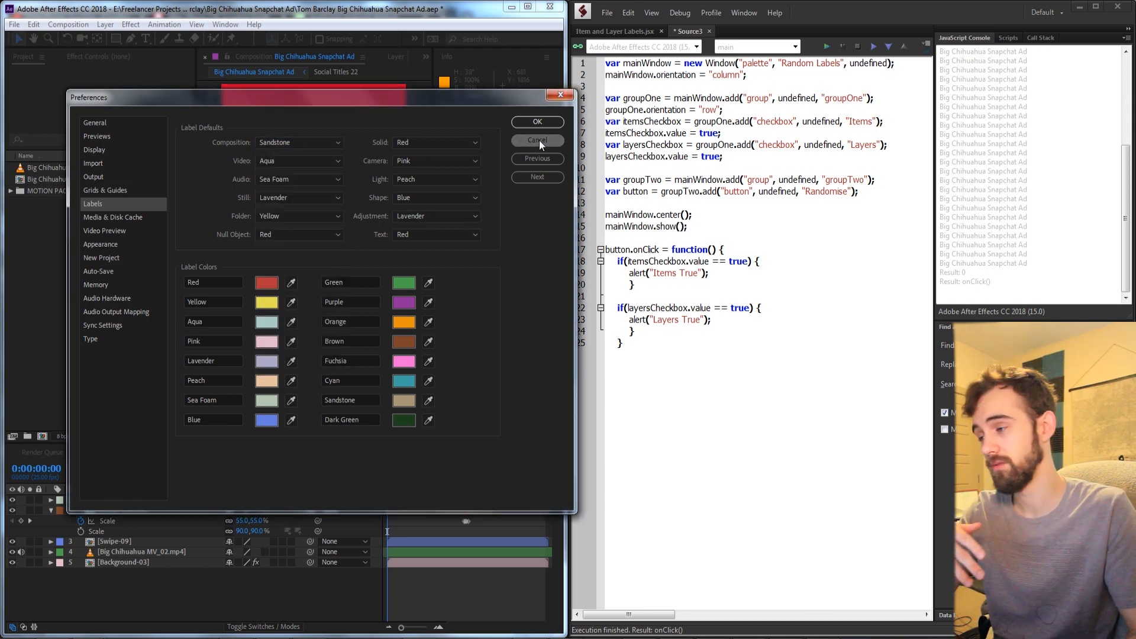
{"action": "left_click", "coordinate": [537, 140]}
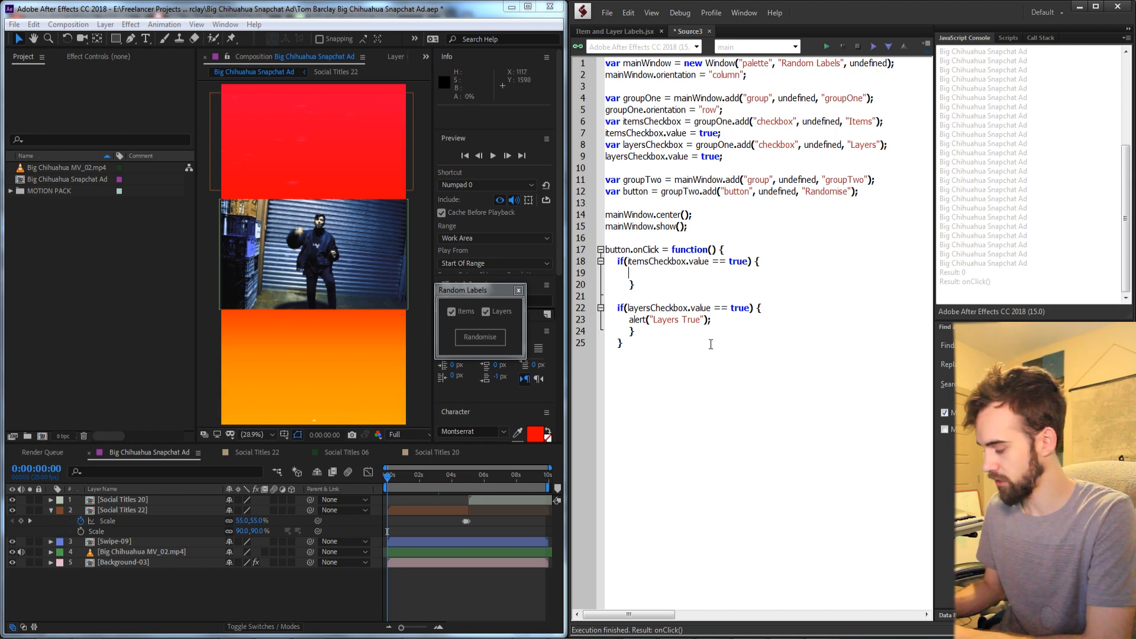
Call randomiseItemLabels() in the Items branch and declare that function with a for loop.
{"action": "type", "text": "randomiseItemLabels();"}
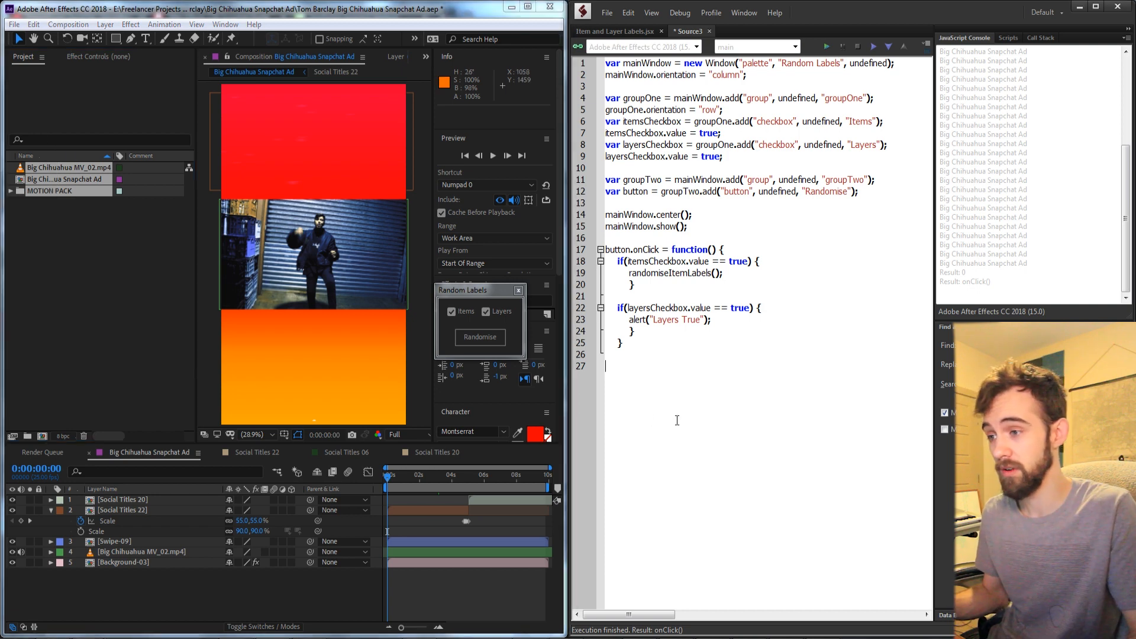
{"action": "type", "text": "function"}
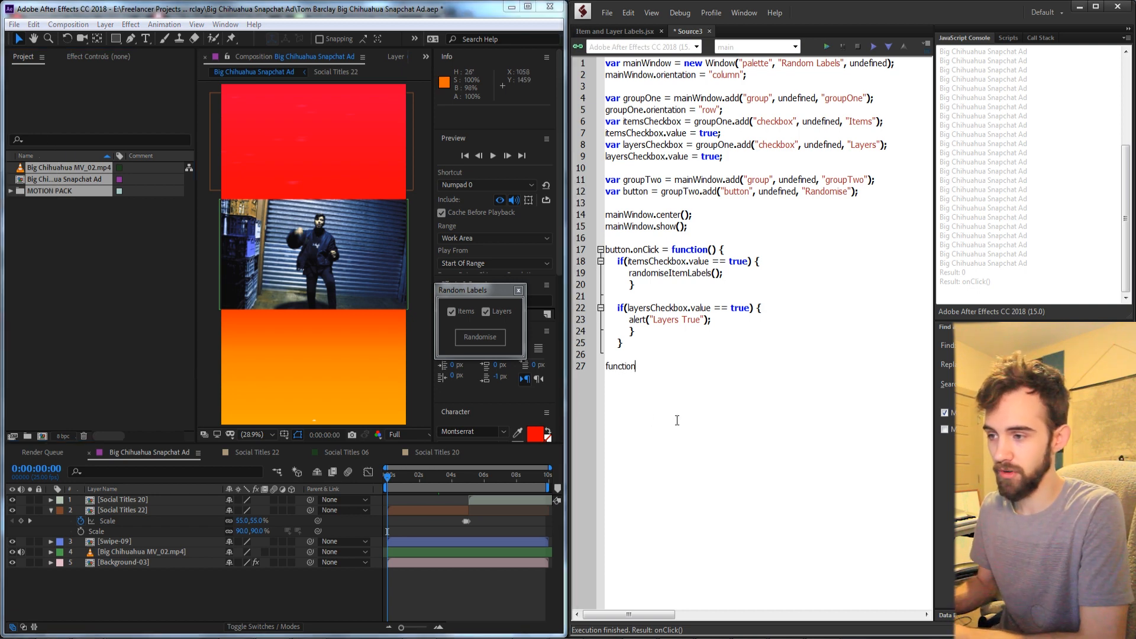
{"action": "type", "text": "randomiseItemLabels() {}"}
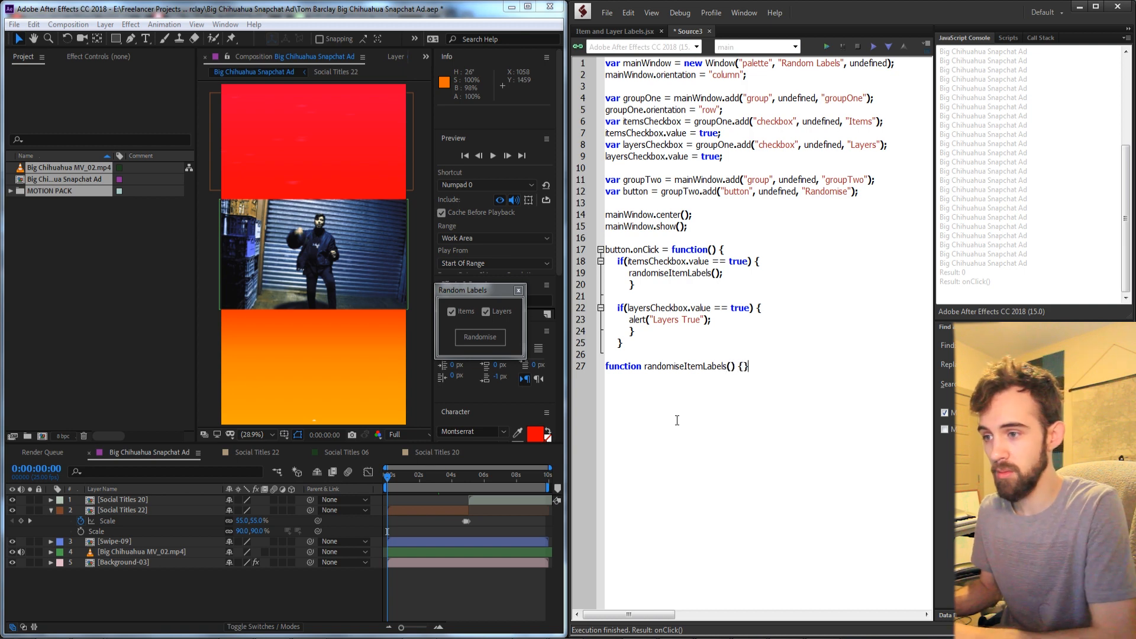
{"action": "type", "text": "for() {"}
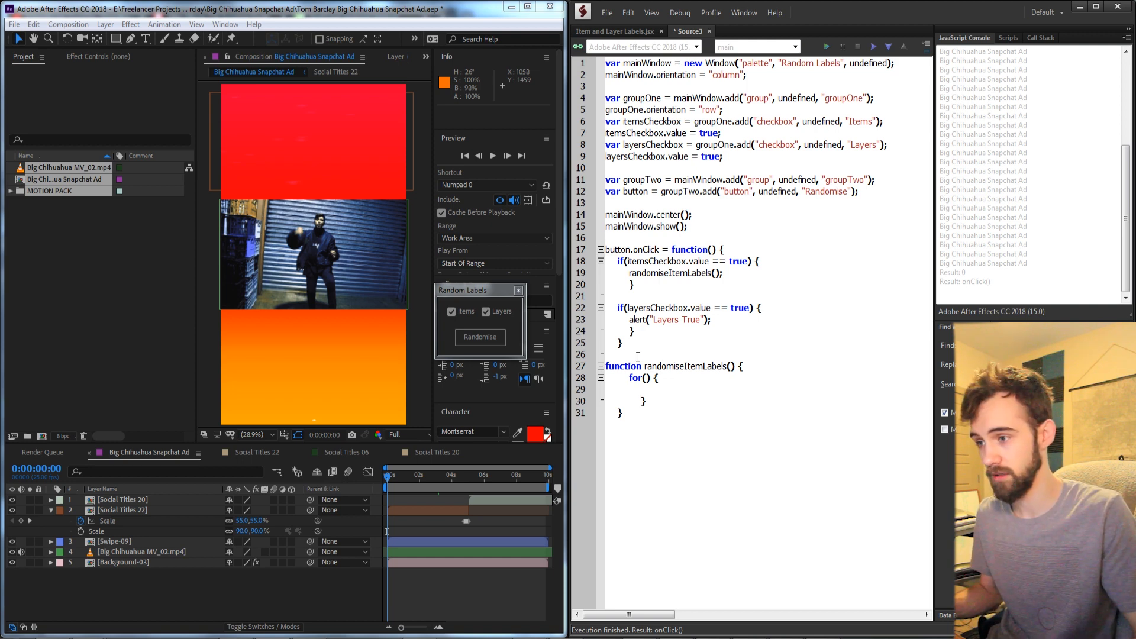
Loop i up to app.project.numItems, assigning app.project.item(i).label.
{"action": "type", "text": "var i = 1; i <"}
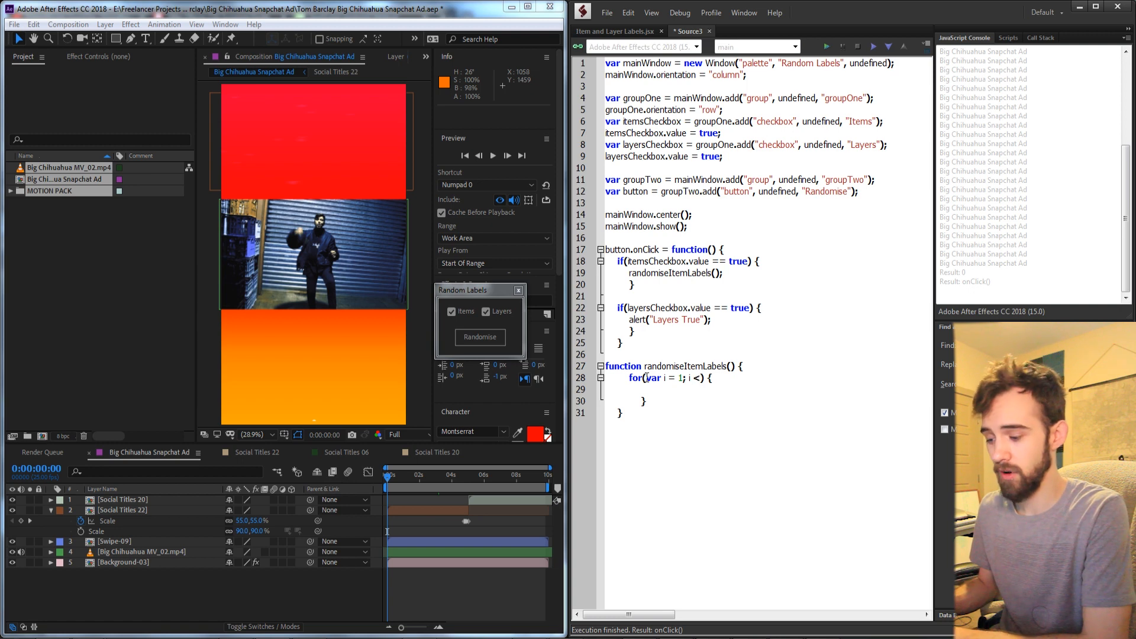
{"action": "type", "text": "="}
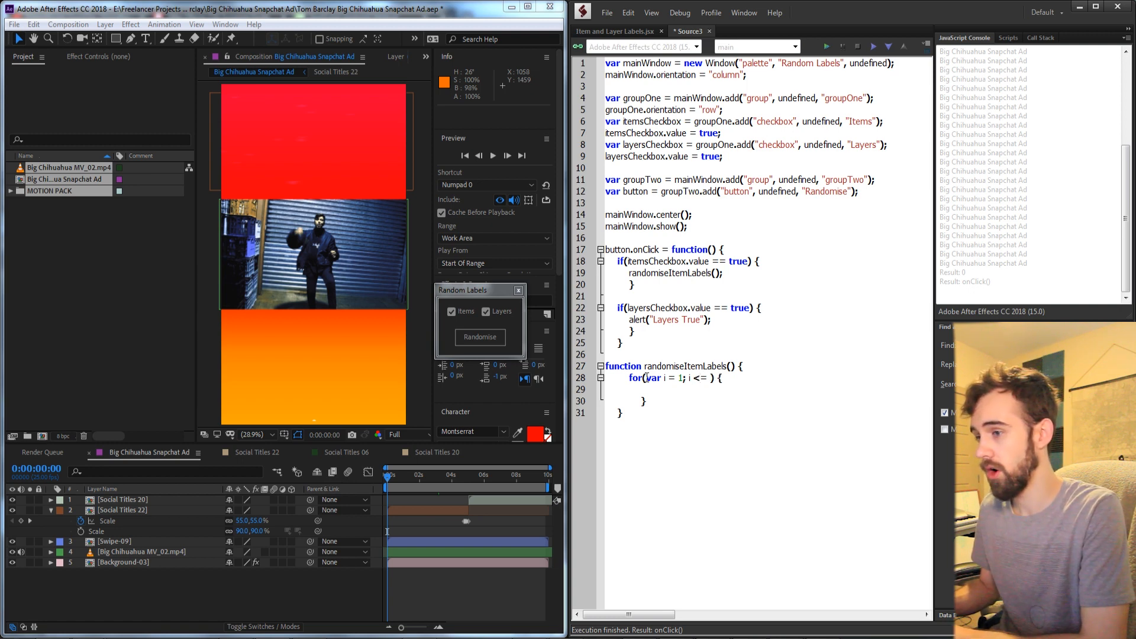
{"action": "type", "text": "app.project"}
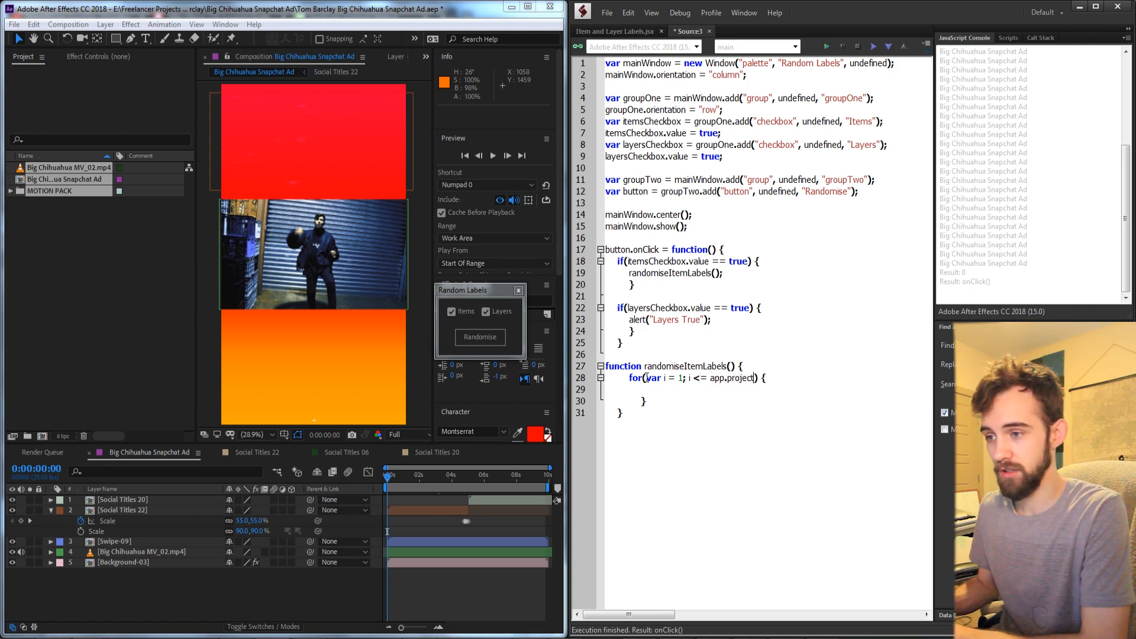
{"action": "type", "text": ".numItems; i++"}
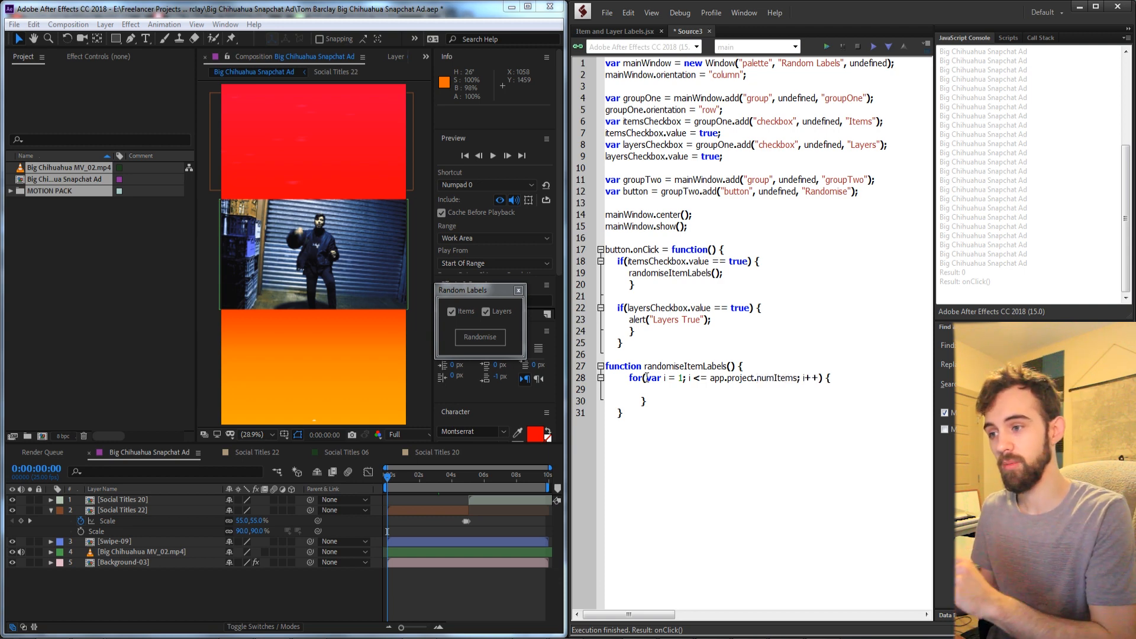
{"action": "type", "text": "app."}
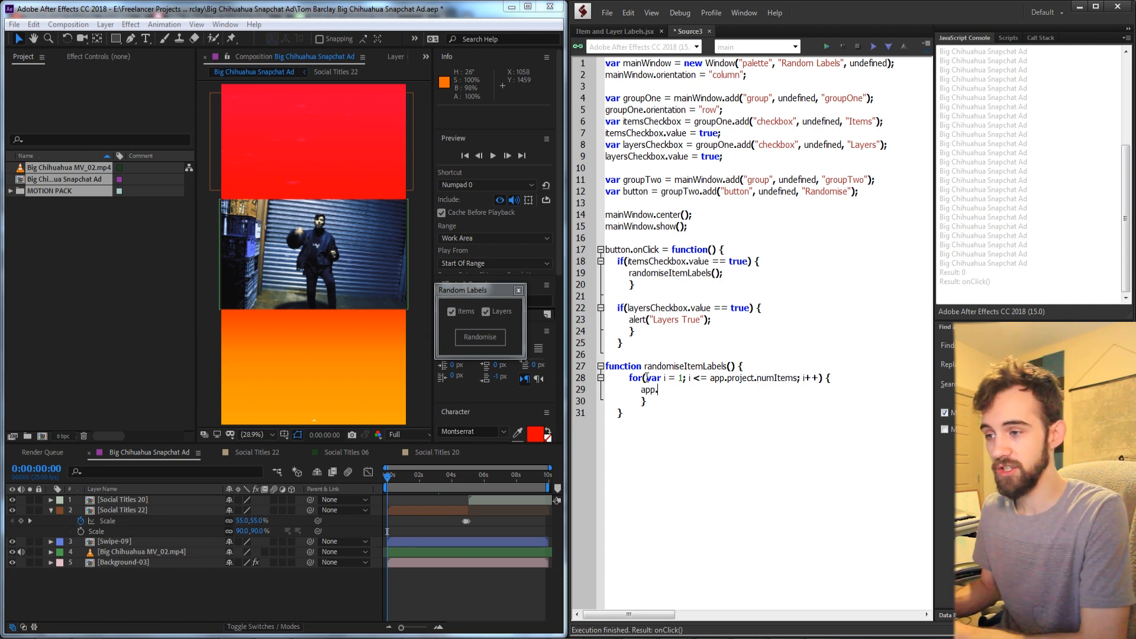
{"action": "type", "text": "project."}
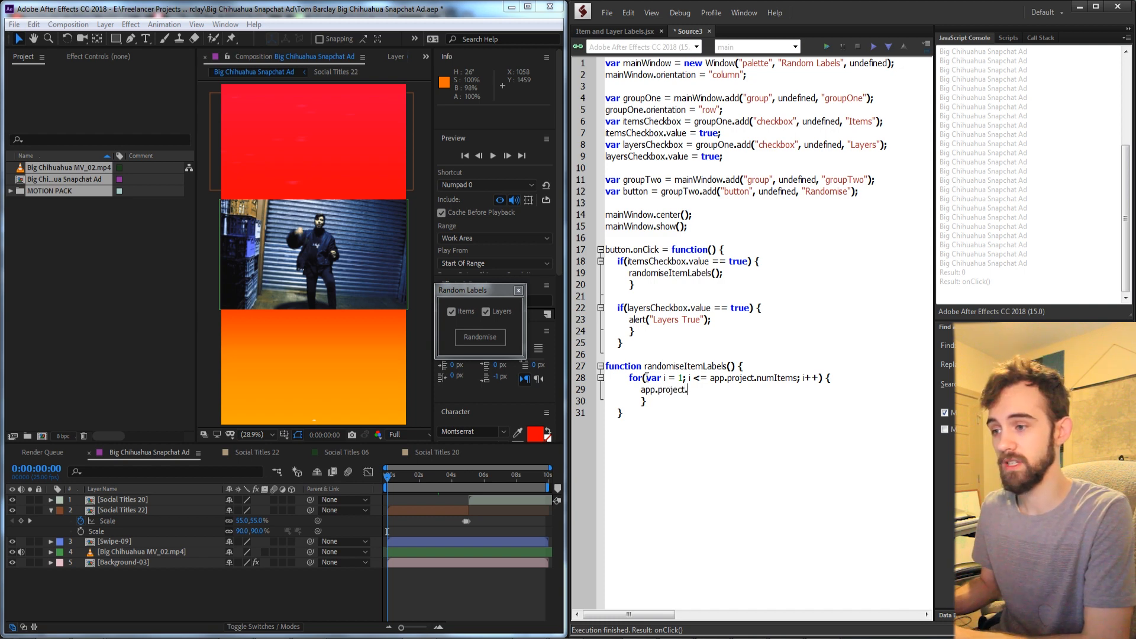
{"action": "type", "text": ".item(i)"}
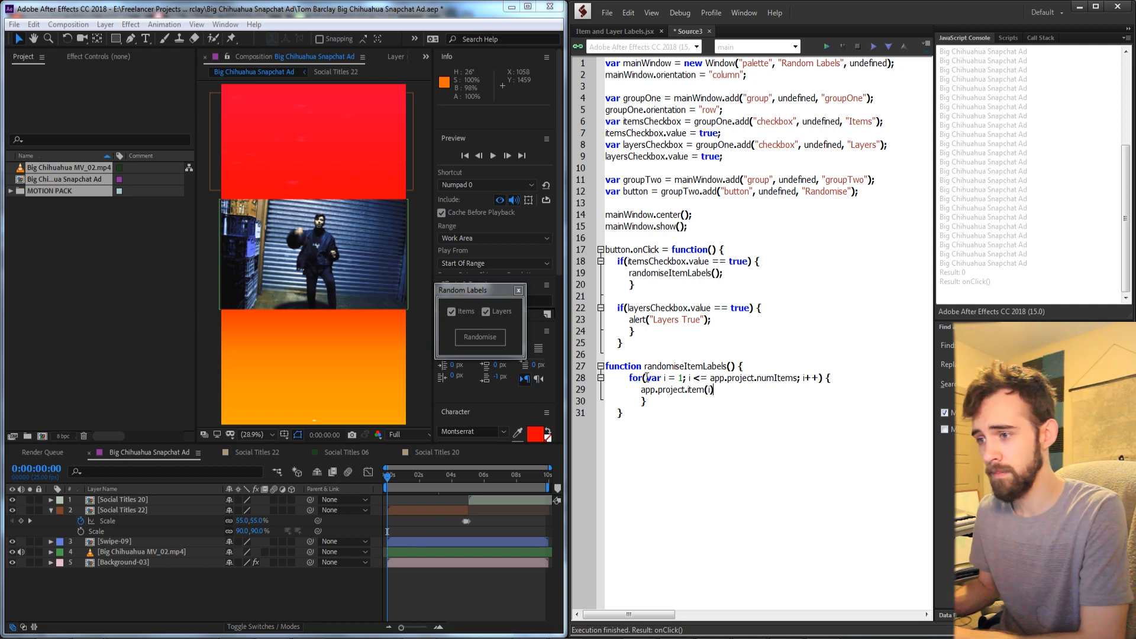
{"action": "type", "text": ".label = ;"}
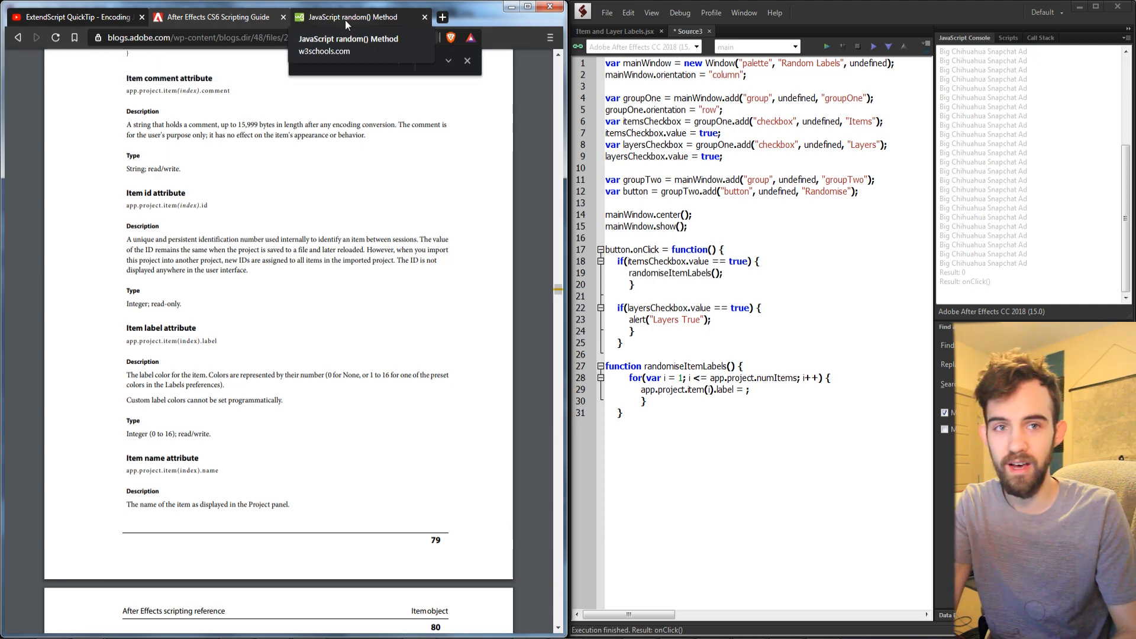
Set each item's label to w3schools' Math.floor((Math.random() * 17) + 1), changing 10 to 17.
{"action": "left_click", "coordinate": [355, 16]}
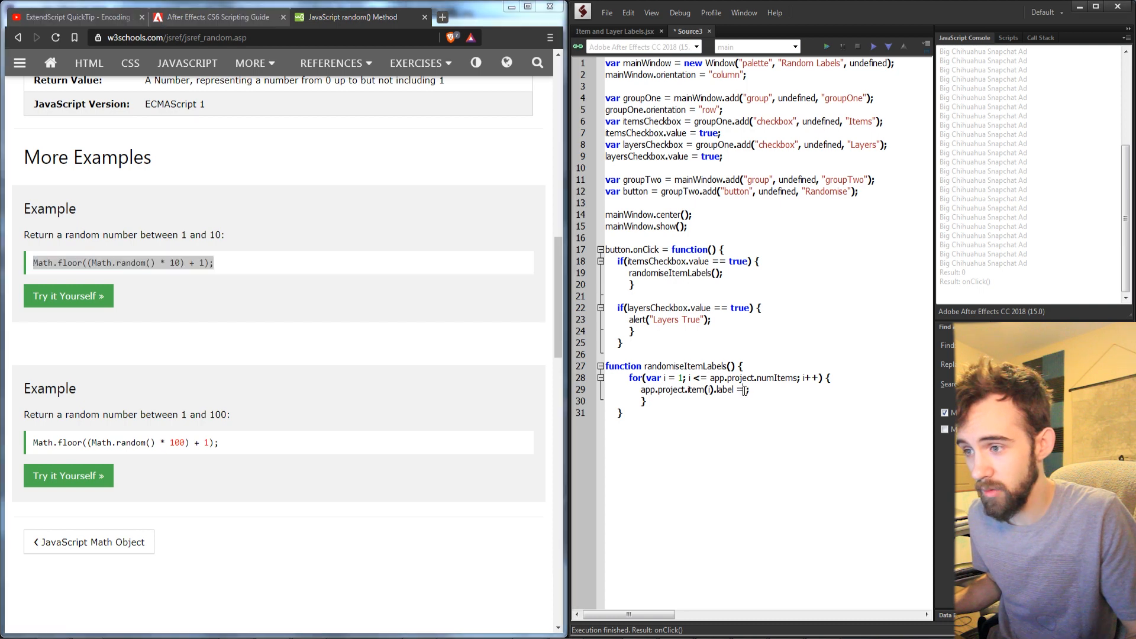
{"action": "type", "text": "Math.floor((Math.random() * 10) + 1);"}
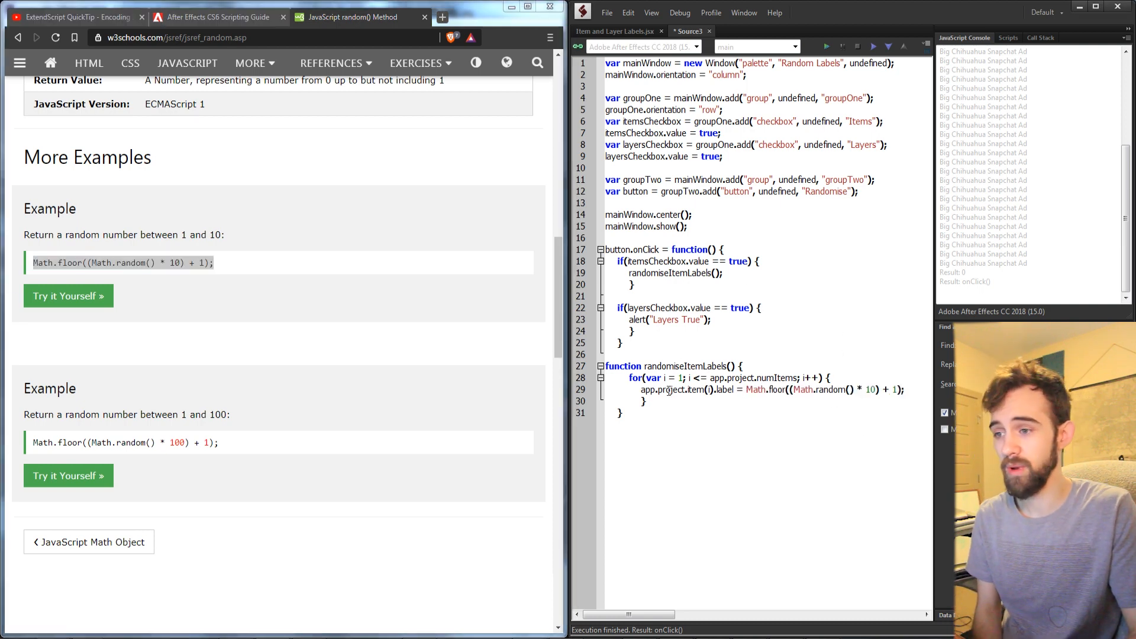
{"action": "left_click_drag", "start_coordinate": [746, 390], "coordinate": [897, 390]}
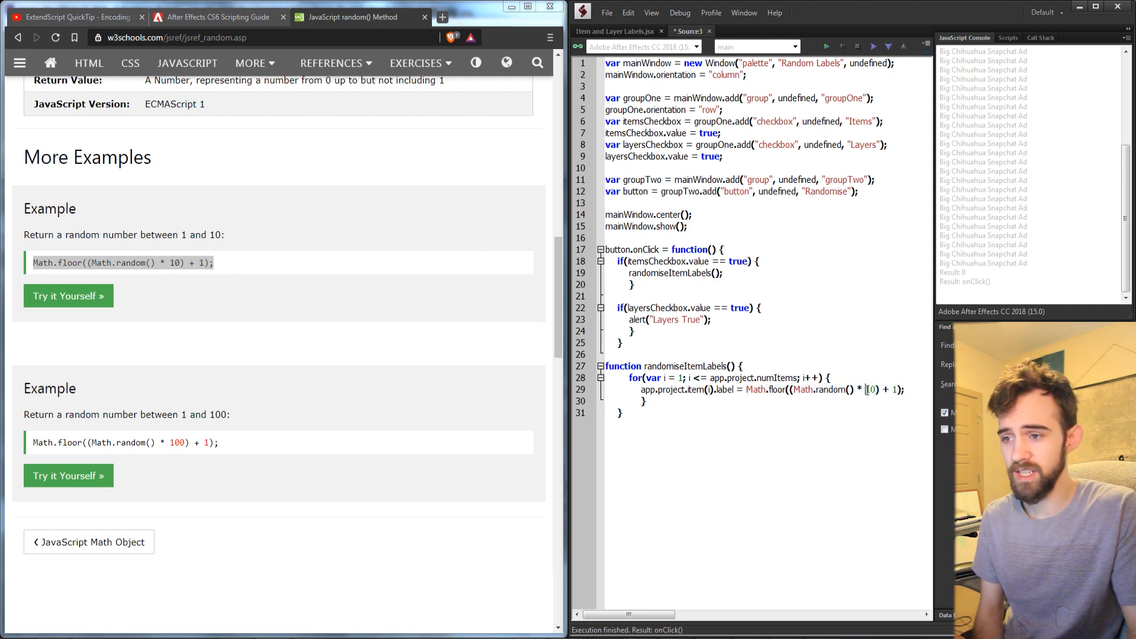
{"action": "type", "text": "17"}
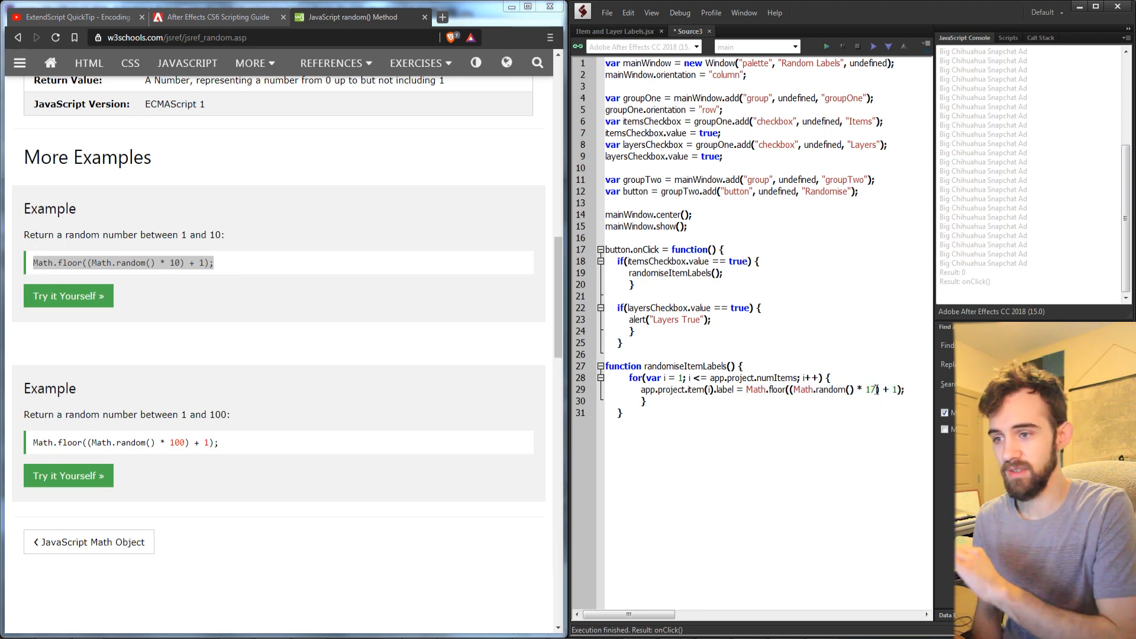
{"action": "triple_click", "coordinate": [121, 262]}
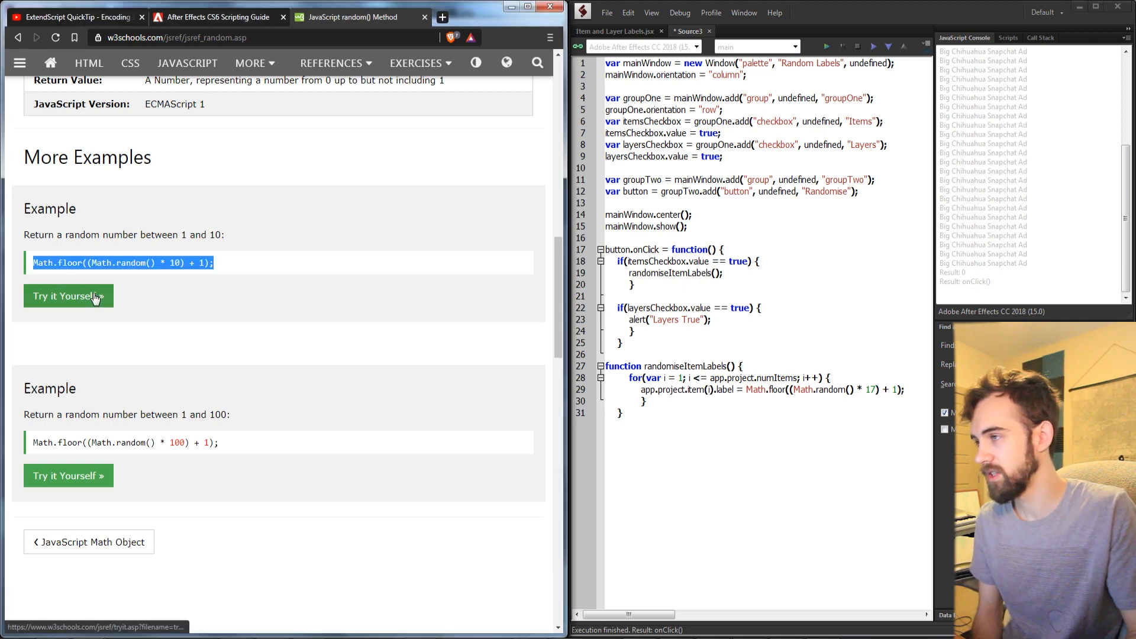
Change the Tryit example's multiplier from 10 to 17 and run it three times.
{"action": "left_click", "coordinate": [68, 295]}
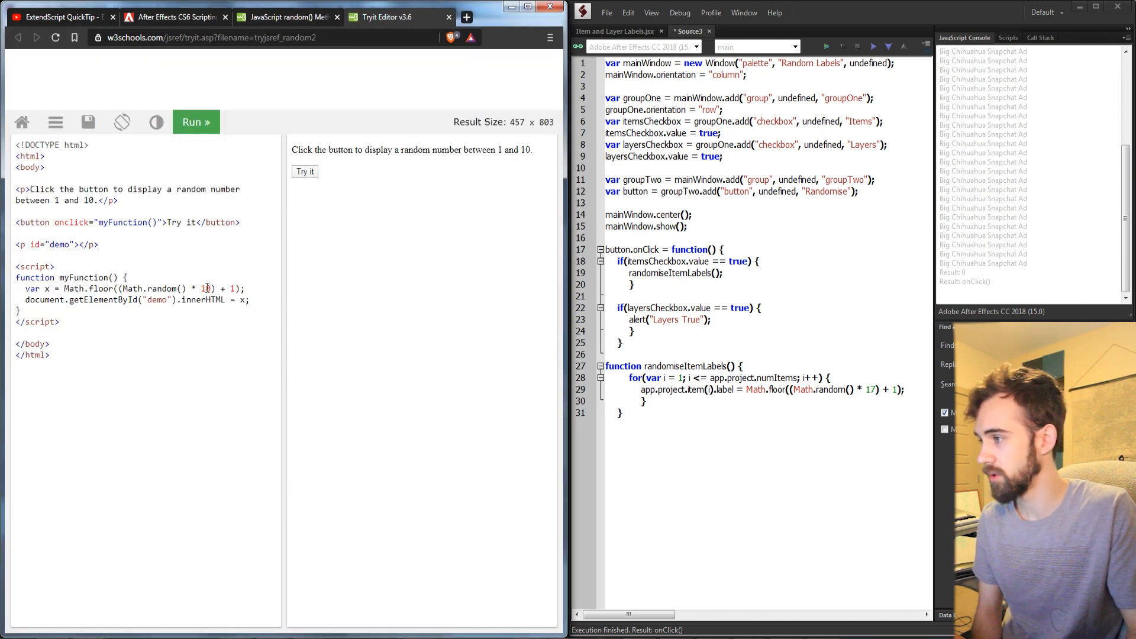
{"action": "type", "text": "7"}
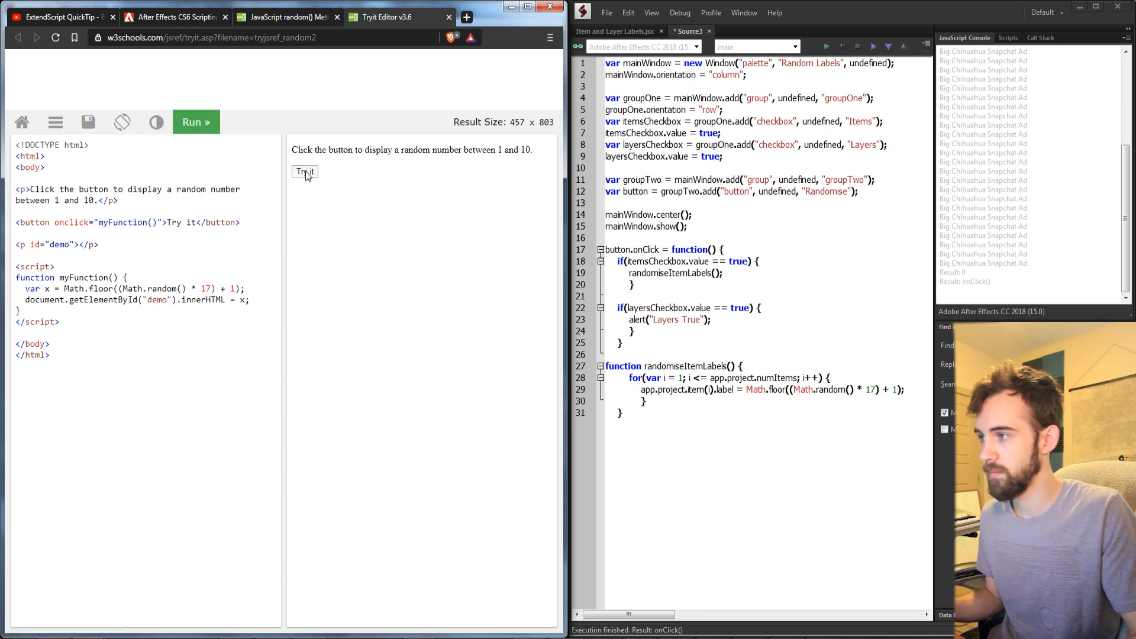
{"action": "left_click", "coordinate": [304, 172]}
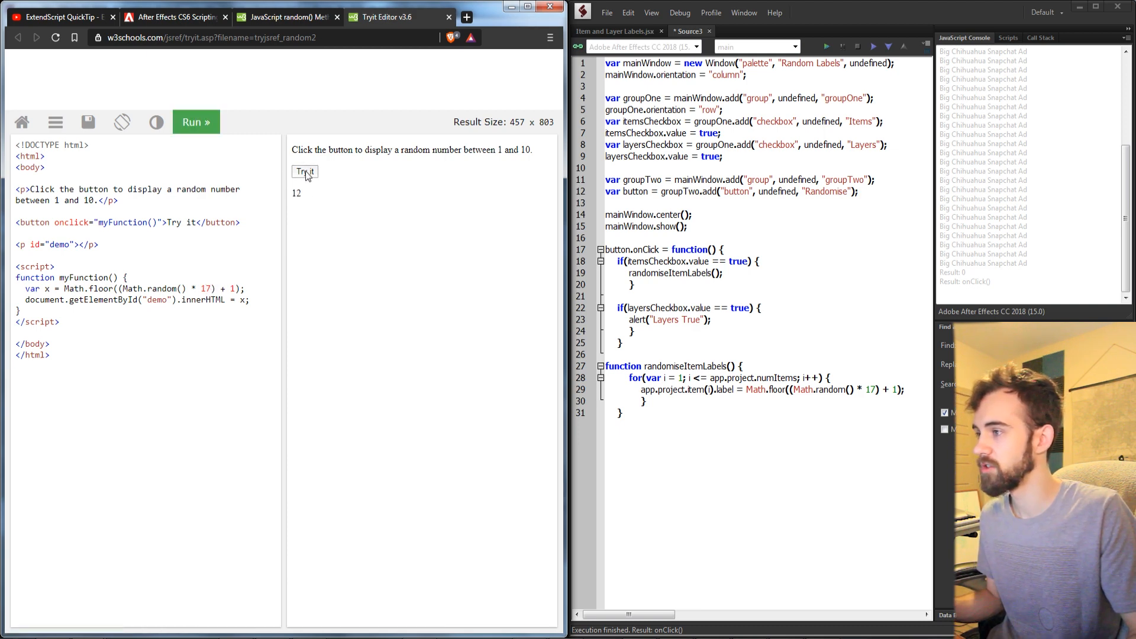
{"action": "left_click", "coordinate": [304, 172]}
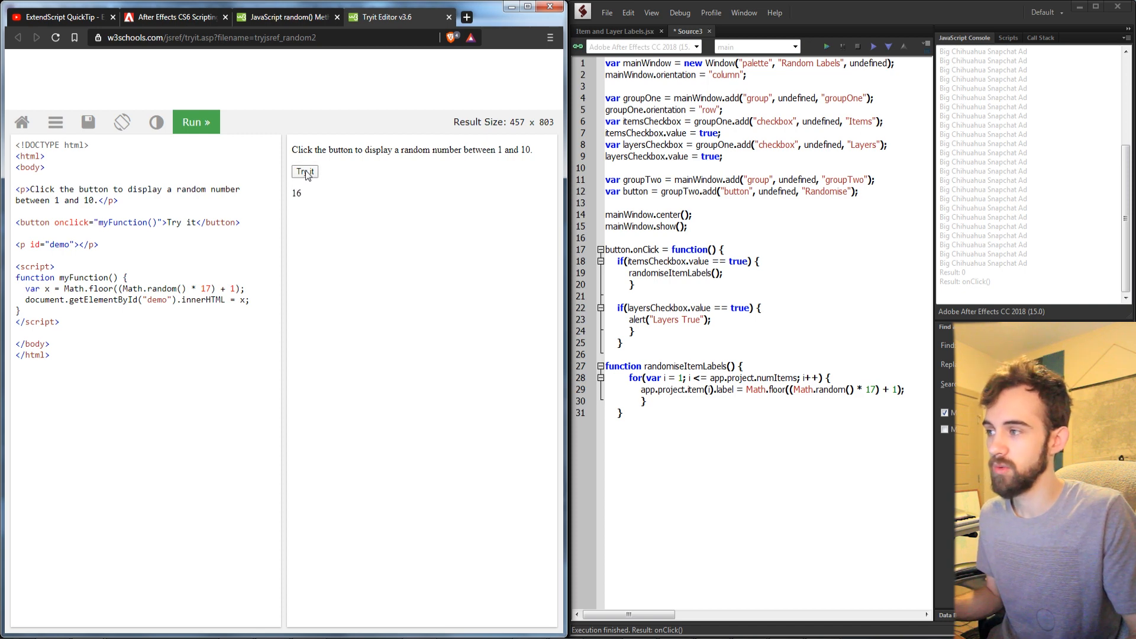
{"action": "left_click", "coordinate": [304, 172]}
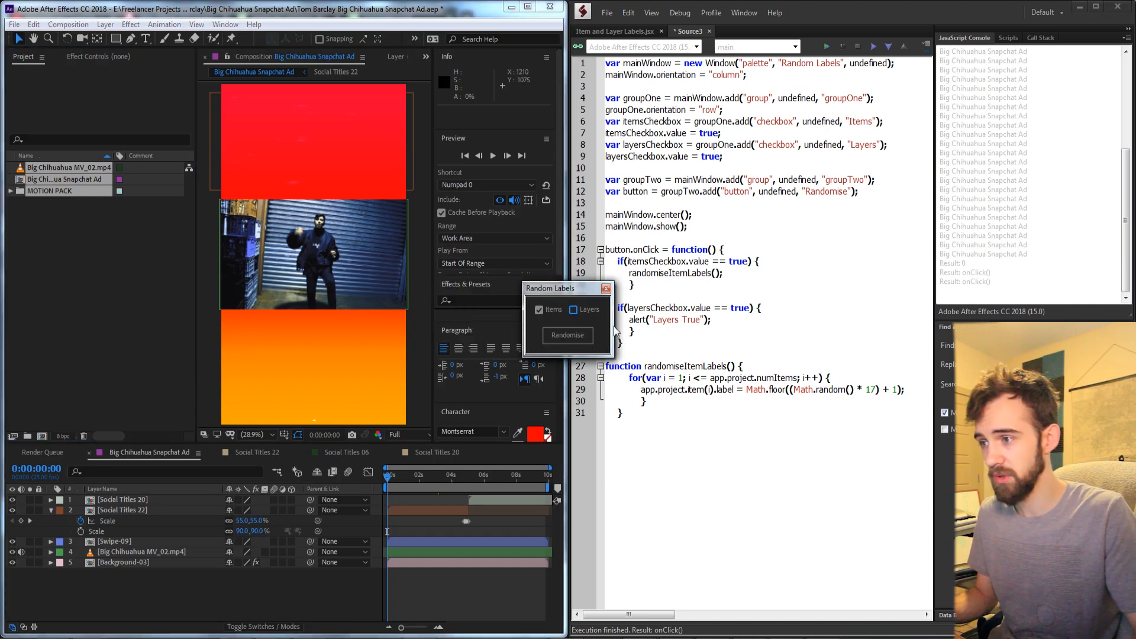
{"action": "left_click", "coordinate": [567, 335]}
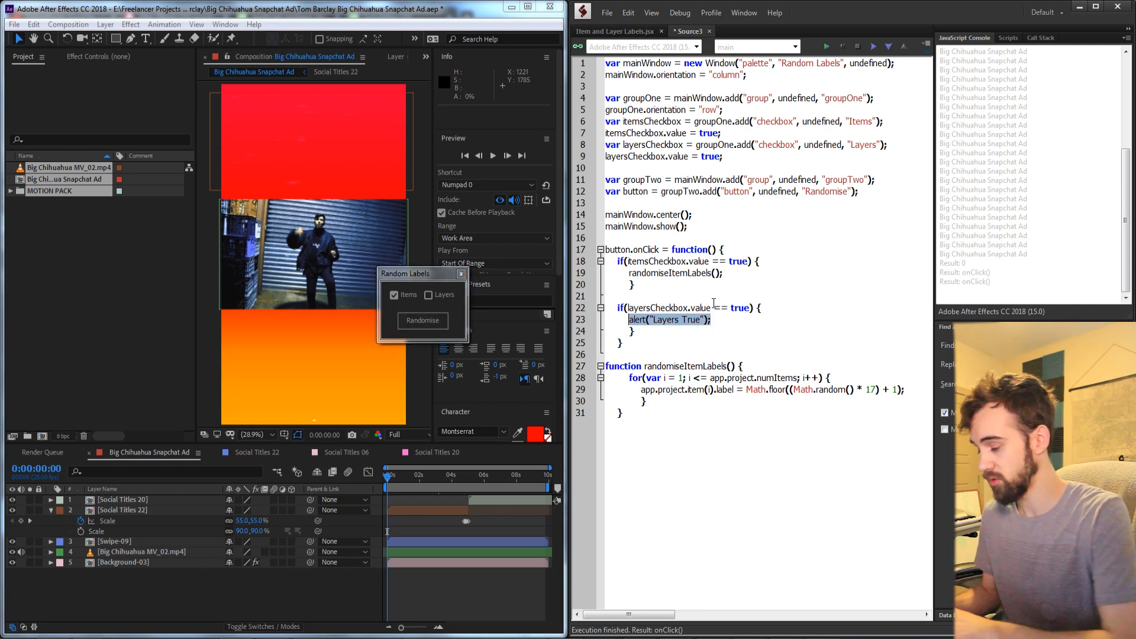
Call randomiseLayer in the Layers branch behind an activeItem check that begins a composition alert.
{"action": "type", "text": "randomise"}
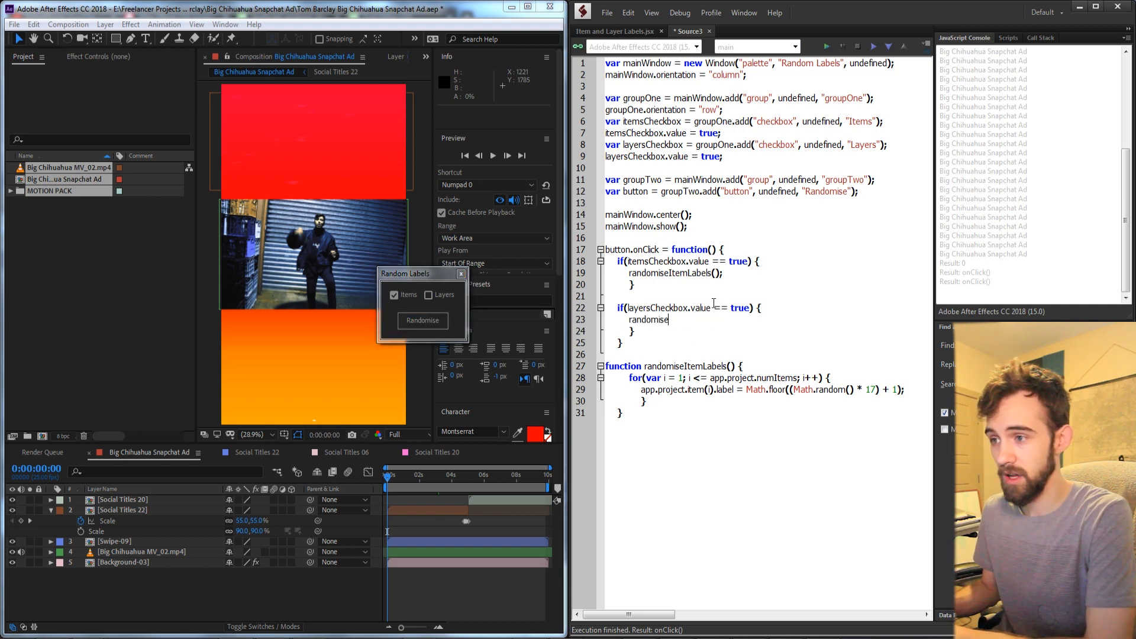
{"action": "type", "text": "LayerLables();"}
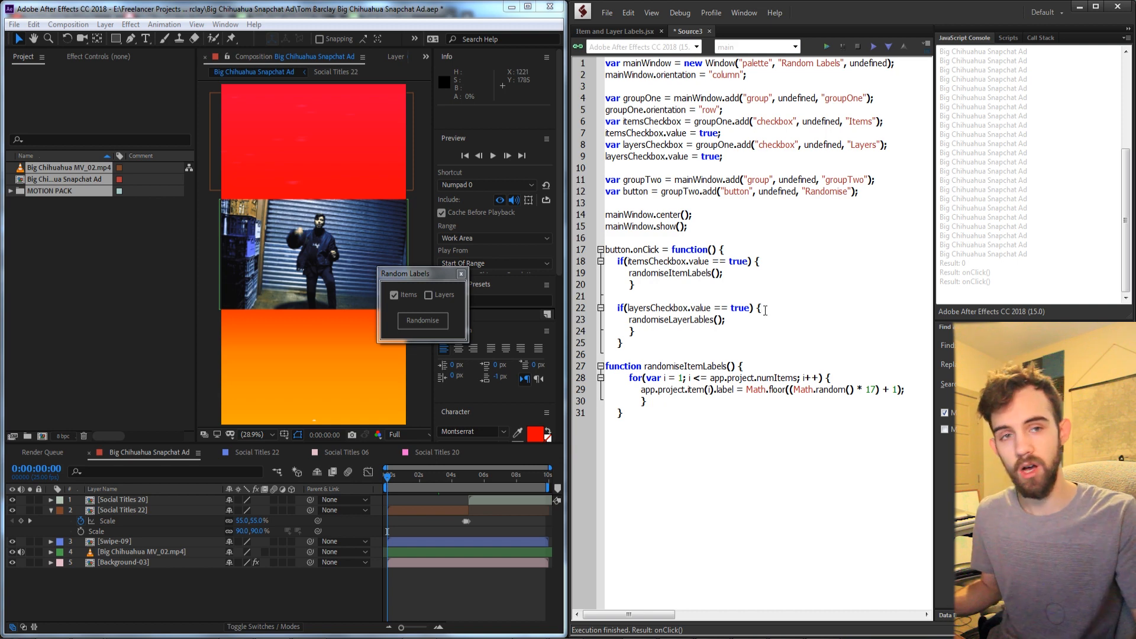
{"action": "type", "text": "if() {"}
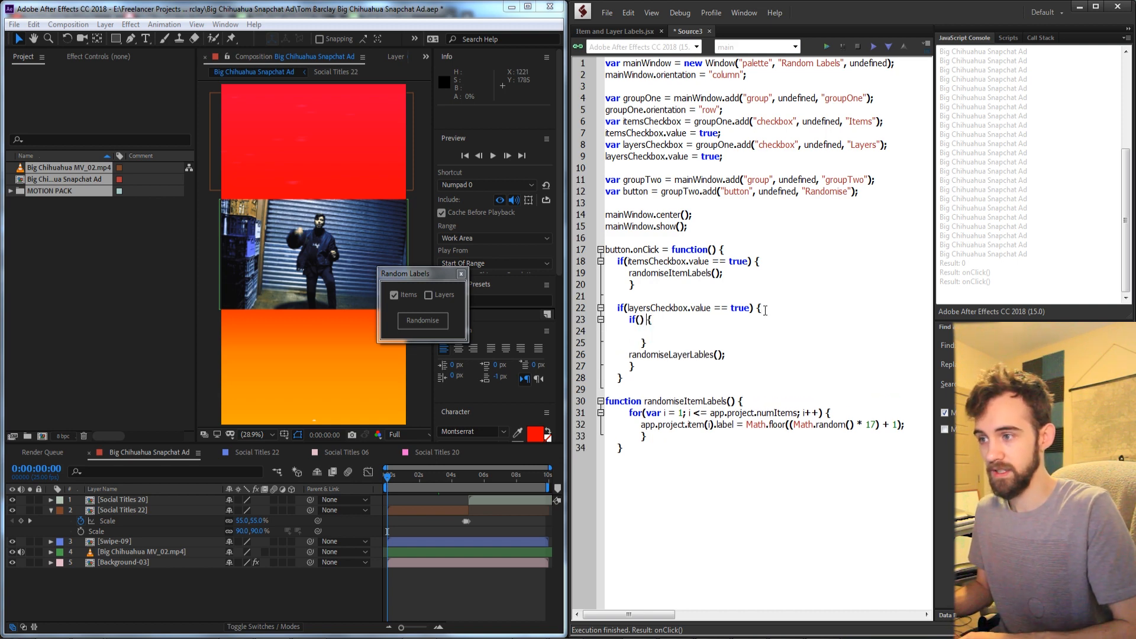
{"action": "type", "text": "app.project.activeItem == null || !(app.project.activeItem instanceof CompItem"}
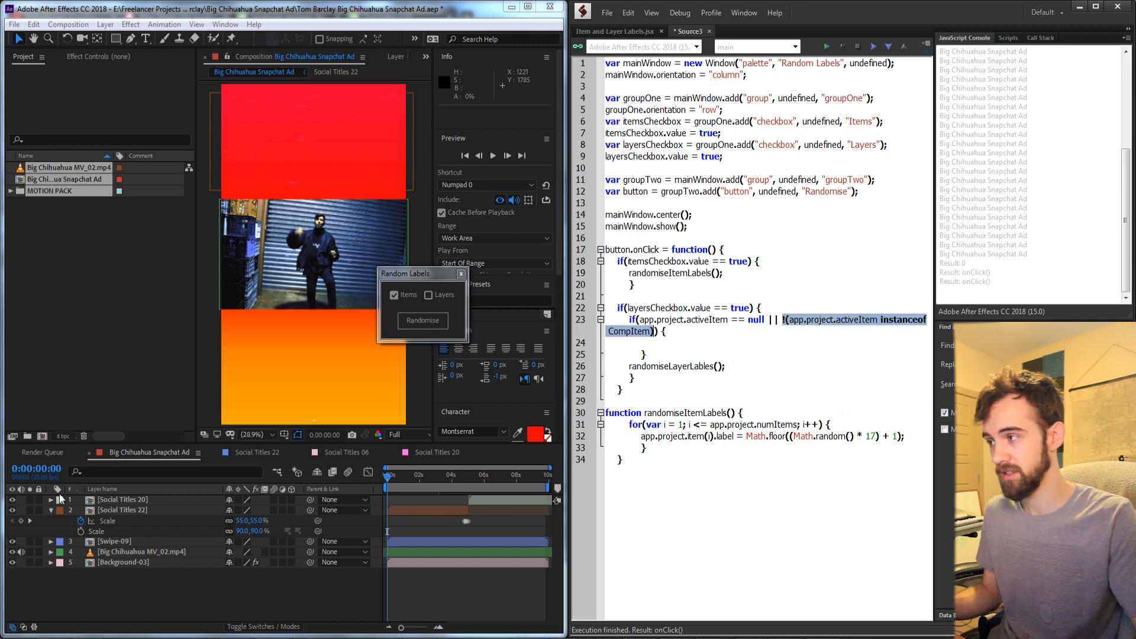
{"action": "left_click", "coordinate": [10, 190]}
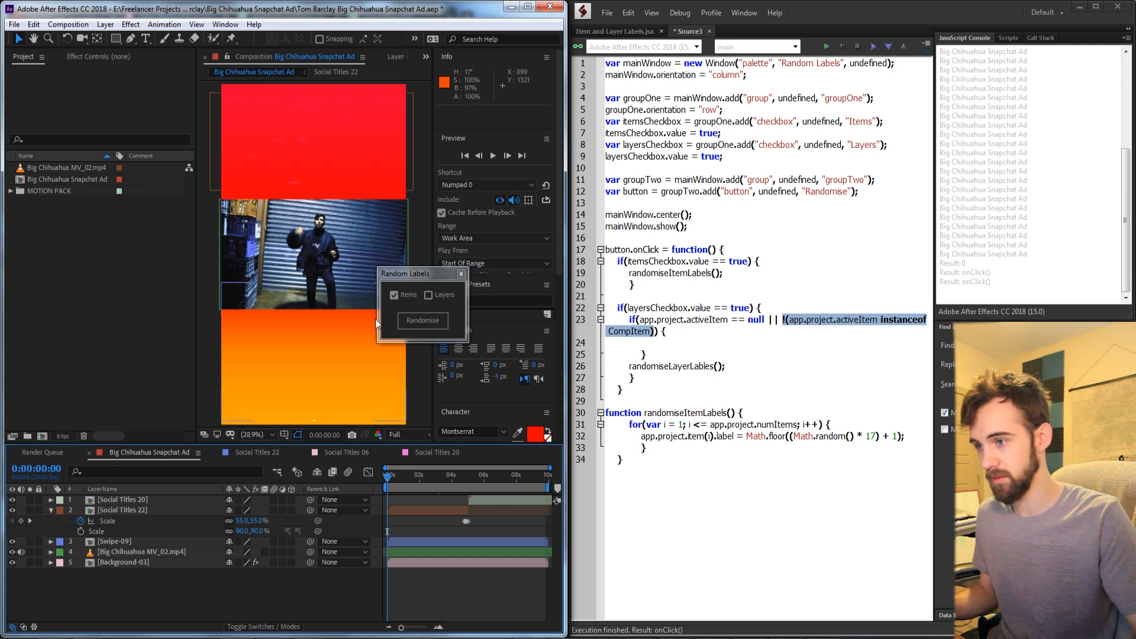
{"action": "left_click", "coordinate": [642, 319]}
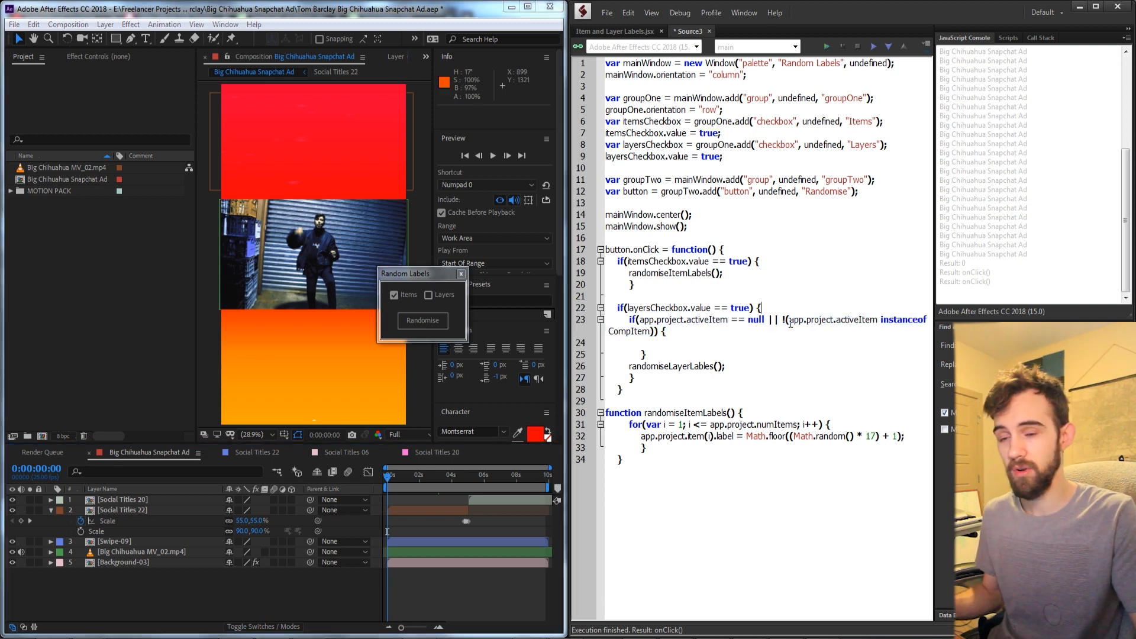
{"action": "type", "text": "ale"}
{"action": "type", "text": "return false;"}
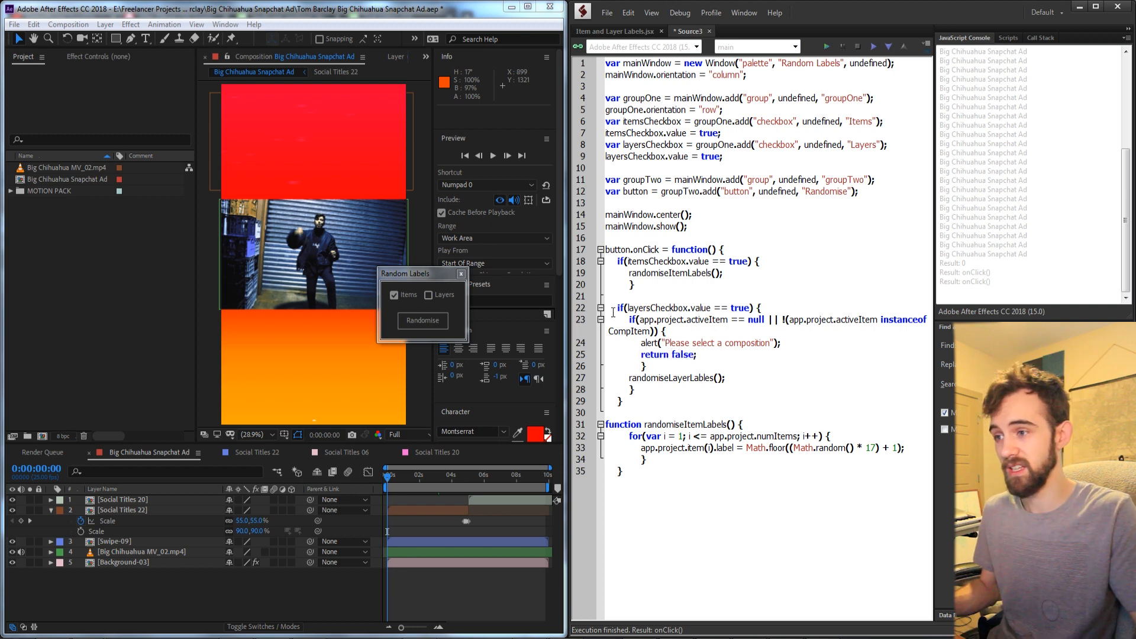
Add an else calling randomiseLayerLabels(app.project.activeItem), correcting the misspelled function name.
{"action": "type", "text": "c"}
{"action": "type", "text": " else {"}
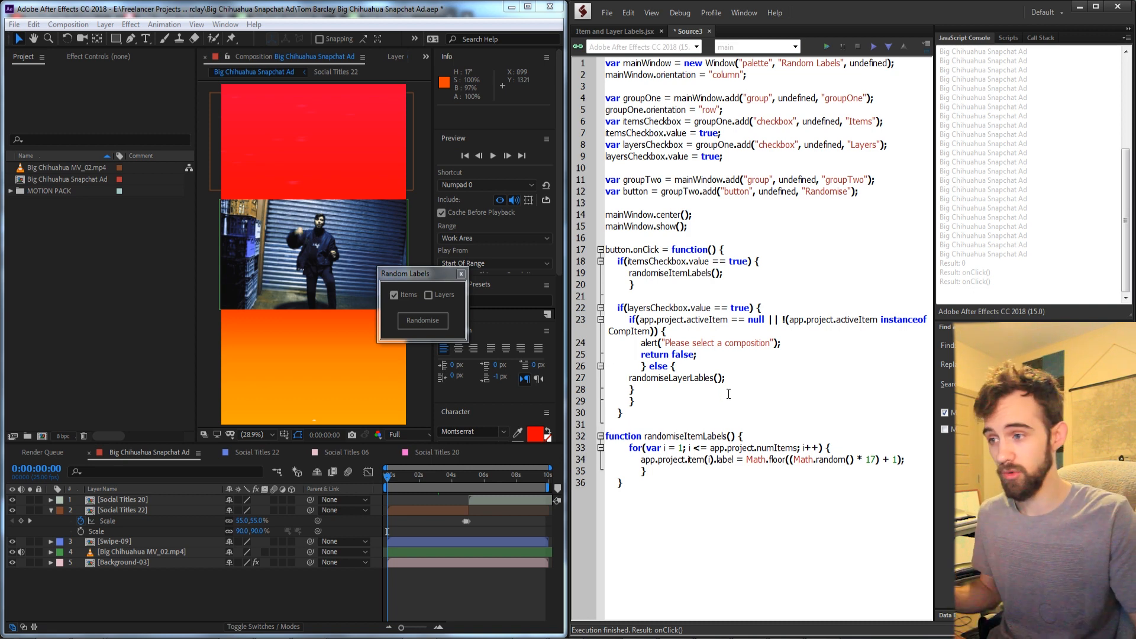
{"action": "double_click", "coordinate": [686, 320]}
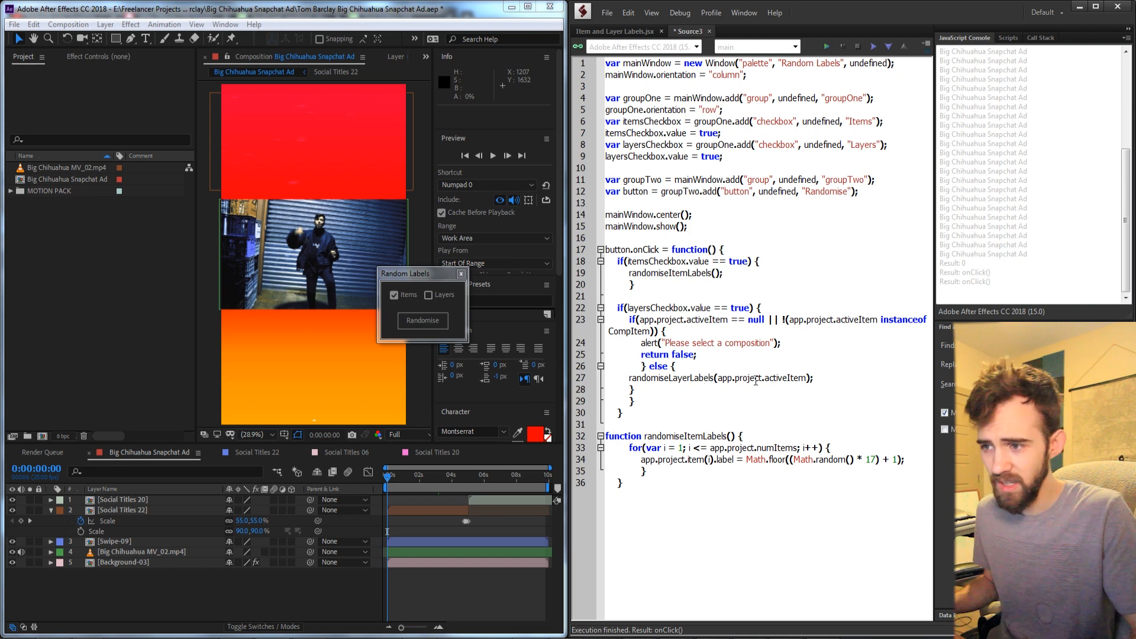
{"action": "double_click", "coordinate": [669, 377]}
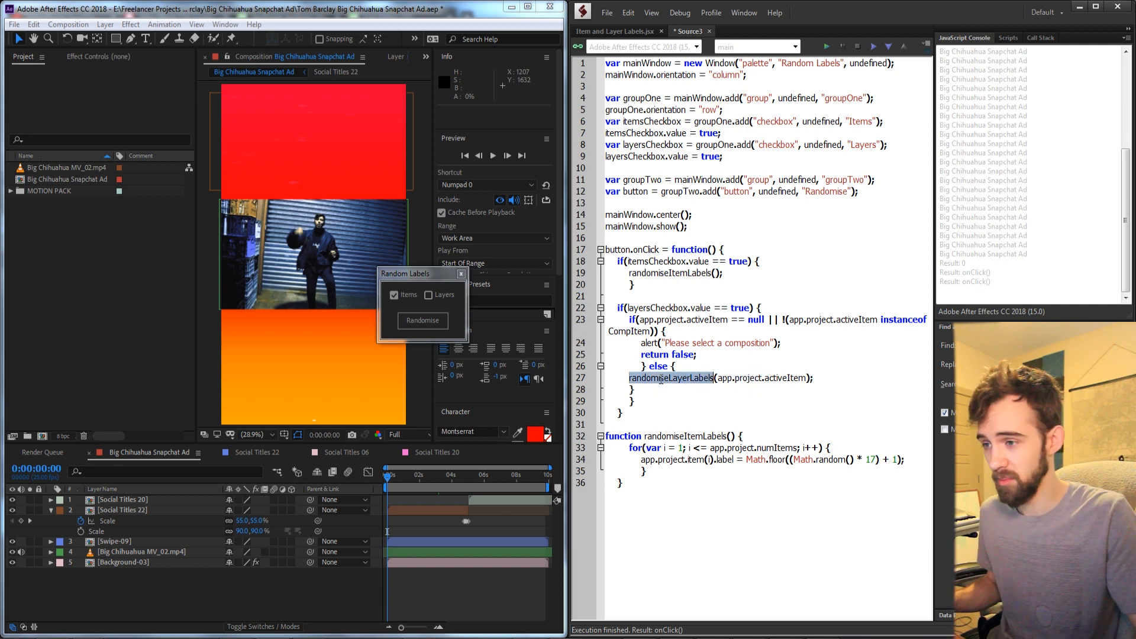
{"action": "type", "text": "function"}
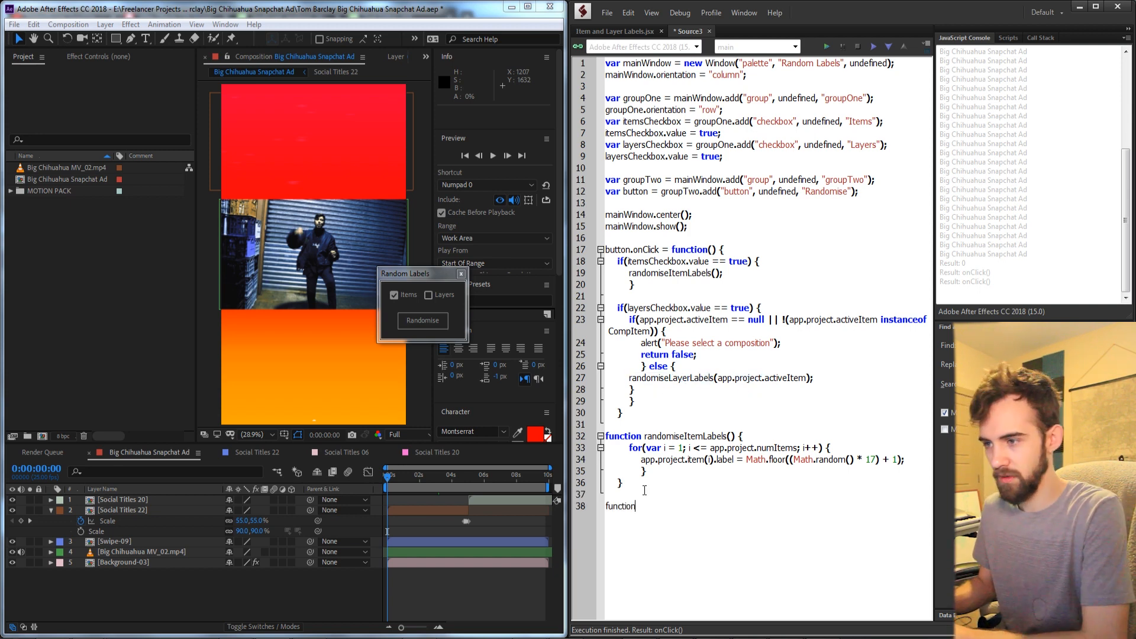
Write randomiseLayerLabels(comp), looping i from 1 to comp.numLayers, and remove the example array line.
{"action": "type", "text": "randomiseLayerLabels(c"}
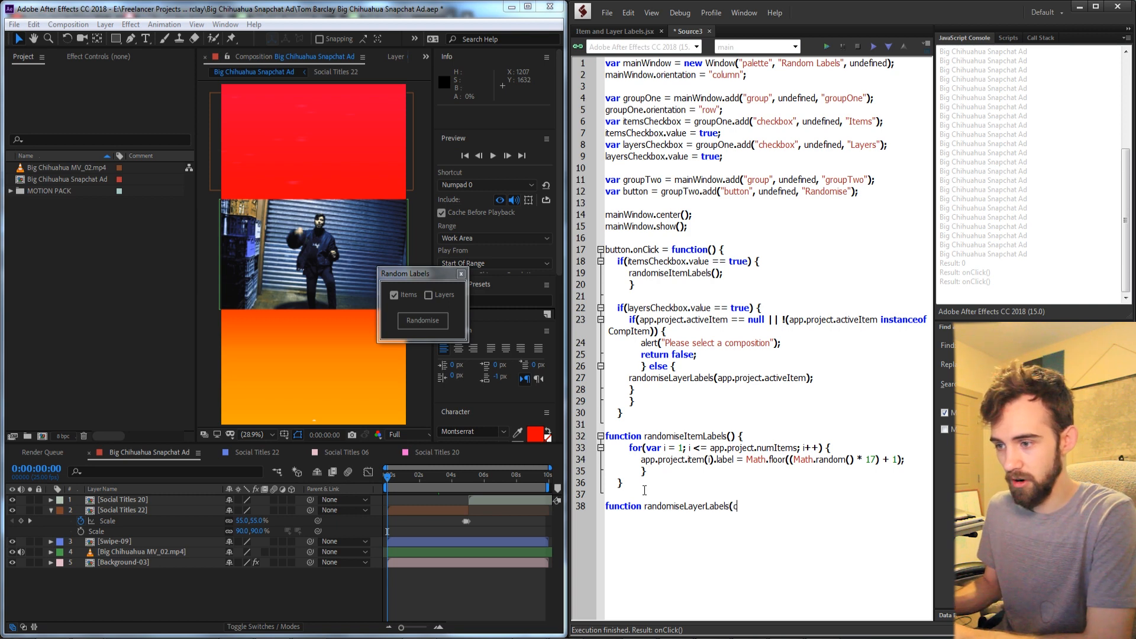
{"action": "type", "text": "omp) {"}
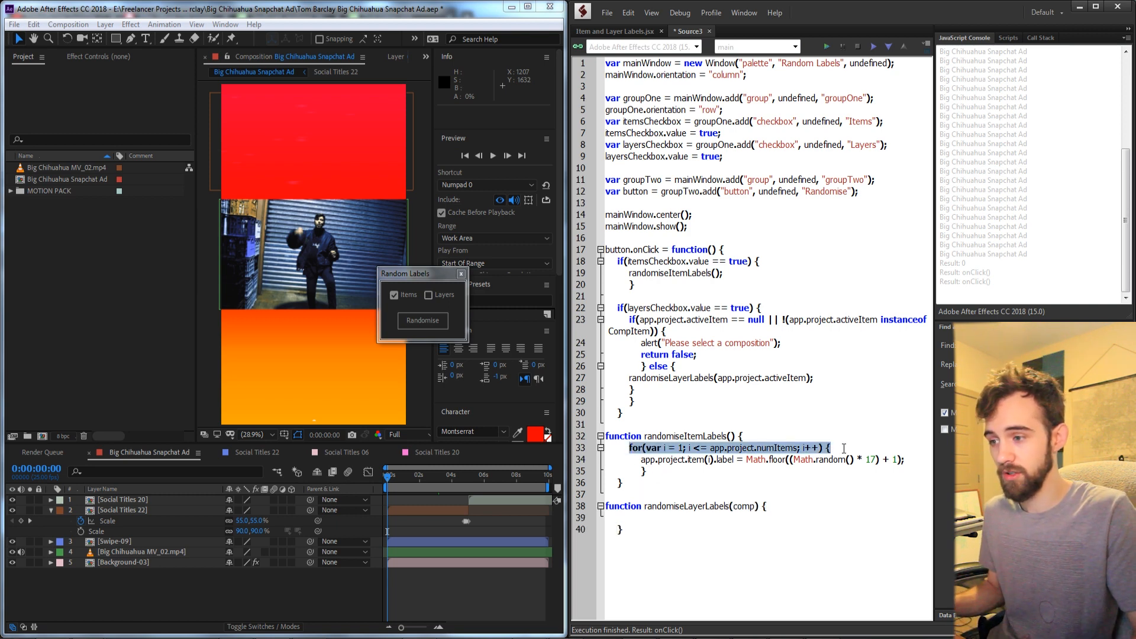
{"action": "type", "text": "for(var i = 1; i <= app.project.numItems; i++) {"}
{"action": "type", "text": "}"}
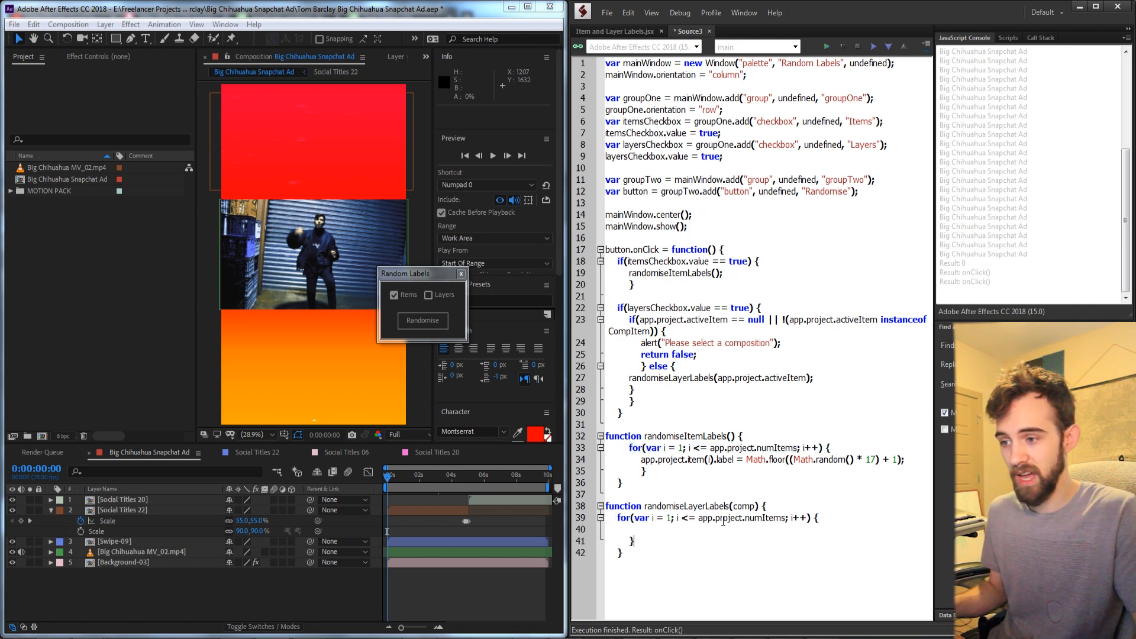
{"action": "double_click", "coordinate": [744, 506]}
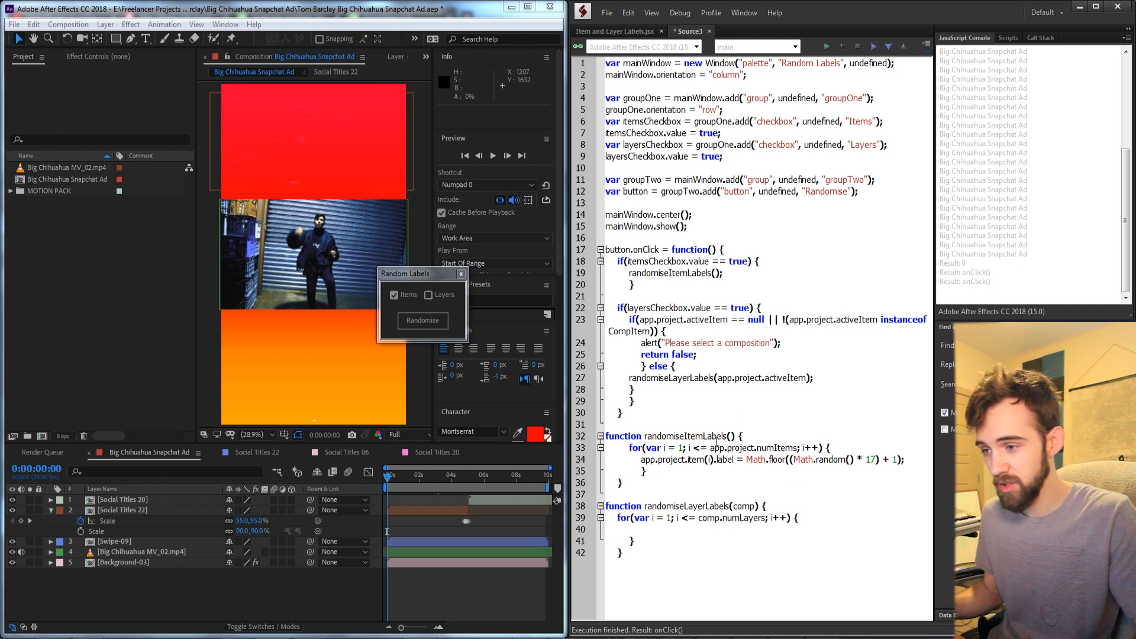
{"action": "type", "text": "comp.layer(i"}
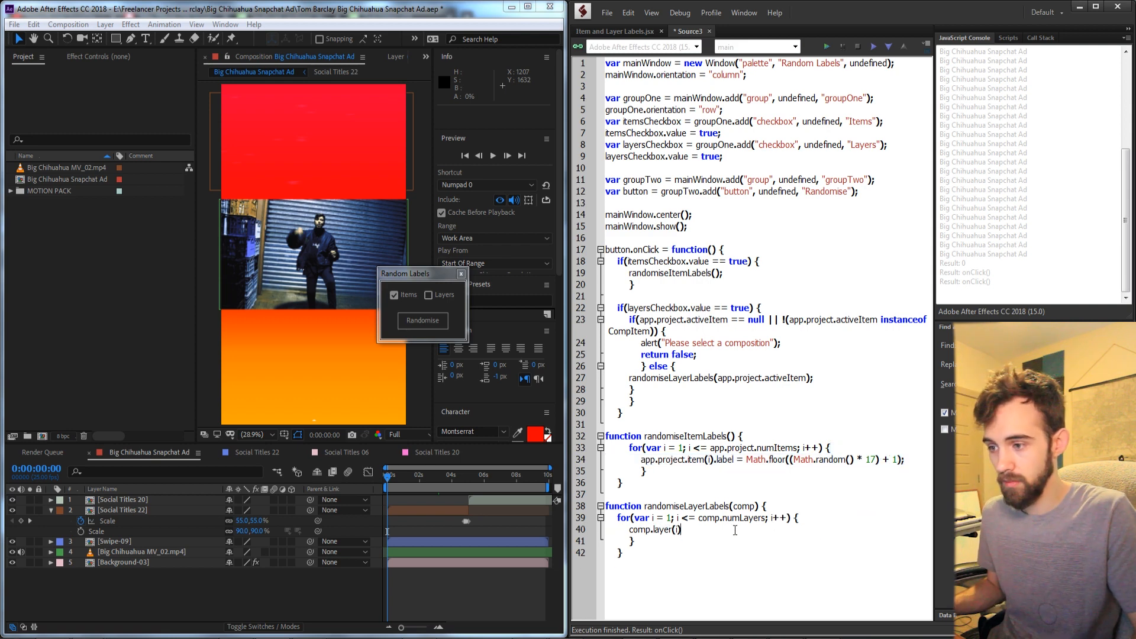
{"action": "type", "text": "var array = [3, 5, 6, 9];"}
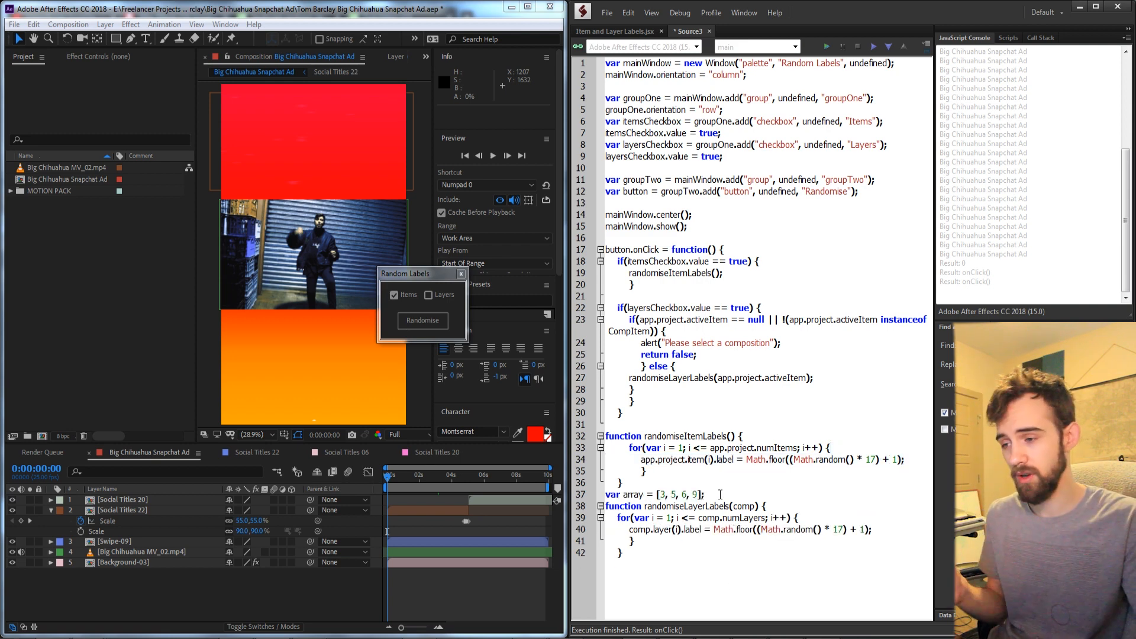
{"action": "triple_click", "coordinate": [652, 494]}
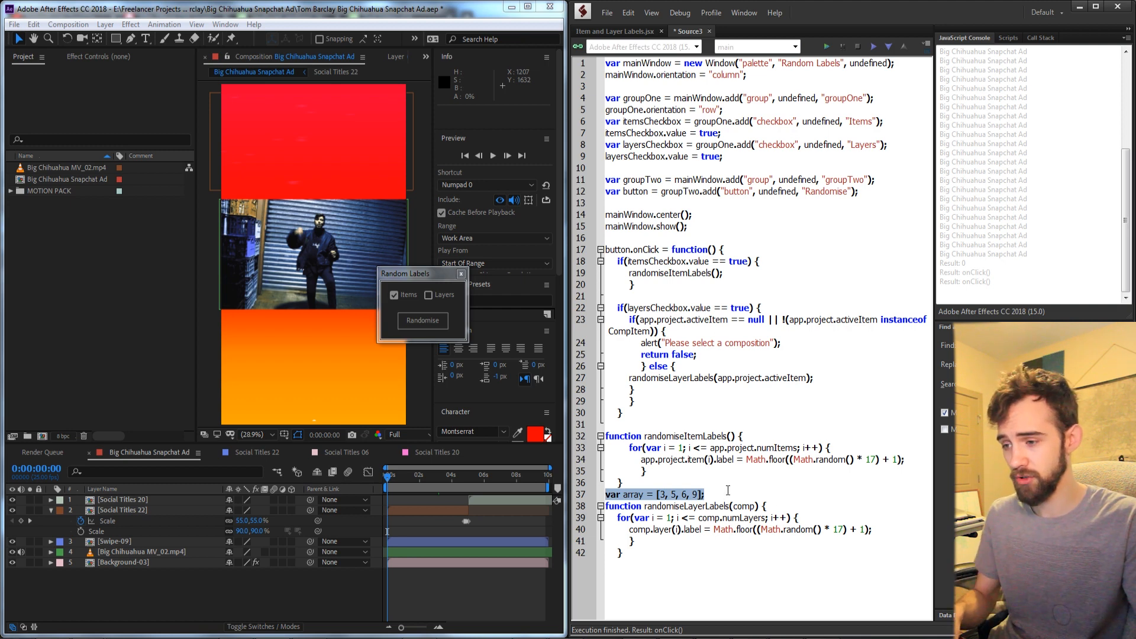
{"action": "mouse_move", "coordinate": [299, 492]}
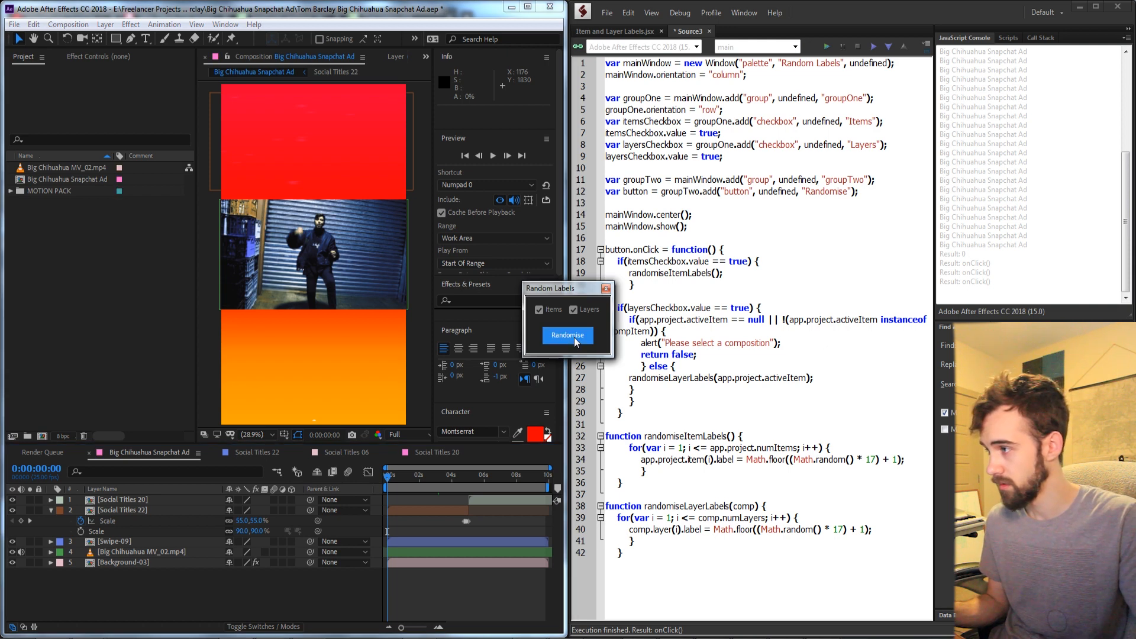
Randomise item and layer label colours twice, then select the handler's Items branch.
{"action": "left_click", "coordinate": [567, 335]}
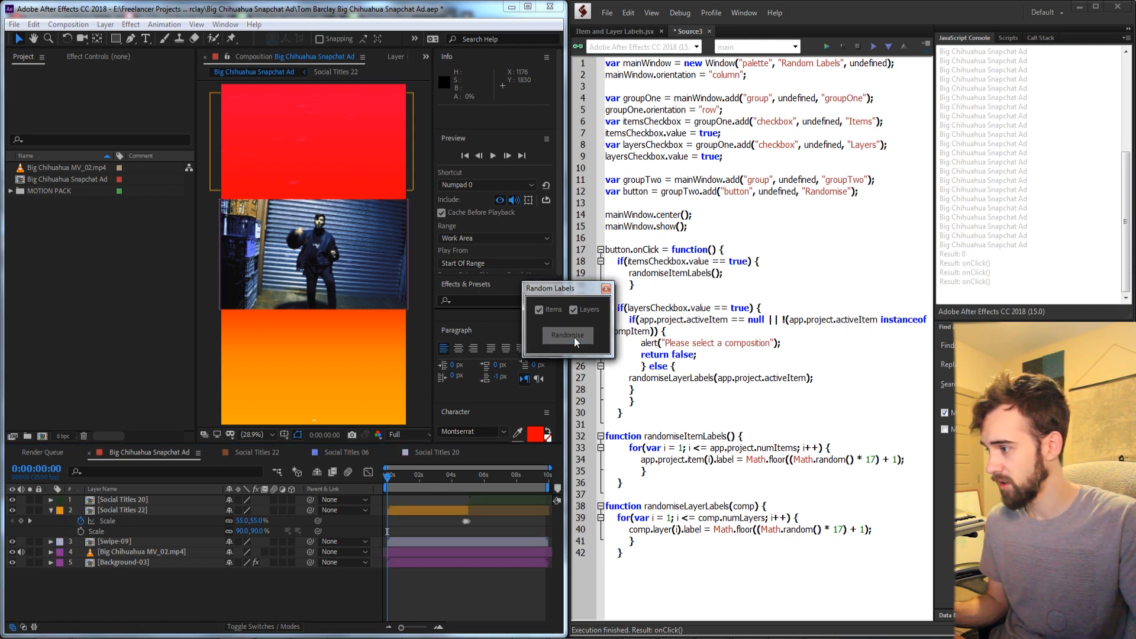
{"action": "left_click", "coordinate": [568, 335]}
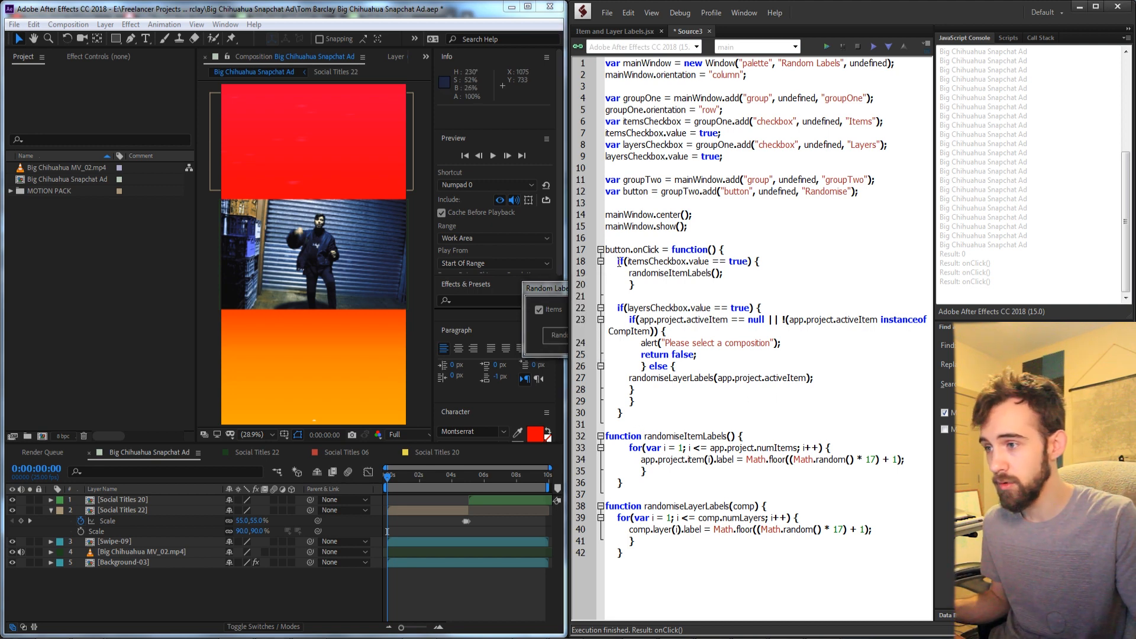
{"action": "left_click_drag", "start_coordinate": [620, 307], "coordinate": [631, 399]}
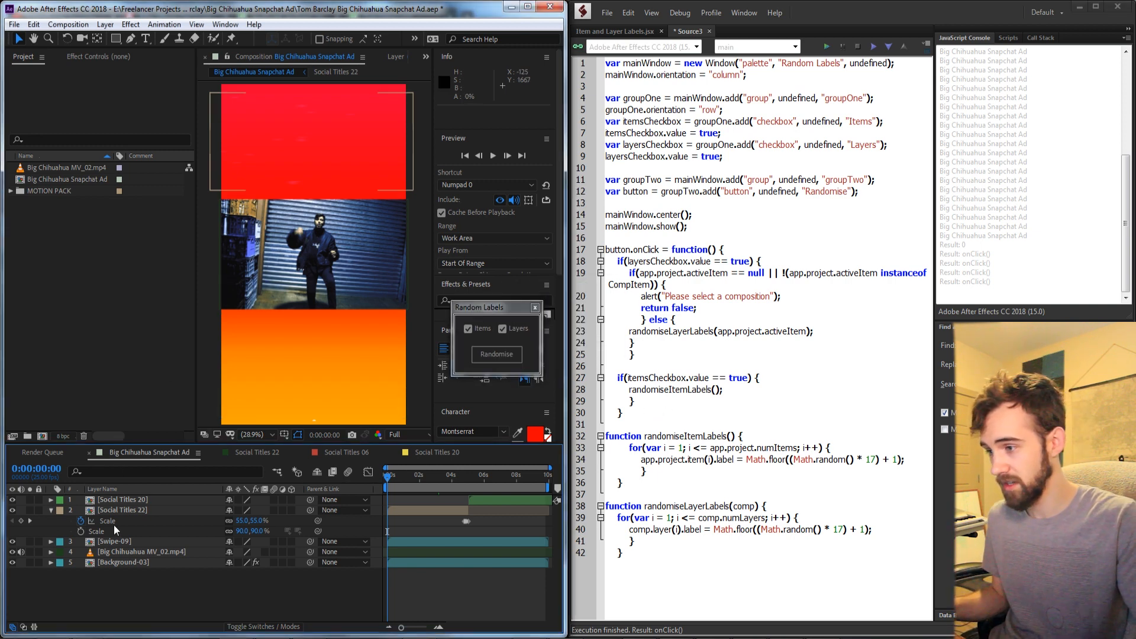
Randomise item and layer label colours four more times.
{"action": "left_click", "coordinate": [496, 355]}
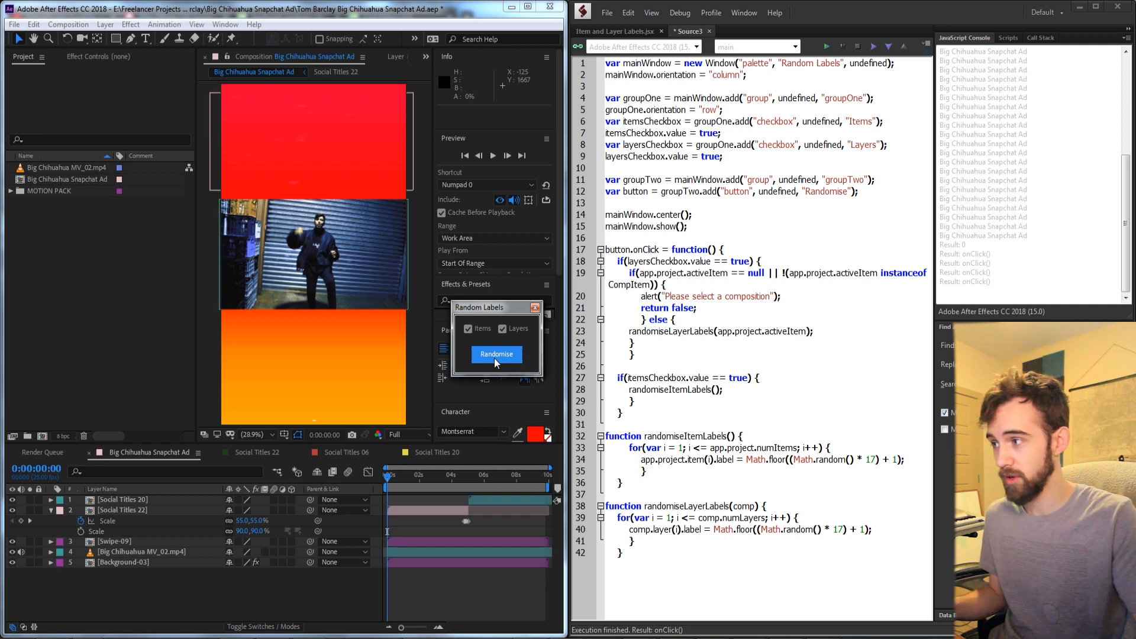
{"action": "left_click", "coordinate": [496, 354]}
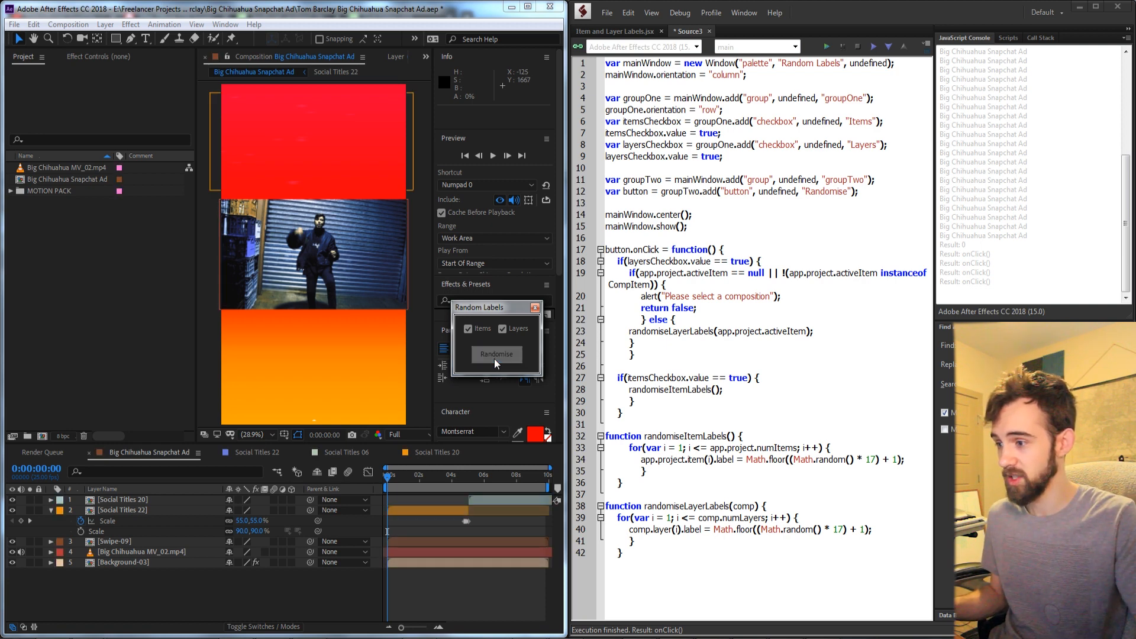
{"action": "left_click", "coordinate": [496, 354]}
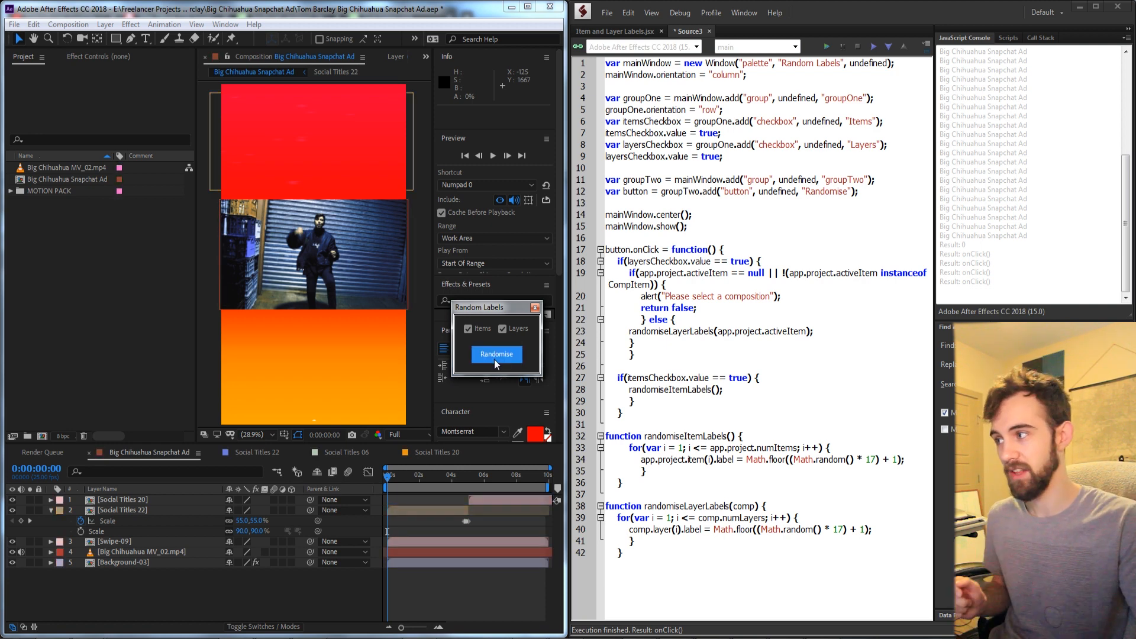
{"action": "left_click", "coordinate": [495, 354]}
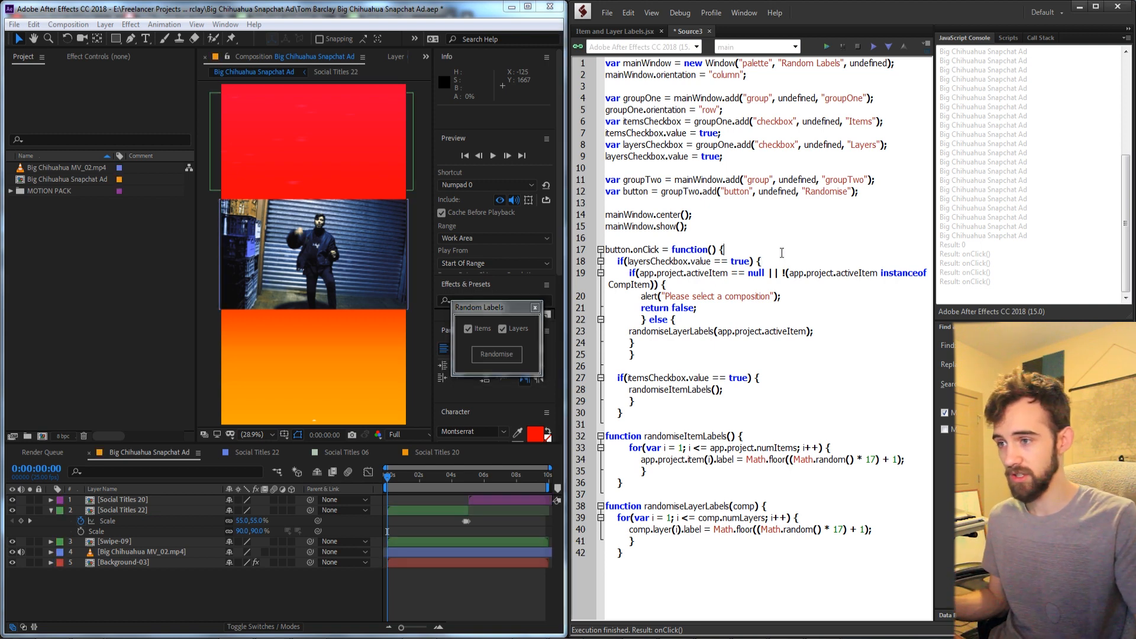
Wrap button.onClick in app.beginUndoGroup("Label Randomise") and app.endUndoGroup(), then rerun Randomise.
{"action": "type", "text": "app.beginUndoGroup(\""}
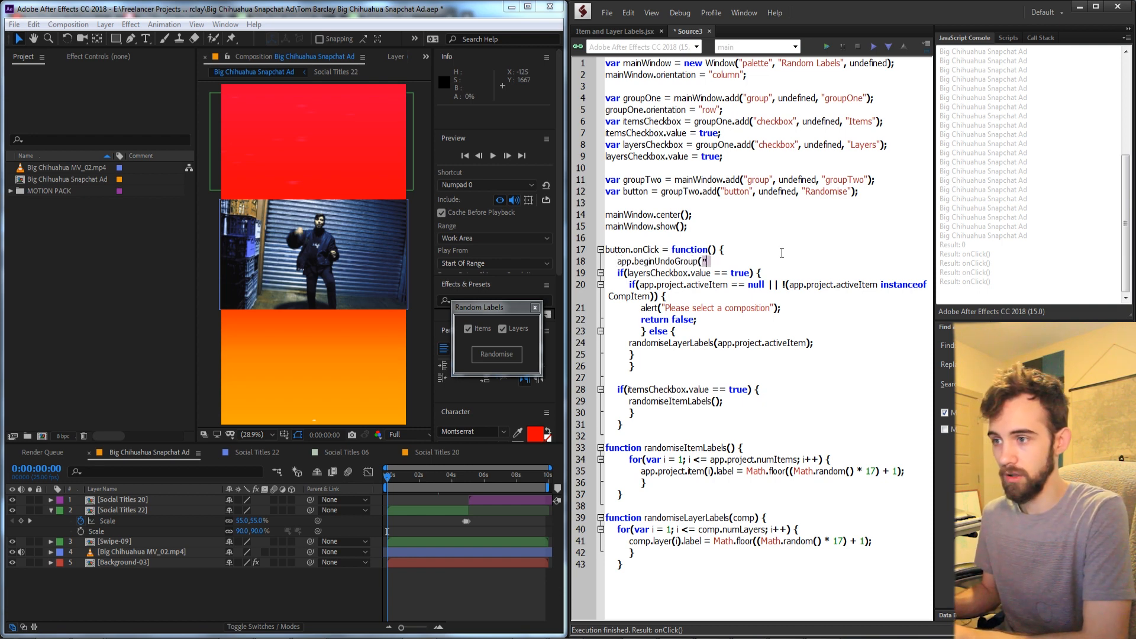
{"action": "type", "text": "Label Randomise\");"}
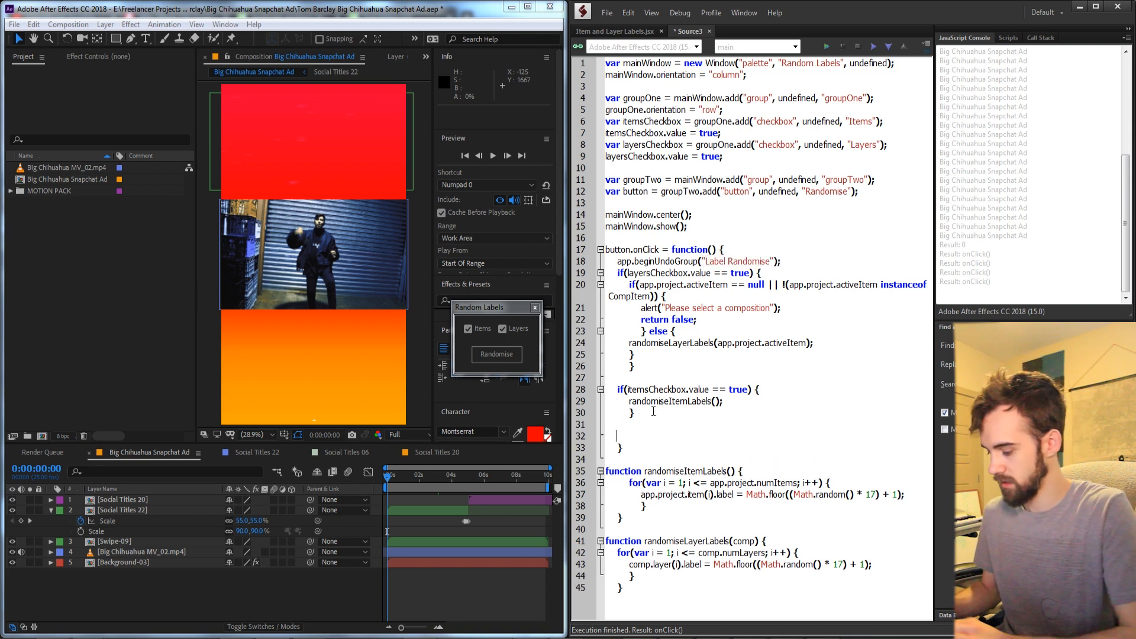
{"action": "type", "text": "app.endUndoGroup();"}
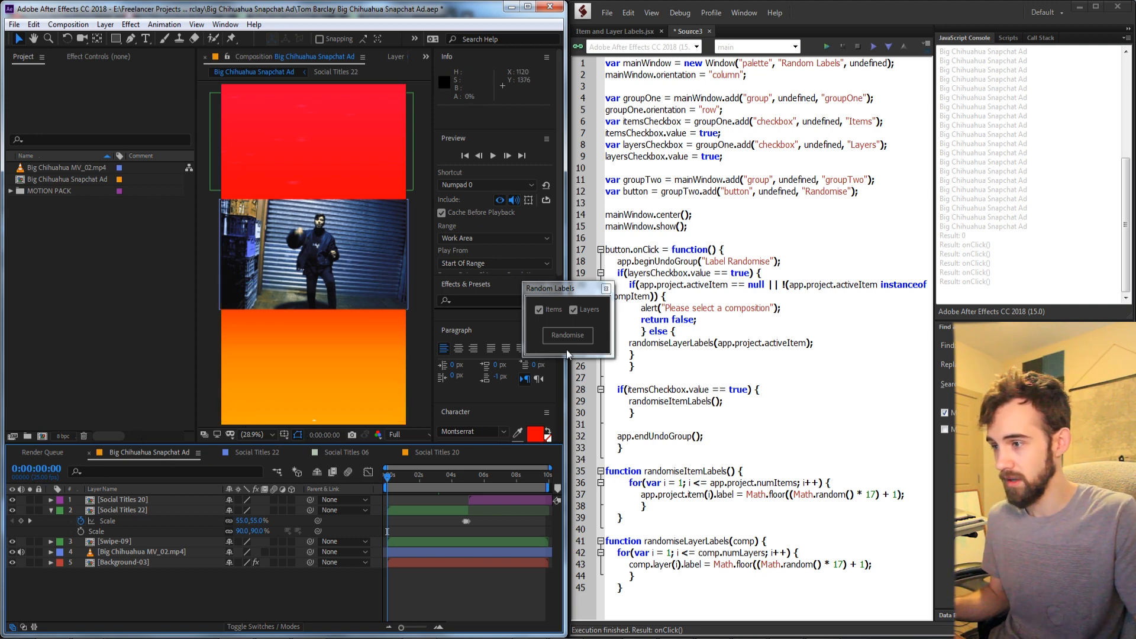
{"action": "left_click", "coordinate": [567, 334]}
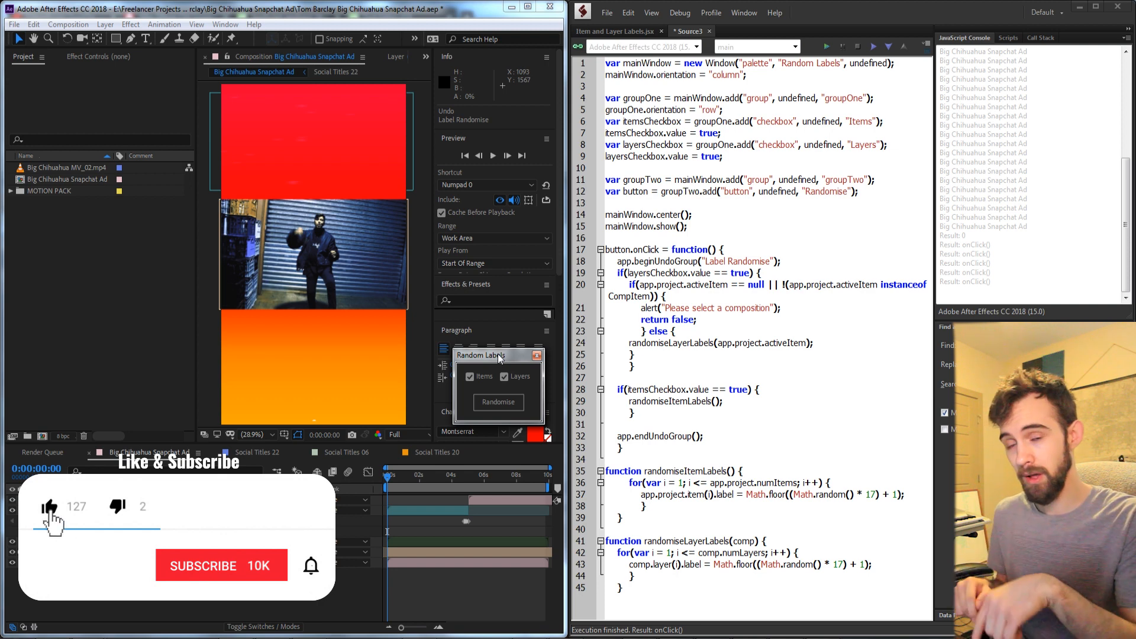
Check that After Effects offers Undo Label Randomise after randomising.
{"action": "left_click", "coordinate": [220, 565]}
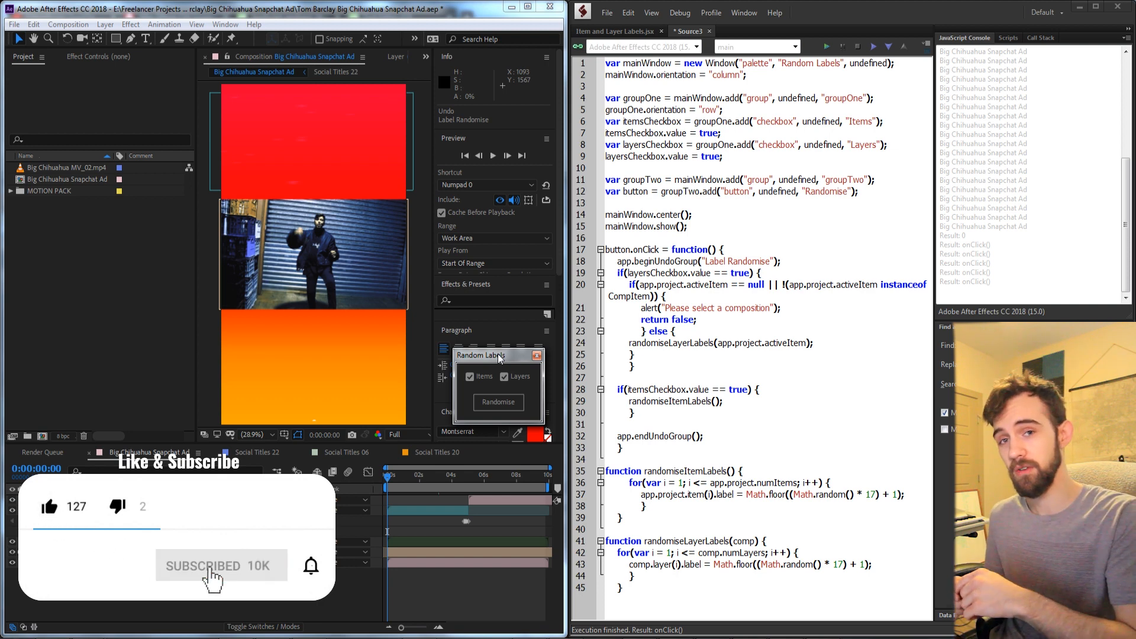